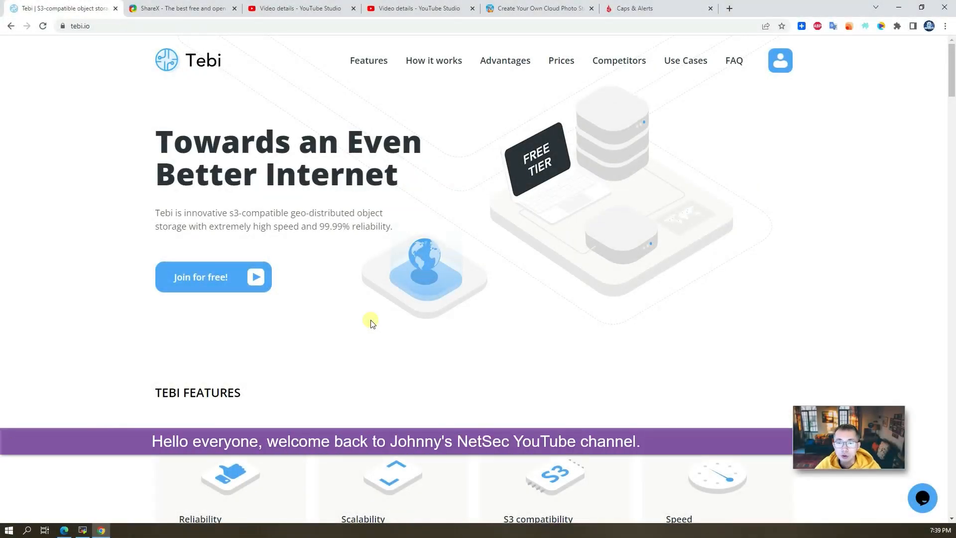
mouse_move(366, 322)
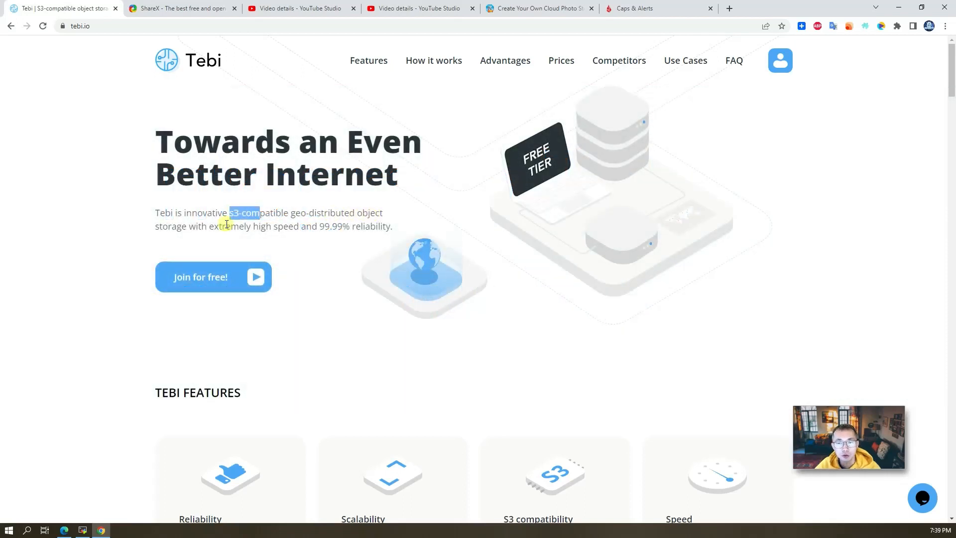
mouse_move(304, 237)
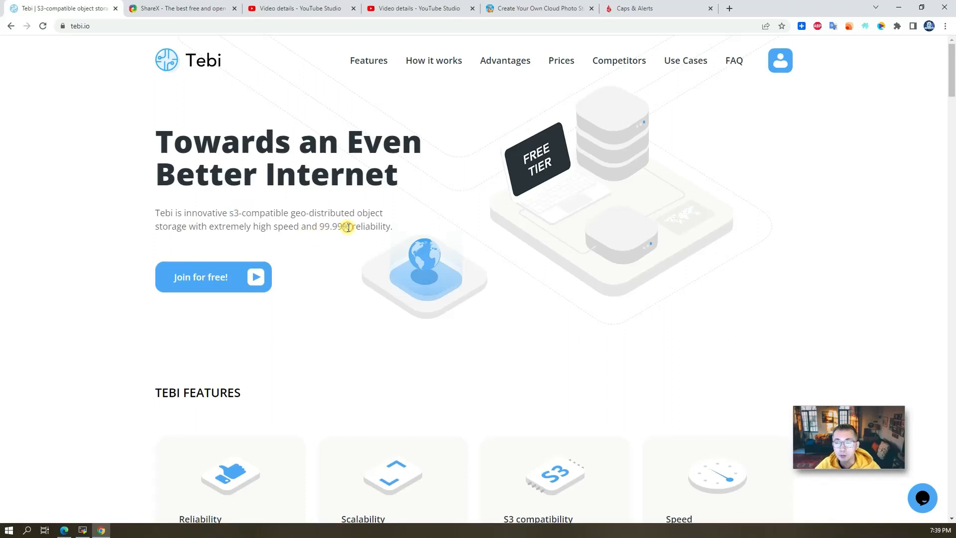
Step: Highlight 'reliability' on tebi.io, then scroll through the free, Transfer Oriented and Storage Oriented plans
double_click(370, 226)
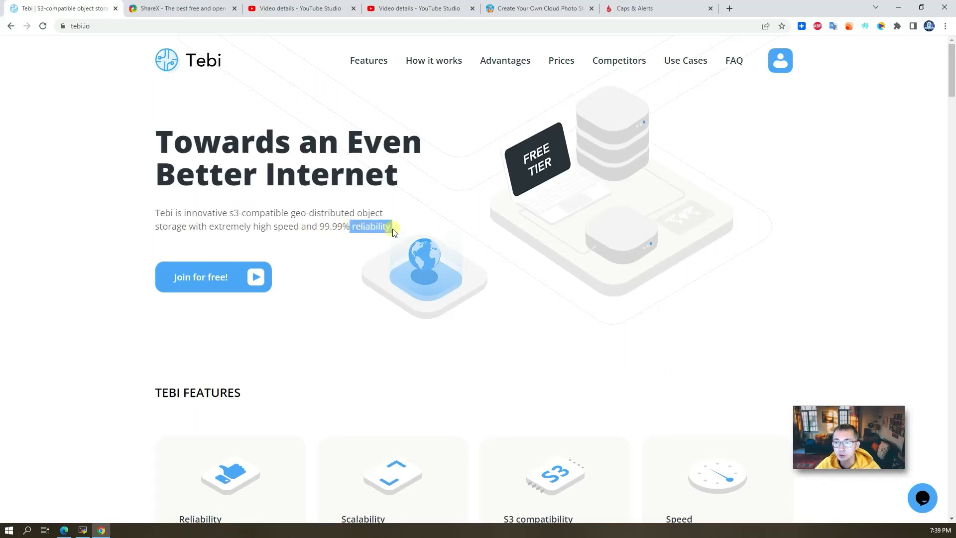
scroll(down, 3)
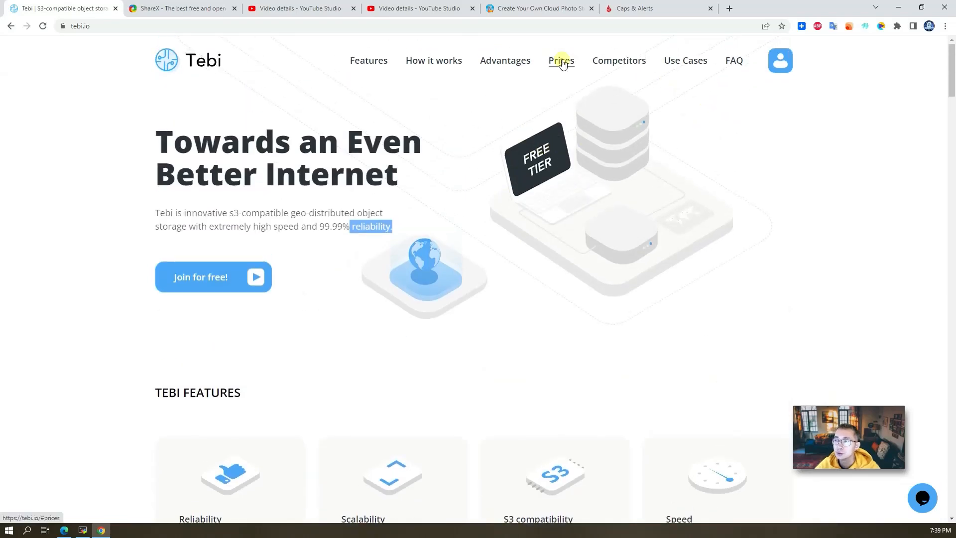
click(561, 60)
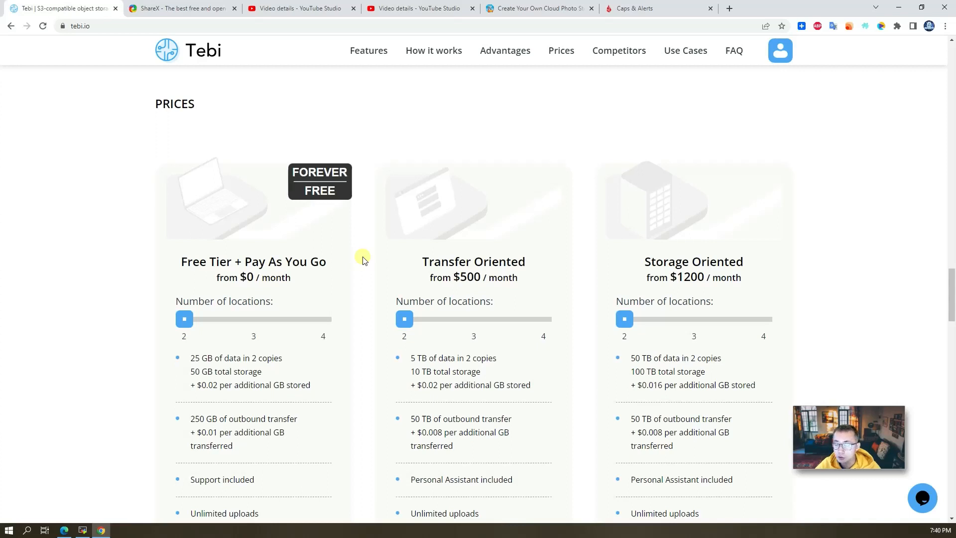
scroll(down, 3)
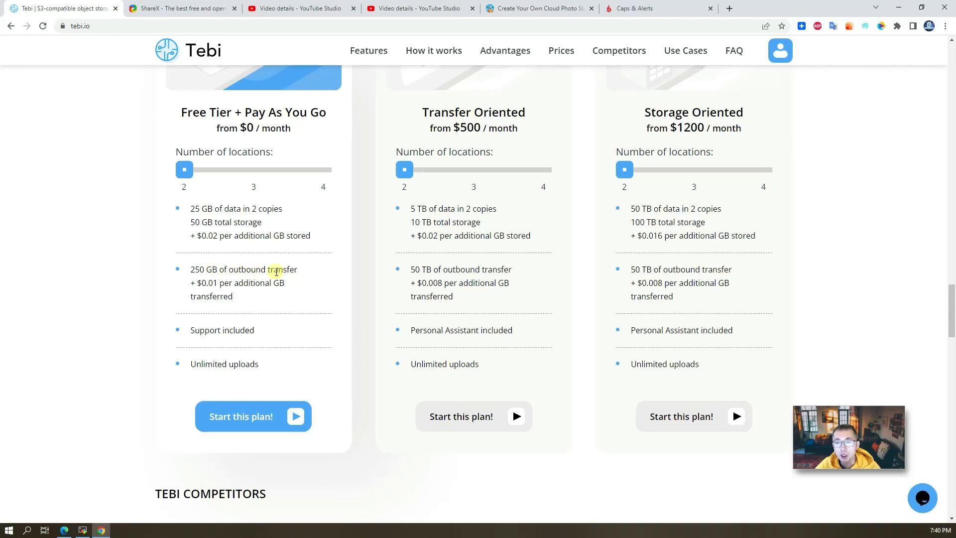
mouse_move(277, 340)
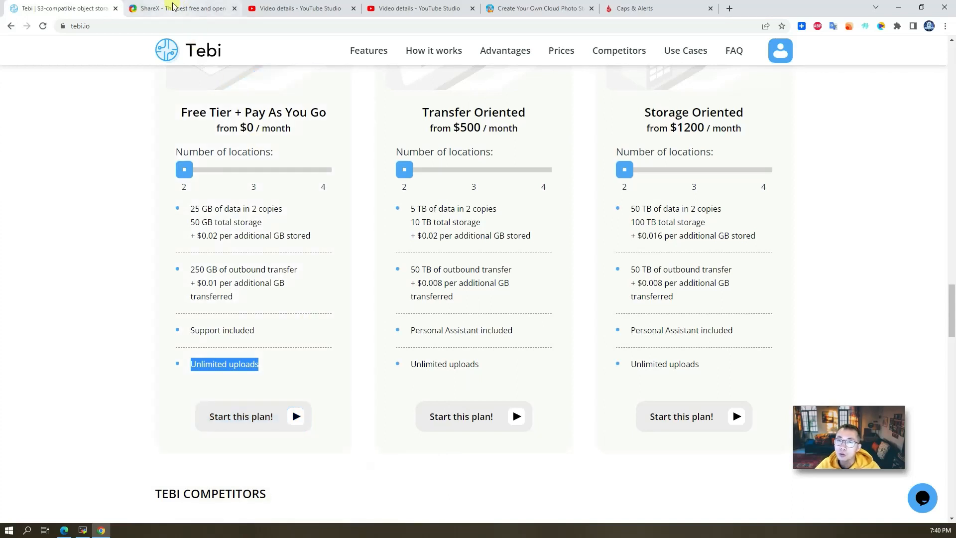
Step: View the getsharex.com homepage, then the Scaleway video's details in YouTube Studio
click(181, 8)
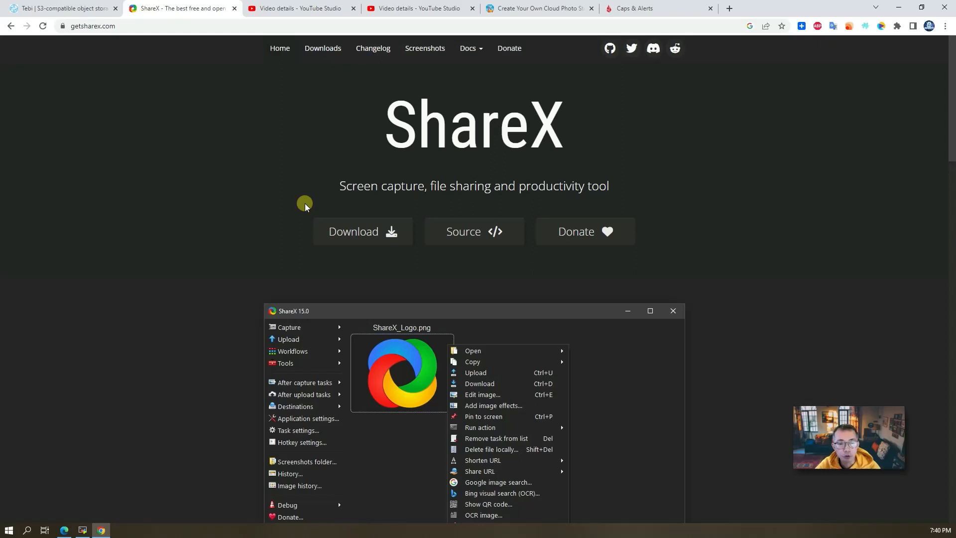
mouse_move(304, 195)
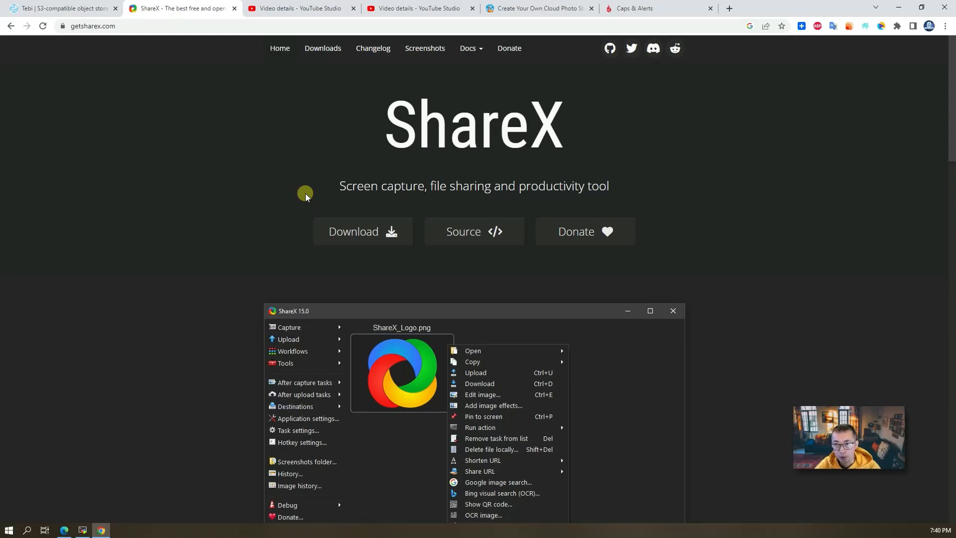
mouse_move(322, 59)
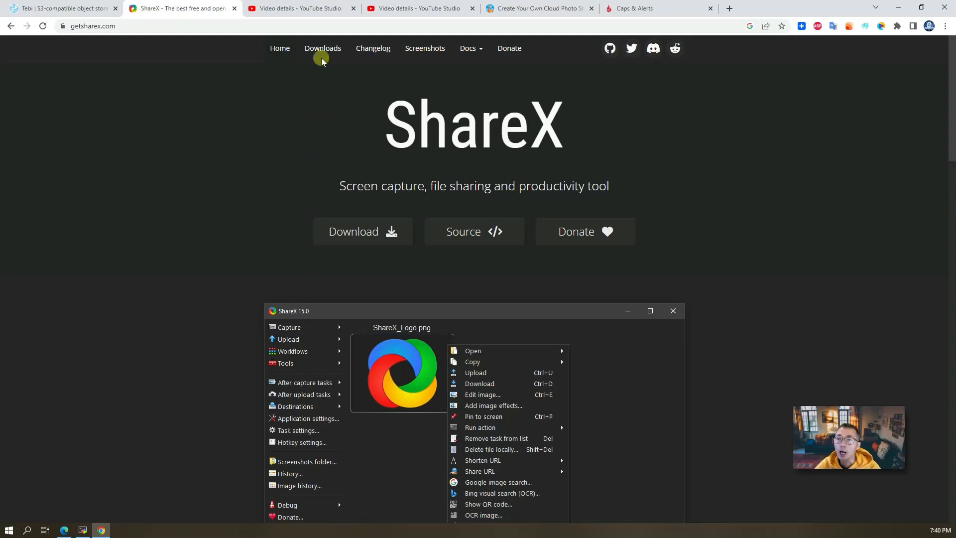
click(299, 8)
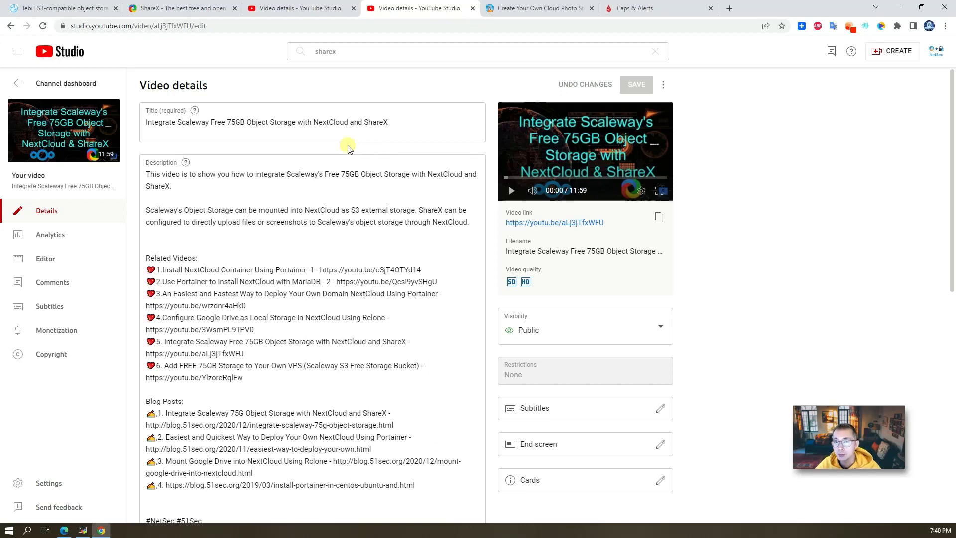
Step: Highlight 'Scaleway' in the video title, then switch to the Backblaze B2 photo storage blog post
double_click(196, 122)
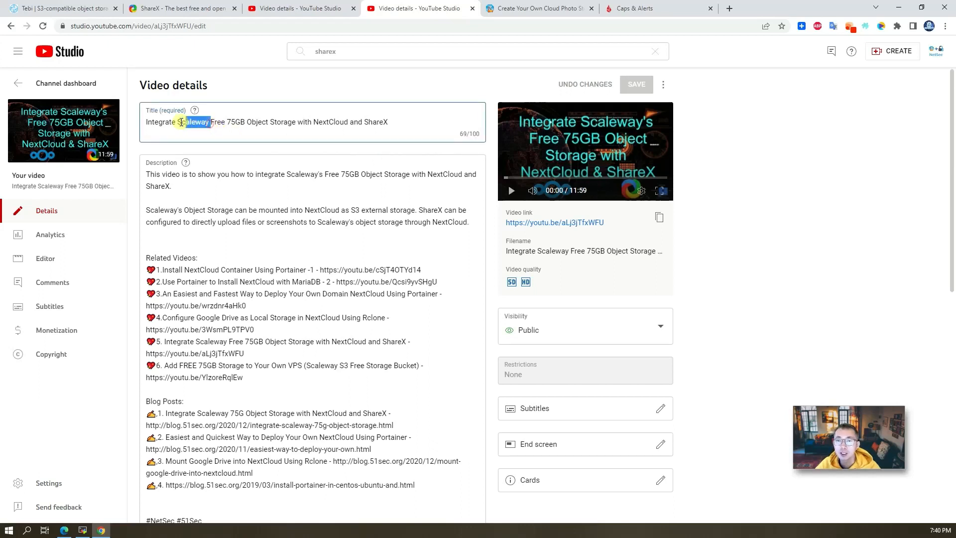
click(539, 8)
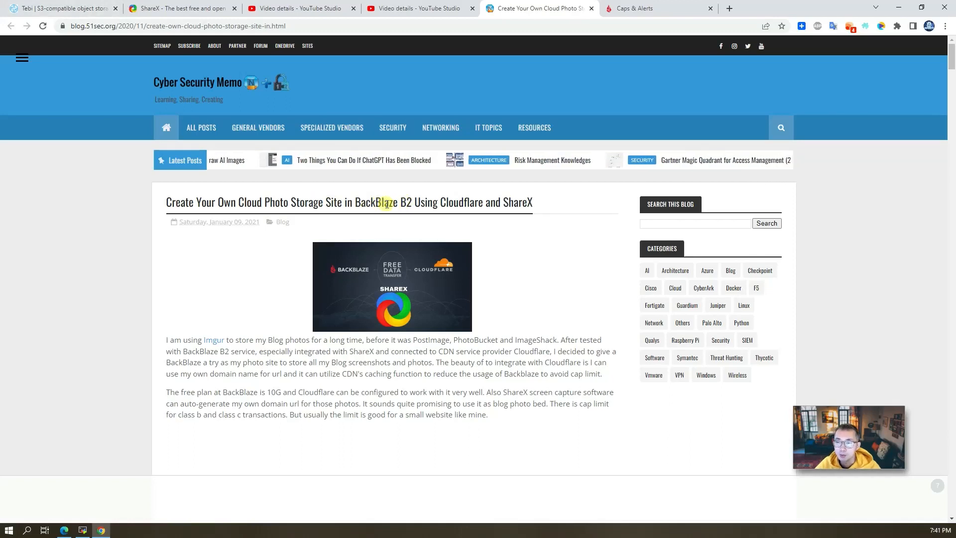
Step: Highlight 'BackBlaze B2', scroll its Caps & Alerts daily limits, then return to Tebi pricing
double_click(383, 202)
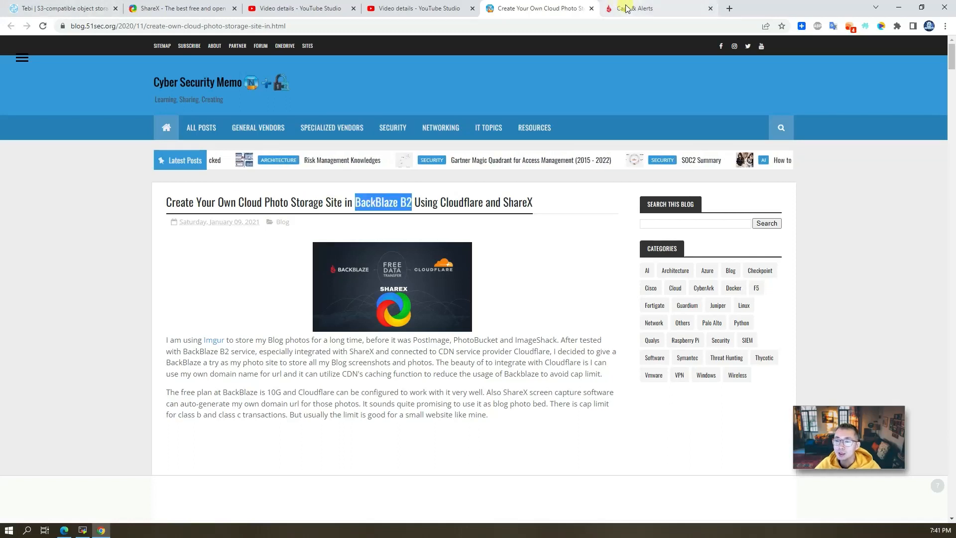
click(636, 8)
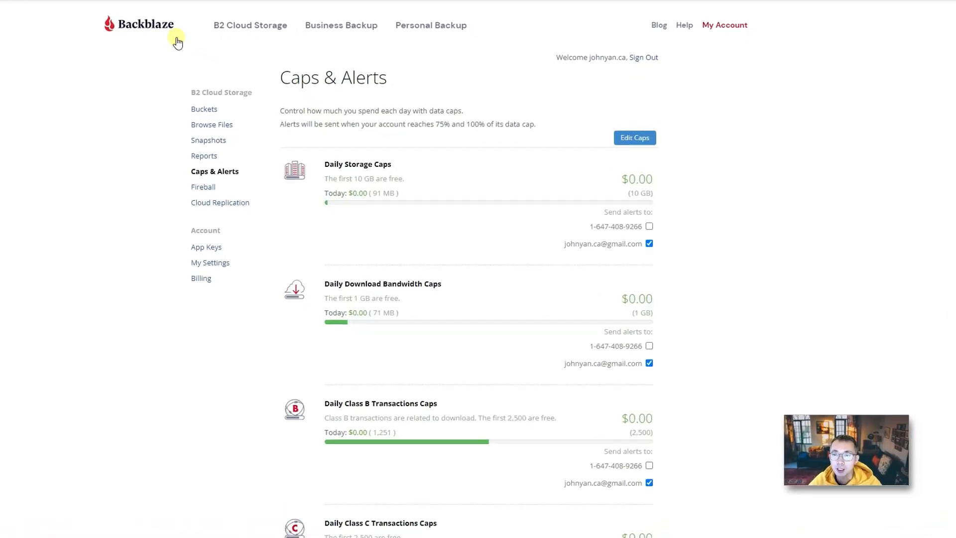
scroll(down, 3)
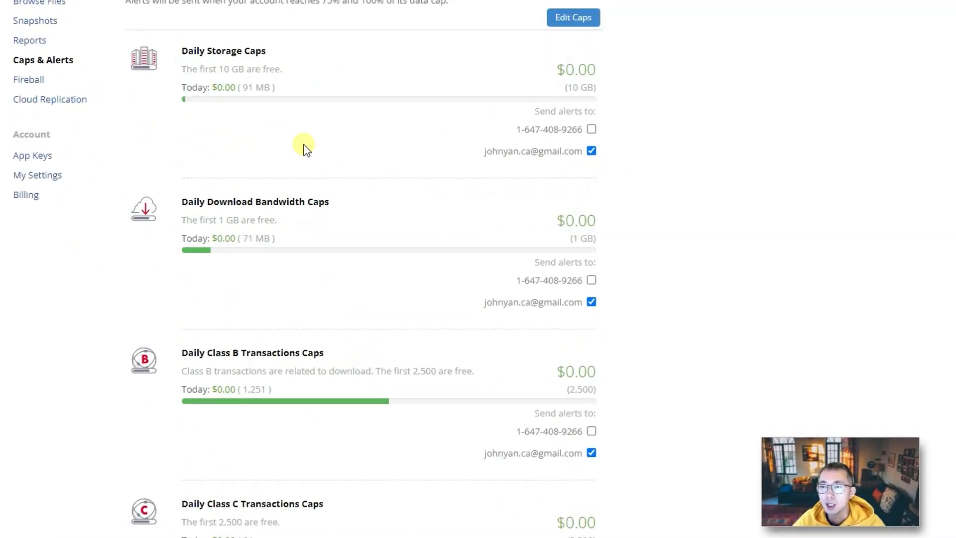
mouse_move(304, 133)
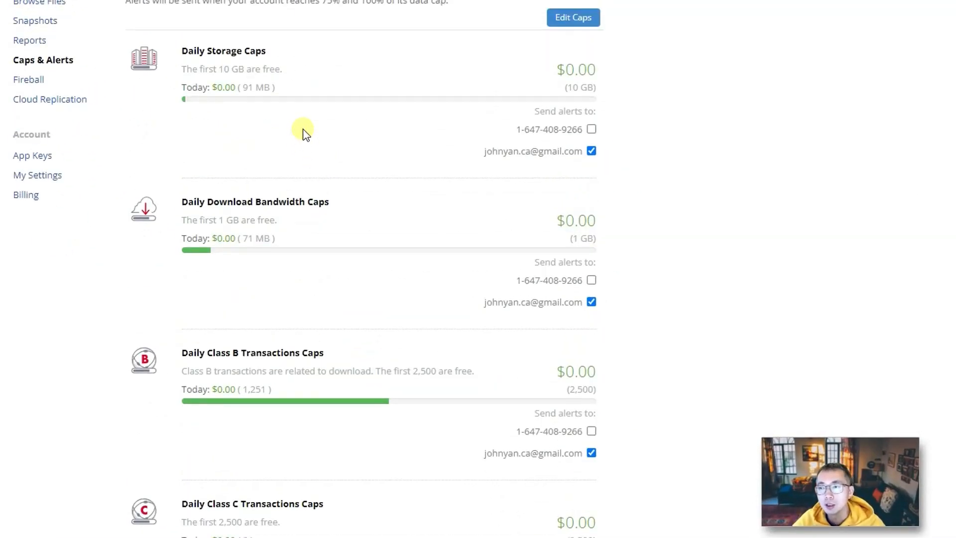
scroll(down, 3)
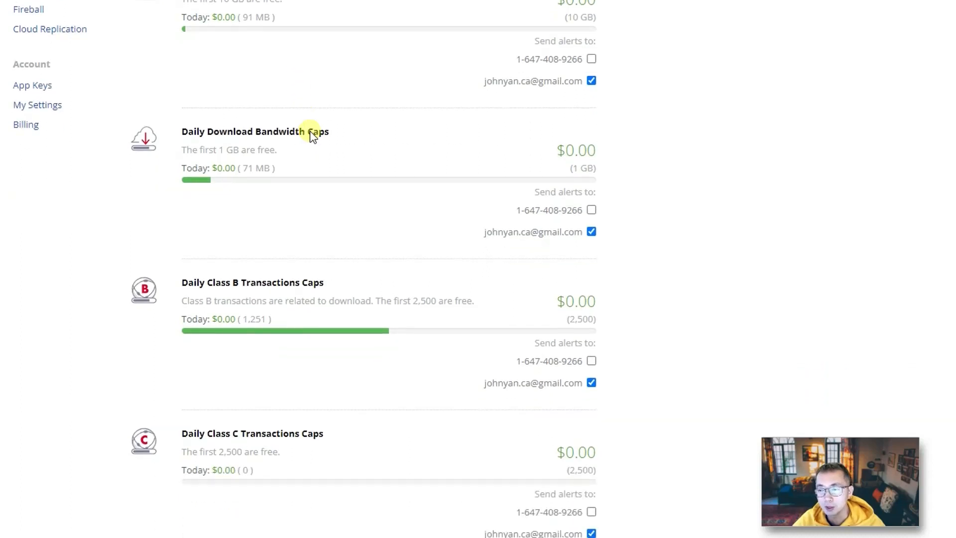
mouse_move(296, 298)
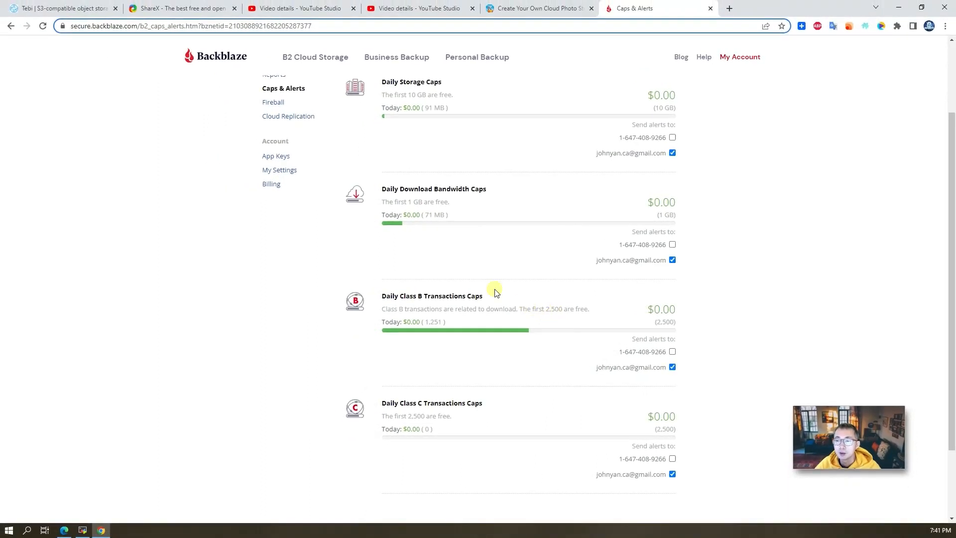
click(61, 8)
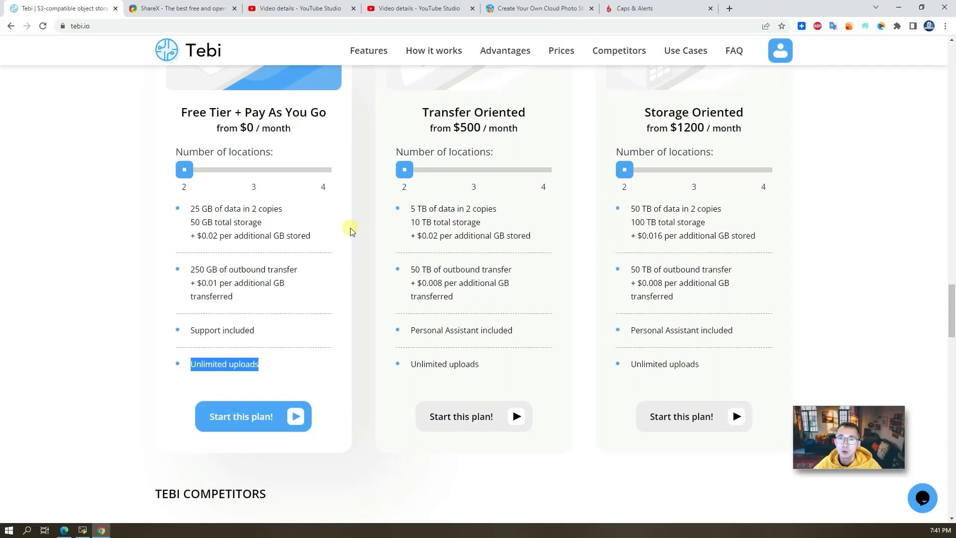
Step: Switch to the ShareX homepage tab
click(182, 8)
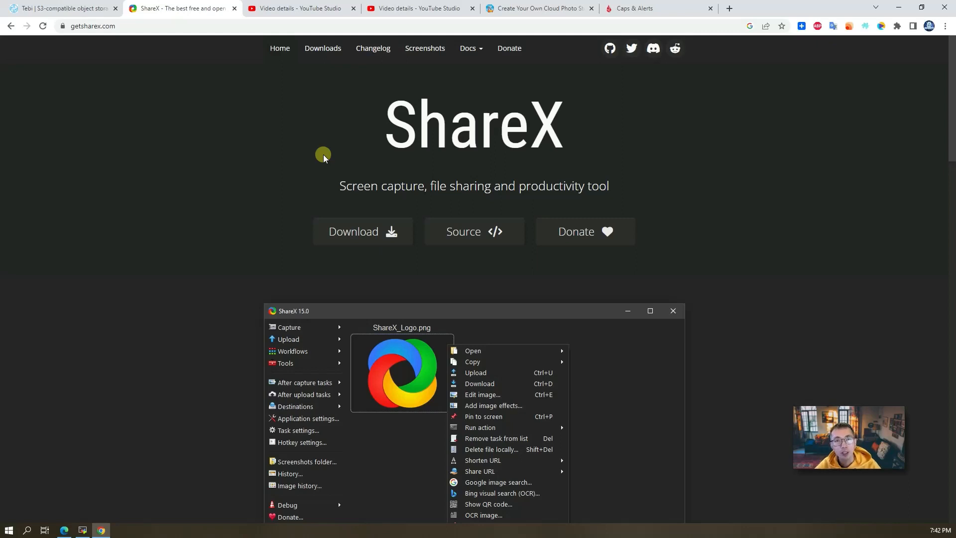
mouse_move(171, 75)
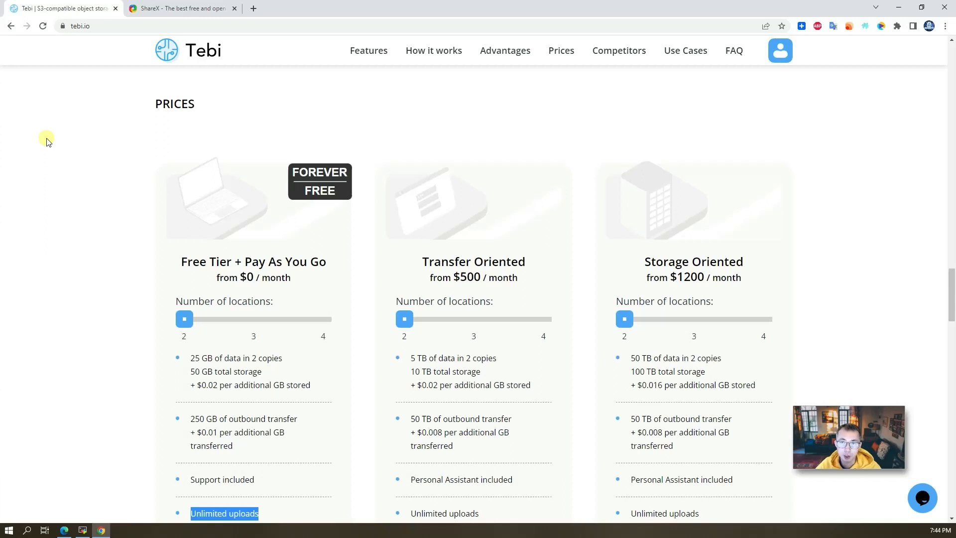
Step: Scroll down the Tebi pricing plans and start signing up for the free tier
scroll(down, 3)
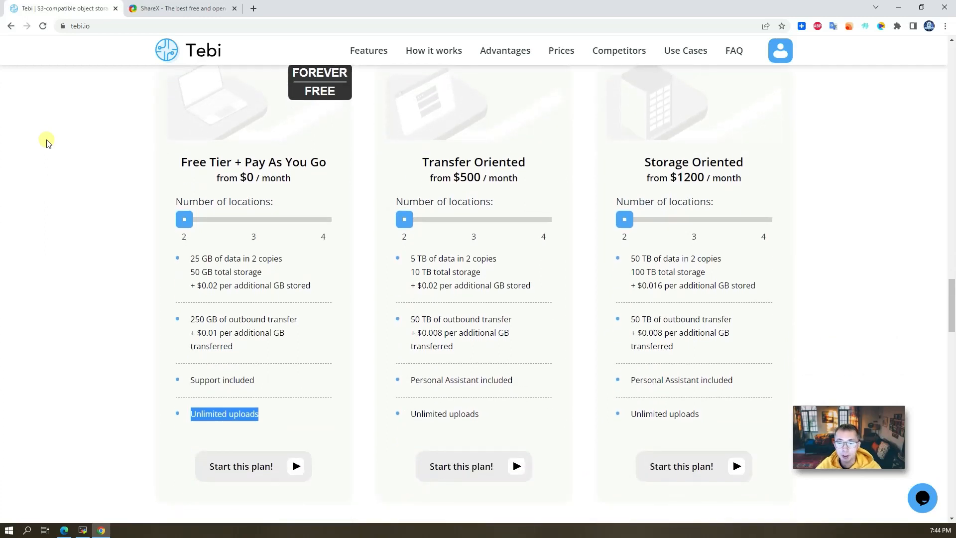
scroll(down, 3)
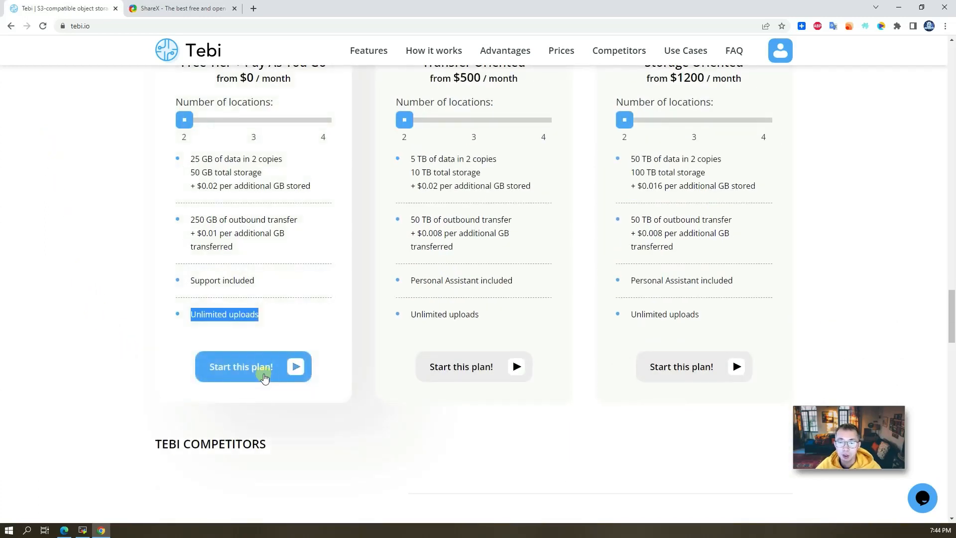
click(240, 367)
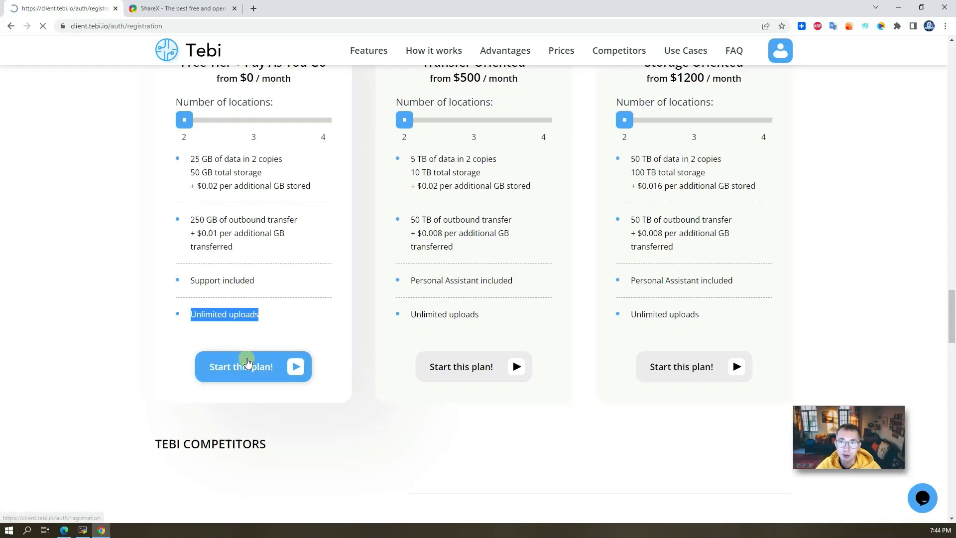
click(239, 367)
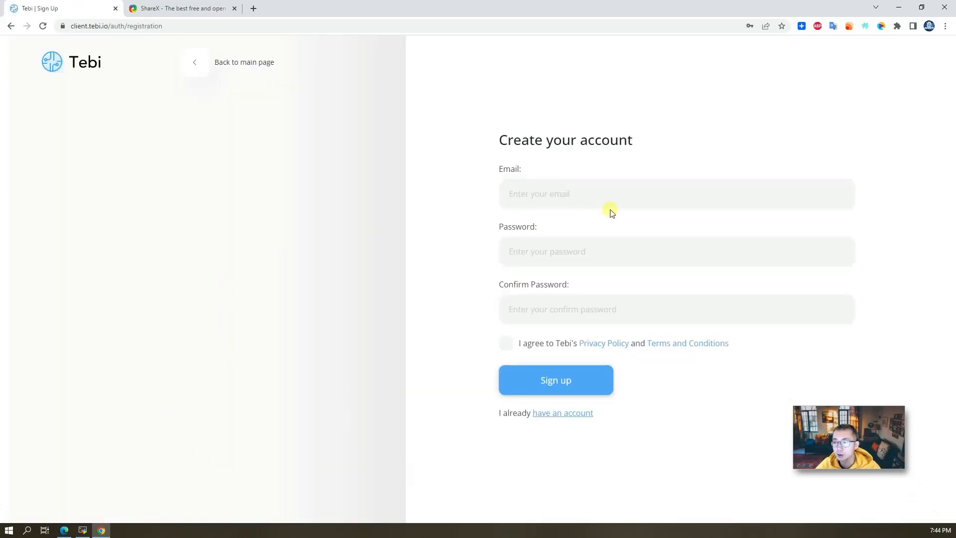
mouse_move(407, 361)
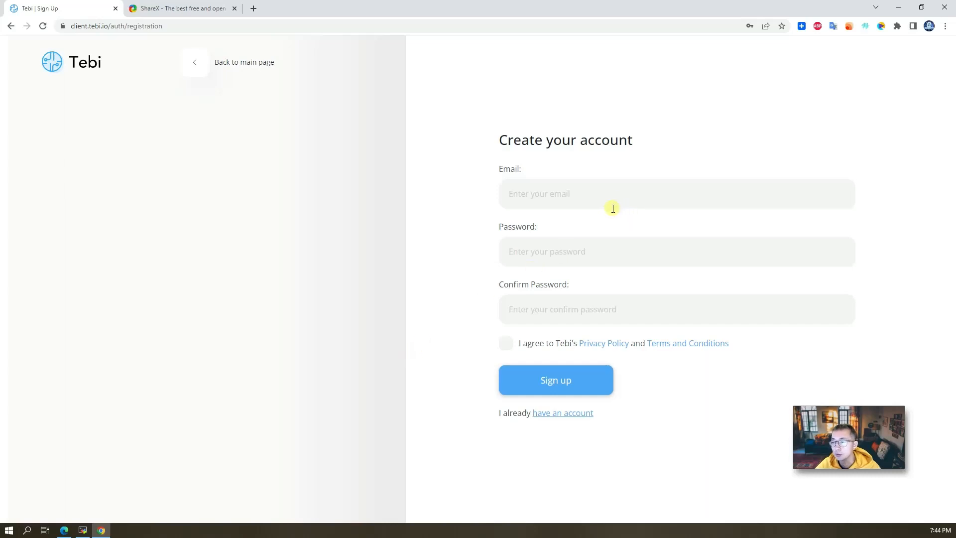
Step: Sign in with Google, accept the privacy policy and terms, and create the Tebi account
click(561, 412)
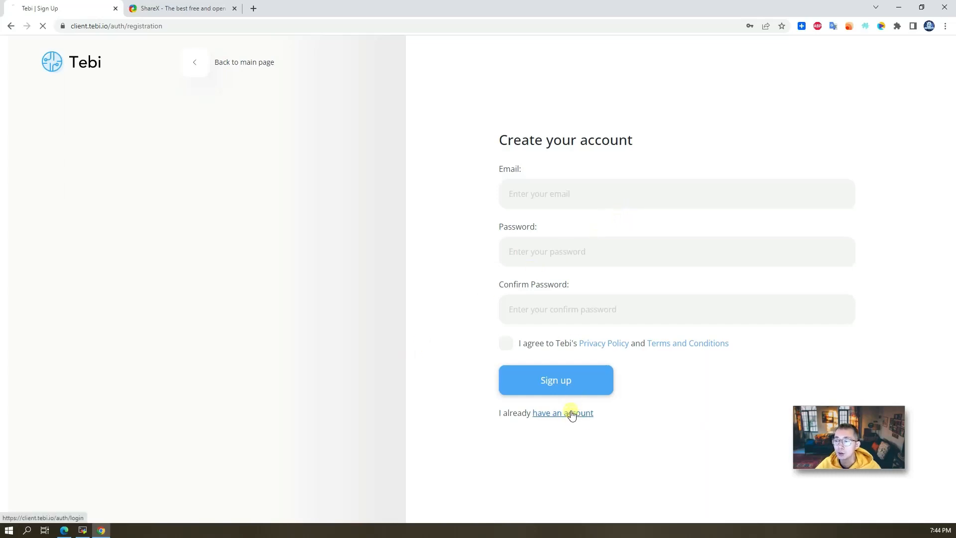
click(562, 413)
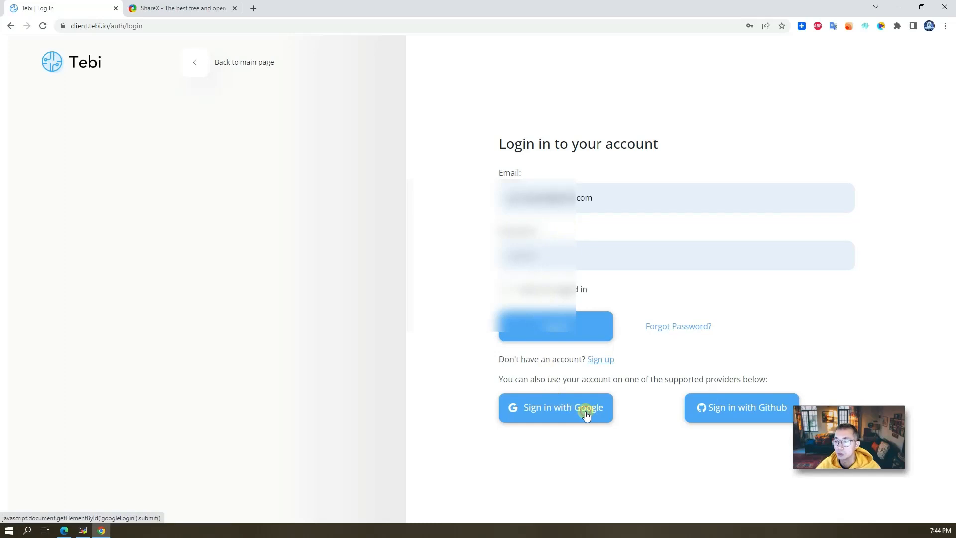
click(556, 407)
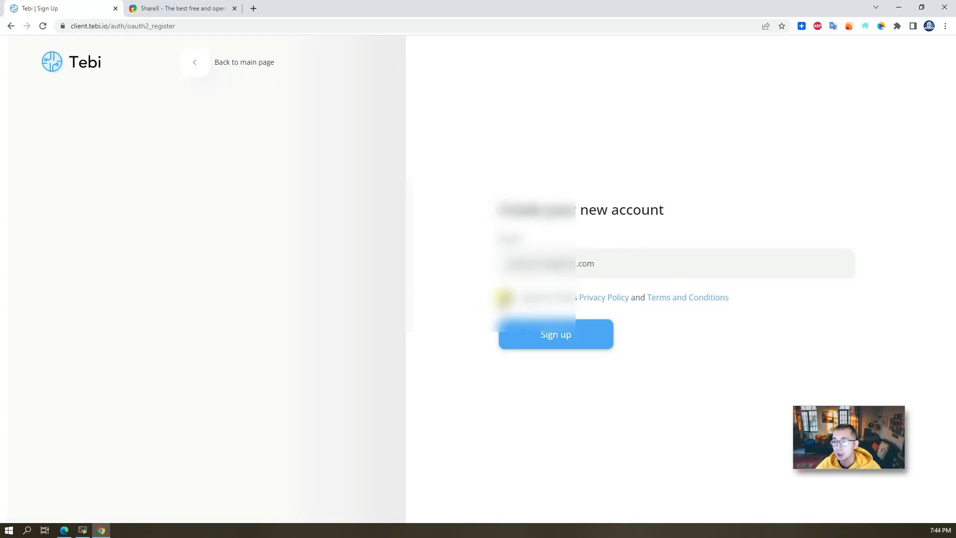
click(555, 334)
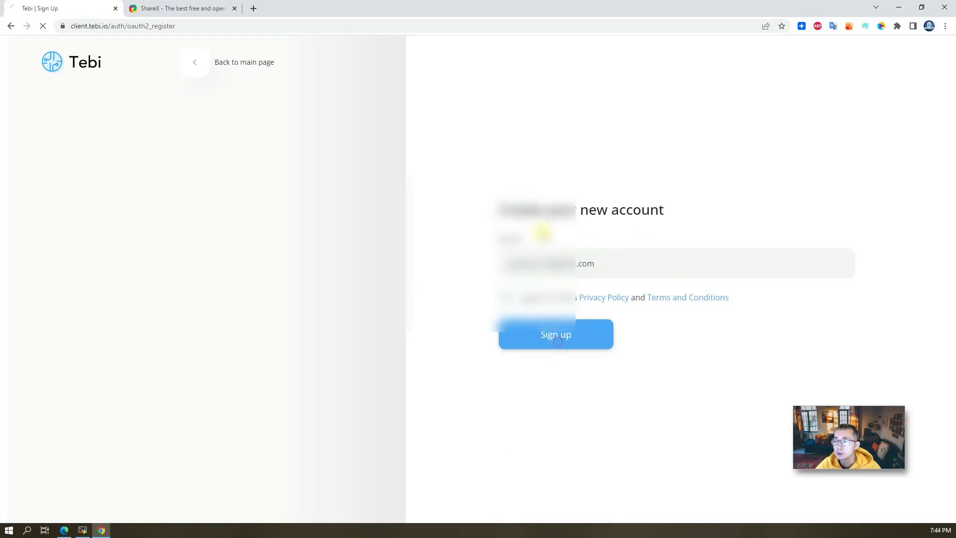
click(555, 334)
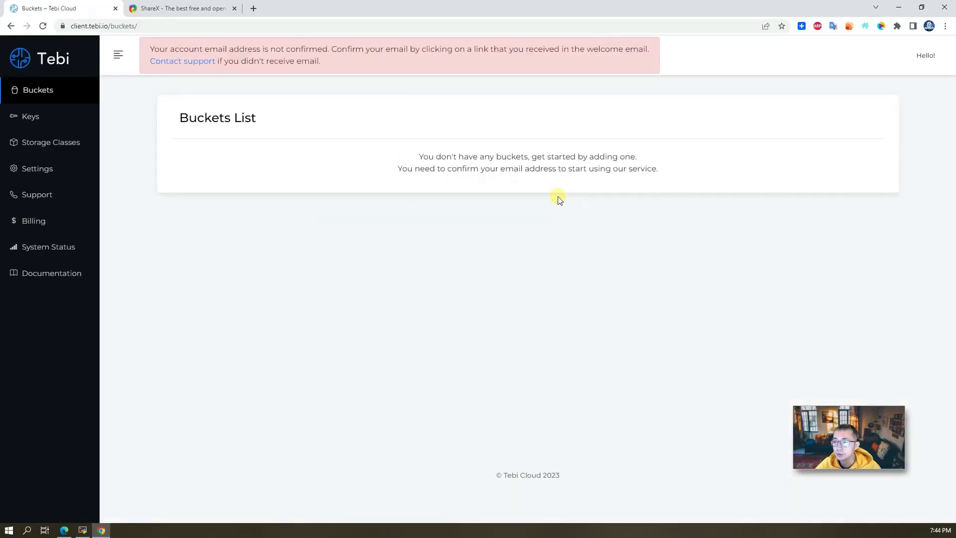
mouse_move(344, 140)
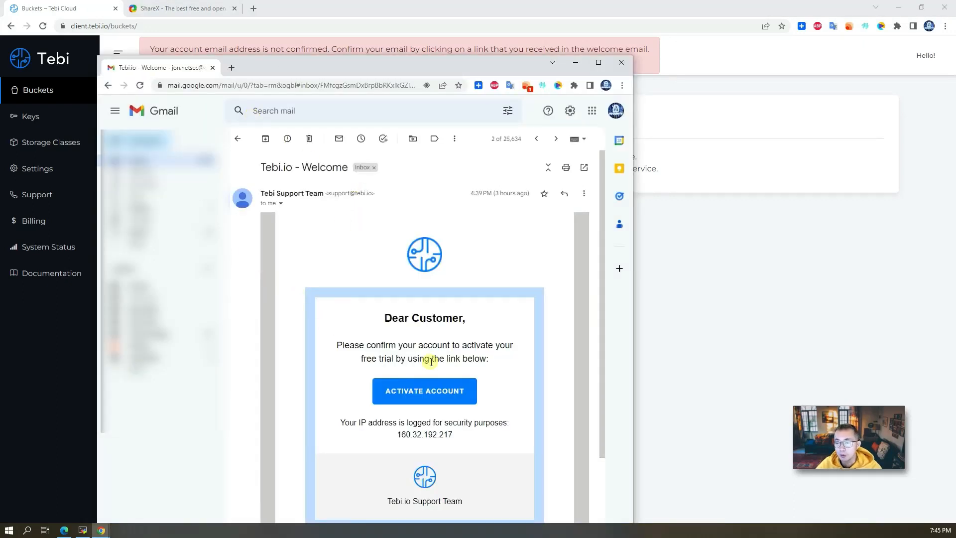
Step: Scroll the Tebi welcome email in Gmail and click the account activation link
scroll(down, 3)
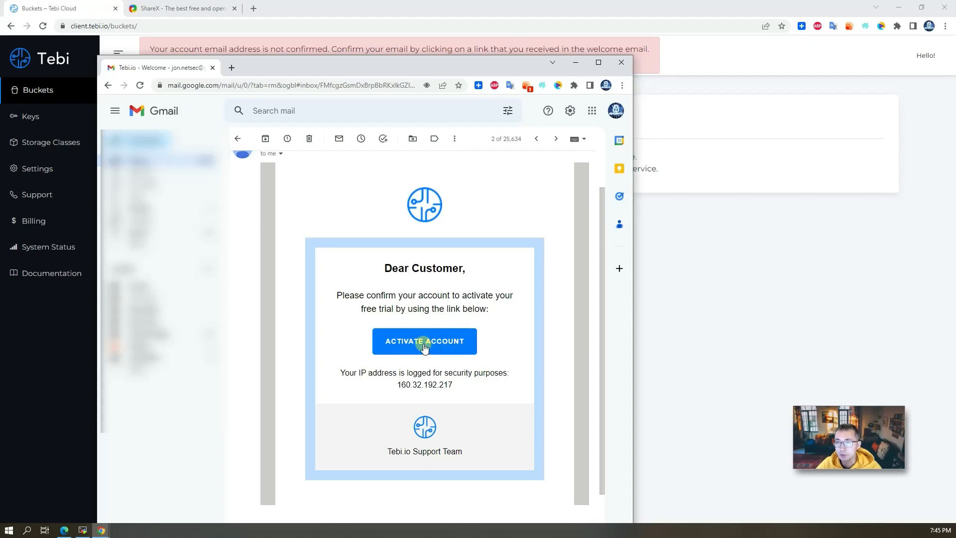
click(424, 340)
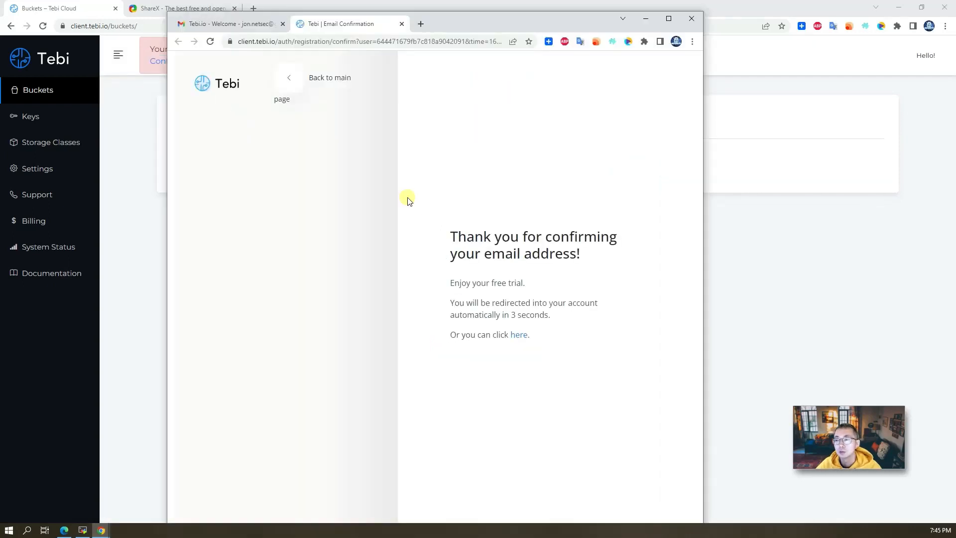
mouse_move(515, 294)
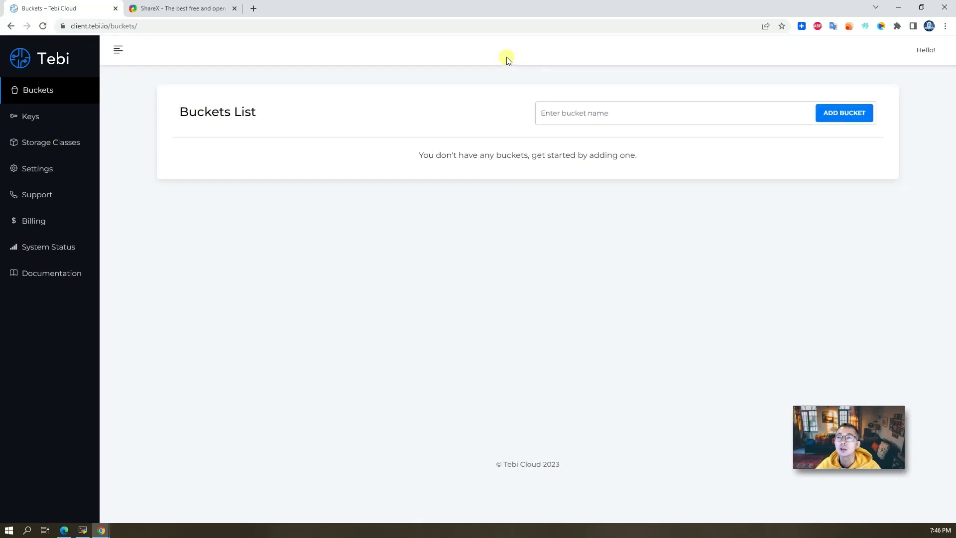
mouse_move(329, 169)
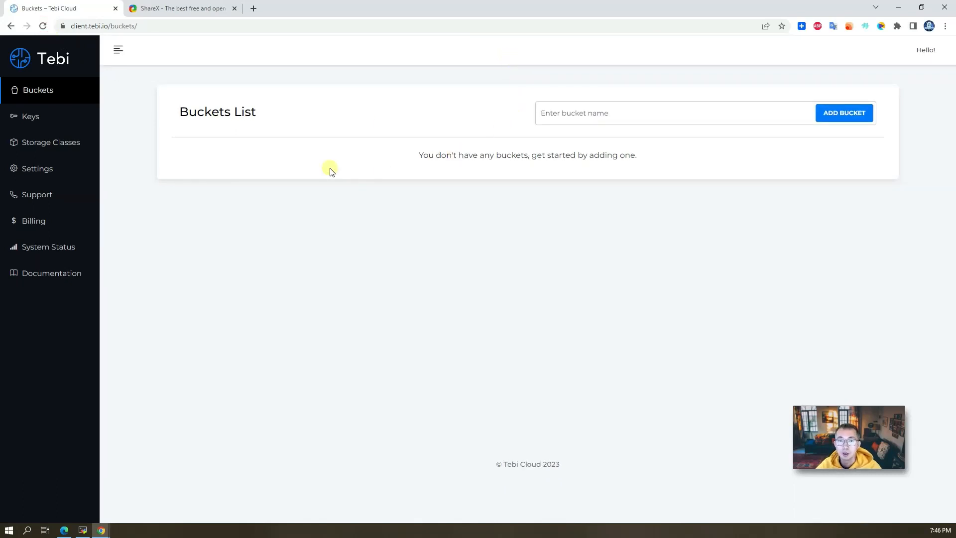
mouse_move(61, 215)
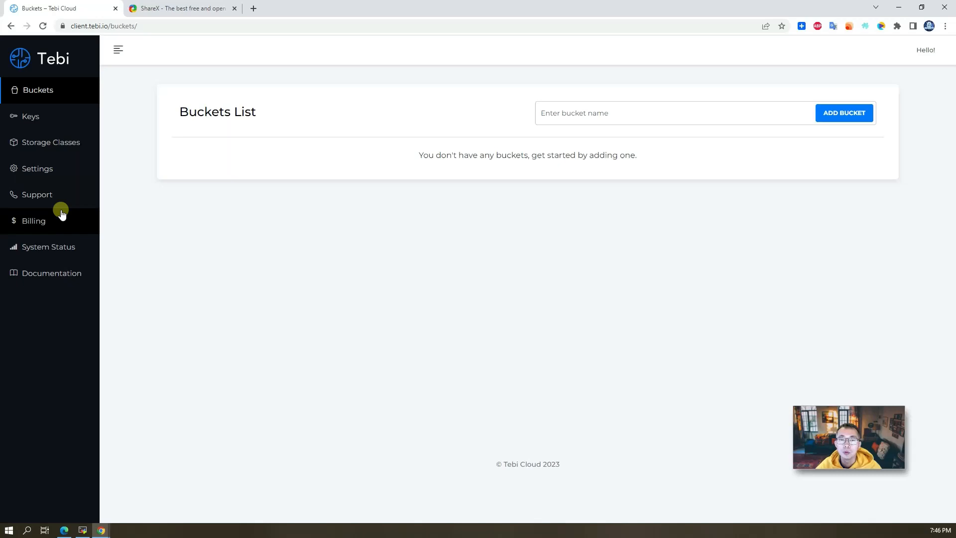
mouse_move(65, 218)
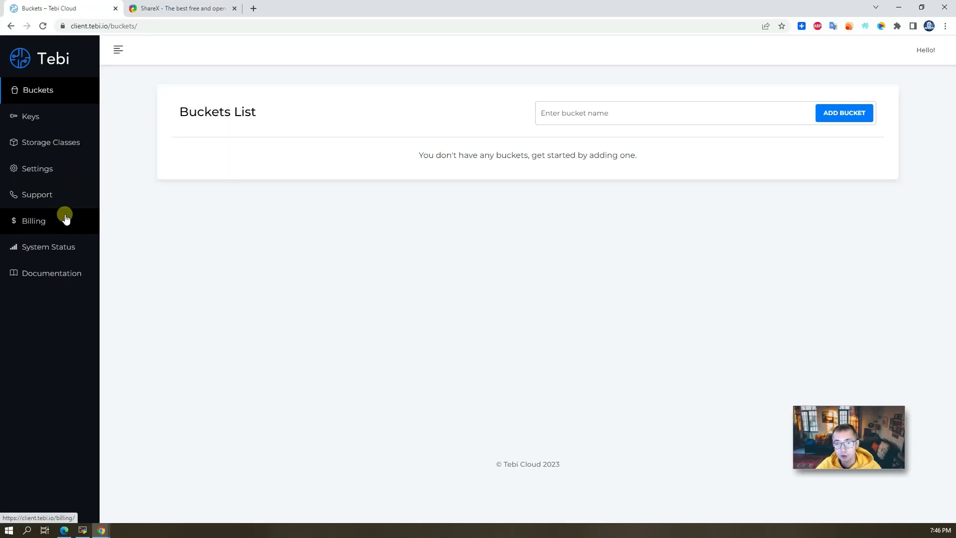
Step: Open Billing to see the 14-day free trial and three subscription plans
click(33, 221)
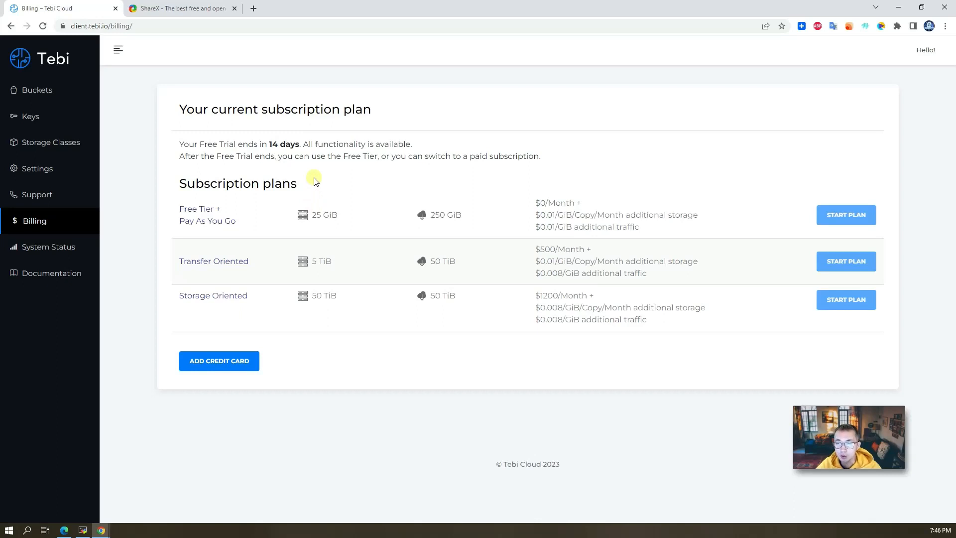
mouse_move(273, 151)
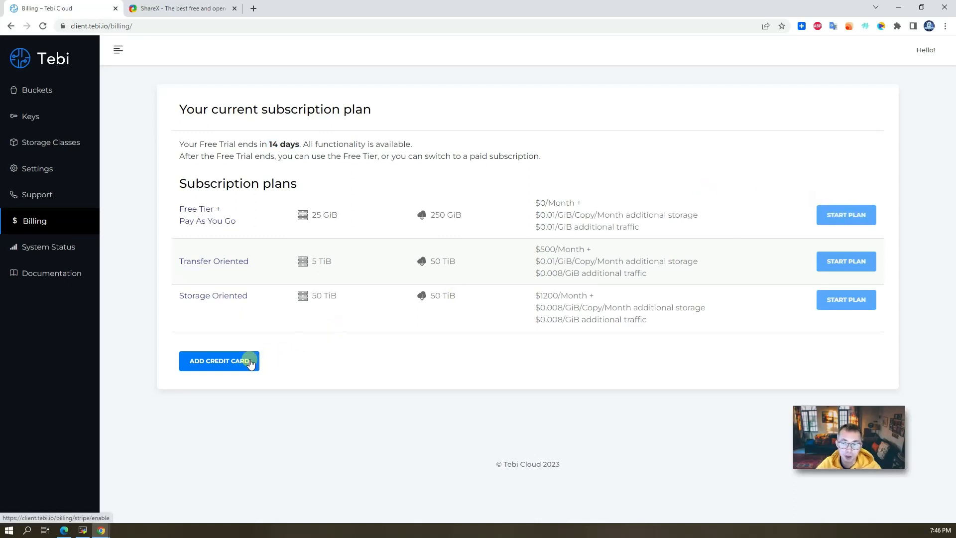
Step: Add a credit card to activate the Free Tier plus Pay As You Go plan
click(219, 360)
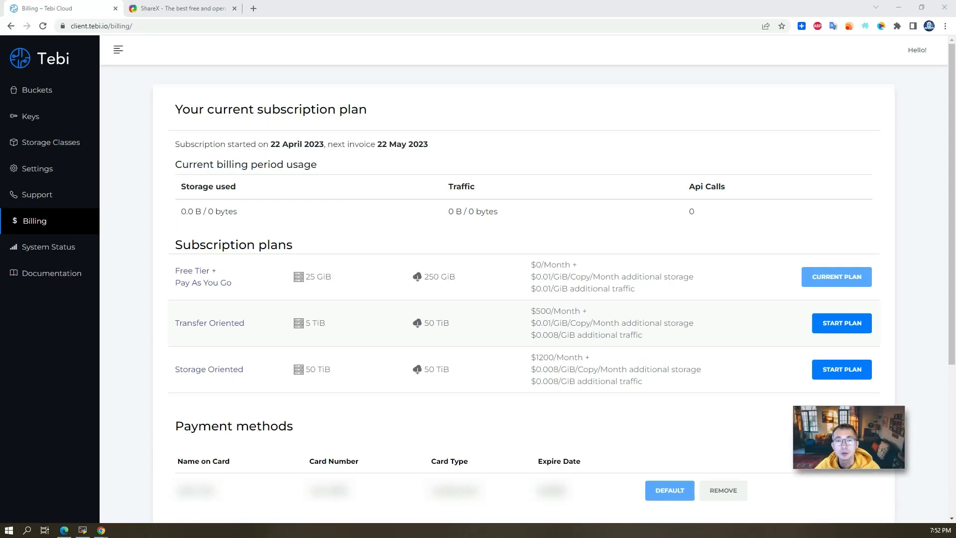
Step: From the Buckets list, add a bucket named 'netsec'
click(37, 89)
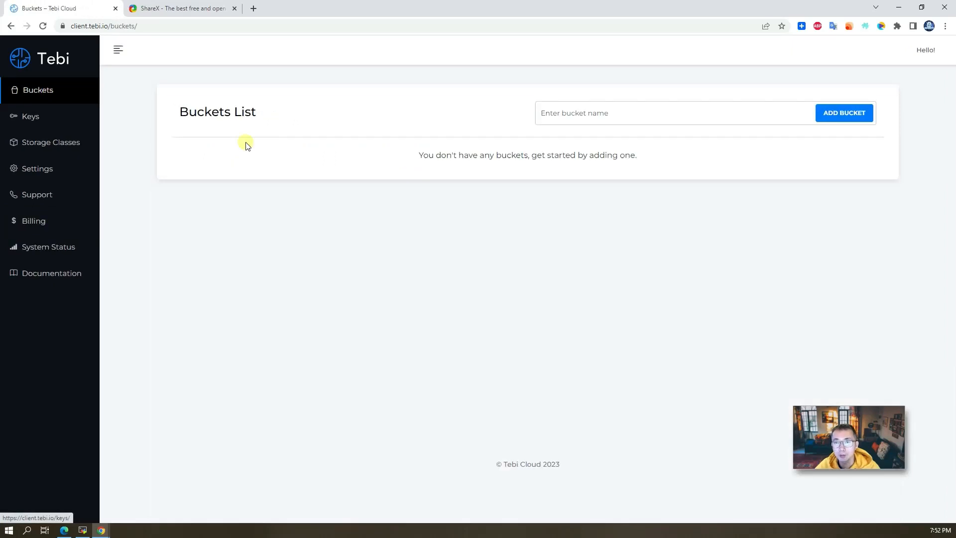
click(844, 113)
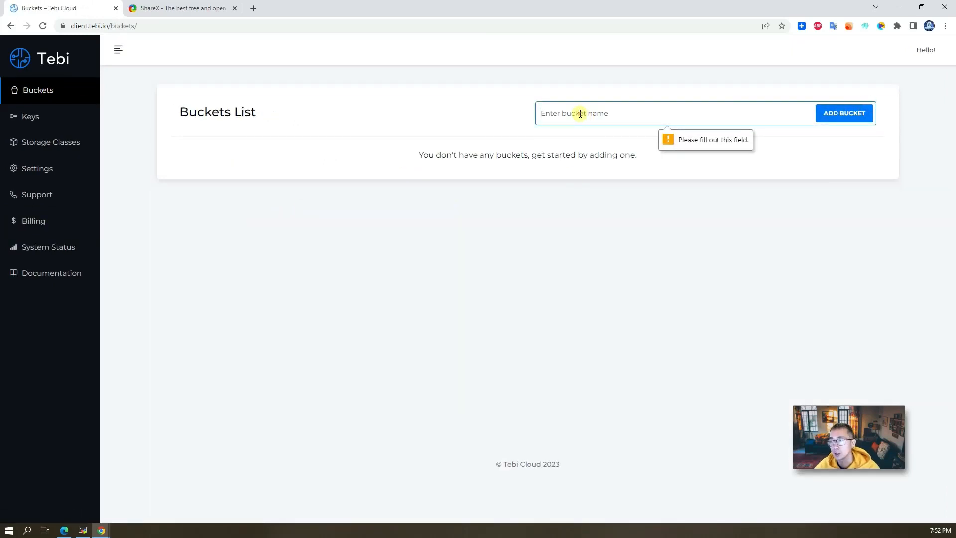
text(netsec)
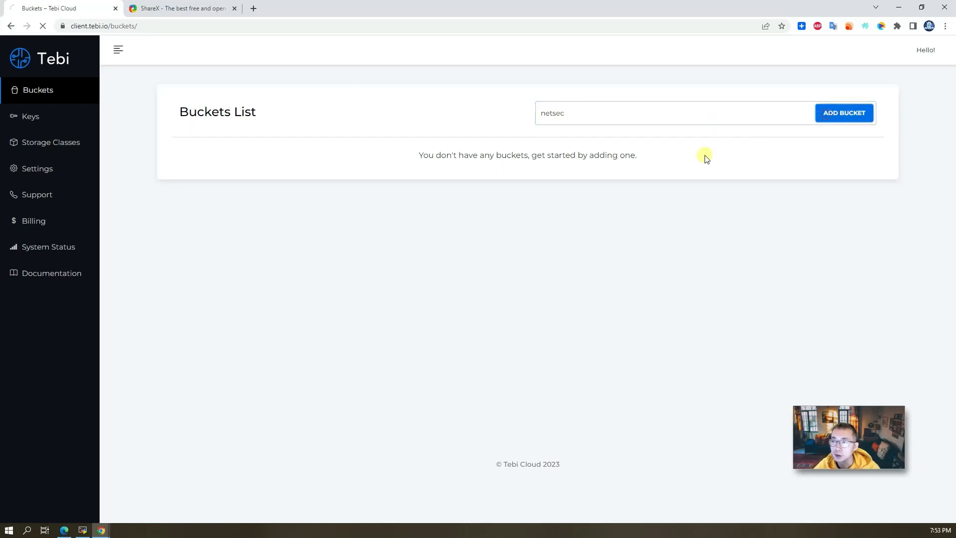
click(843, 113)
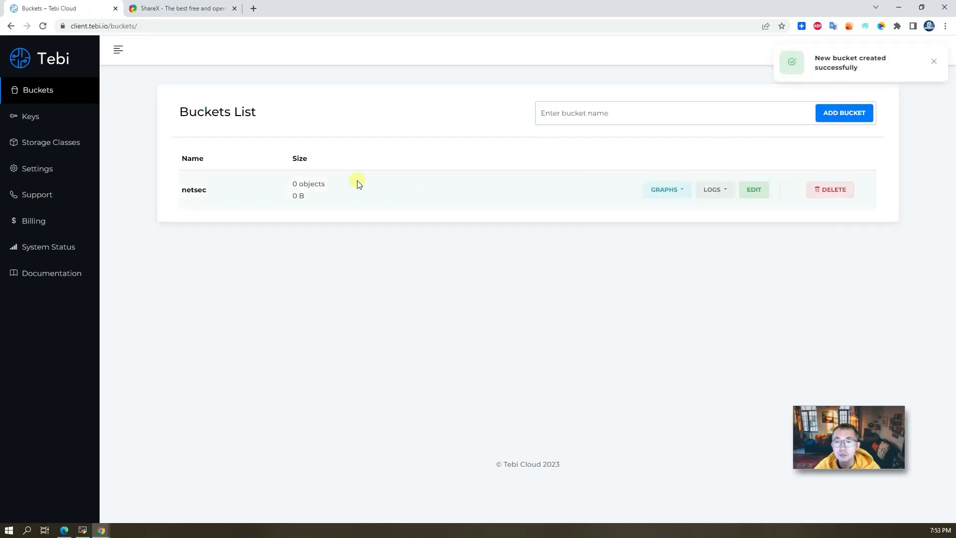
mouse_move(431, 203)
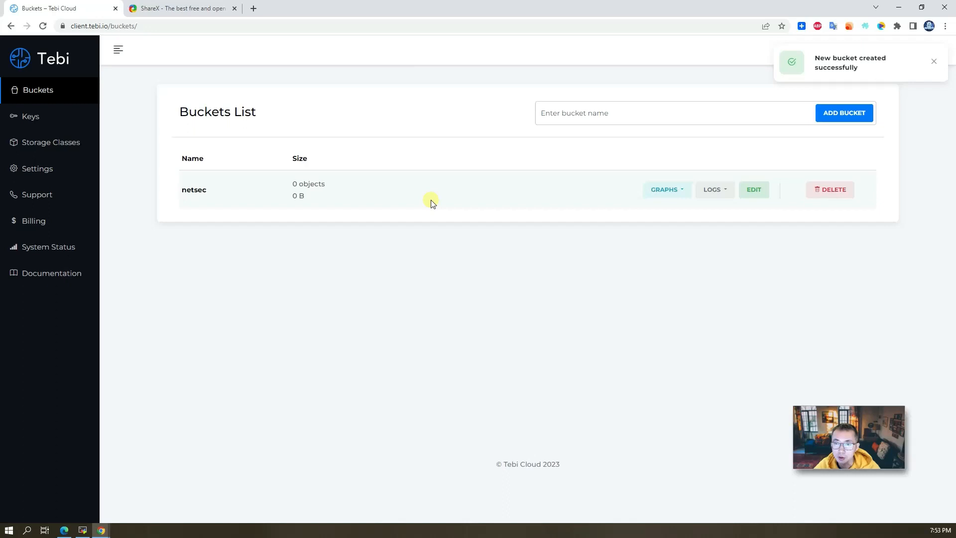
Step: Open netsec's Edit page, review the Access Control and Hosting tabs, and return to Access Keys
click(753, 190)
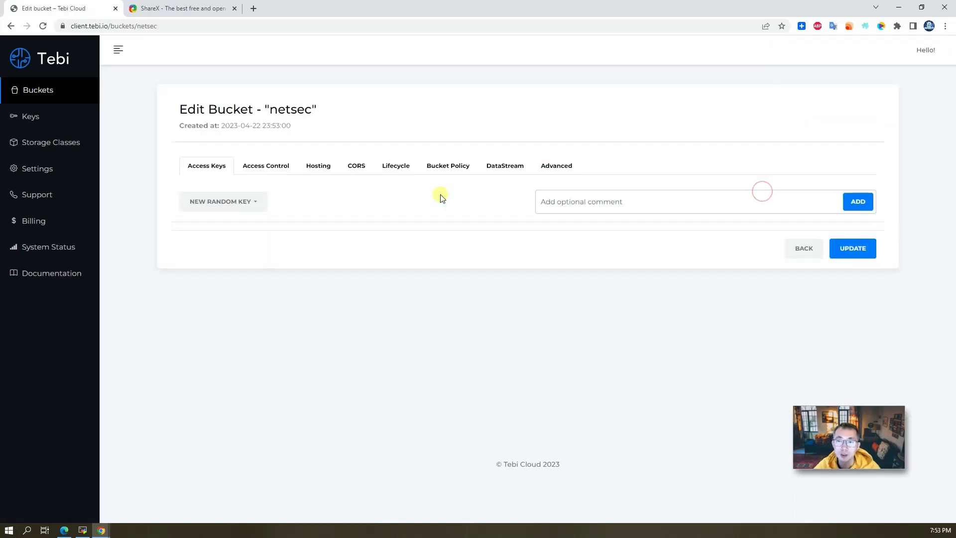
click(265, 165)
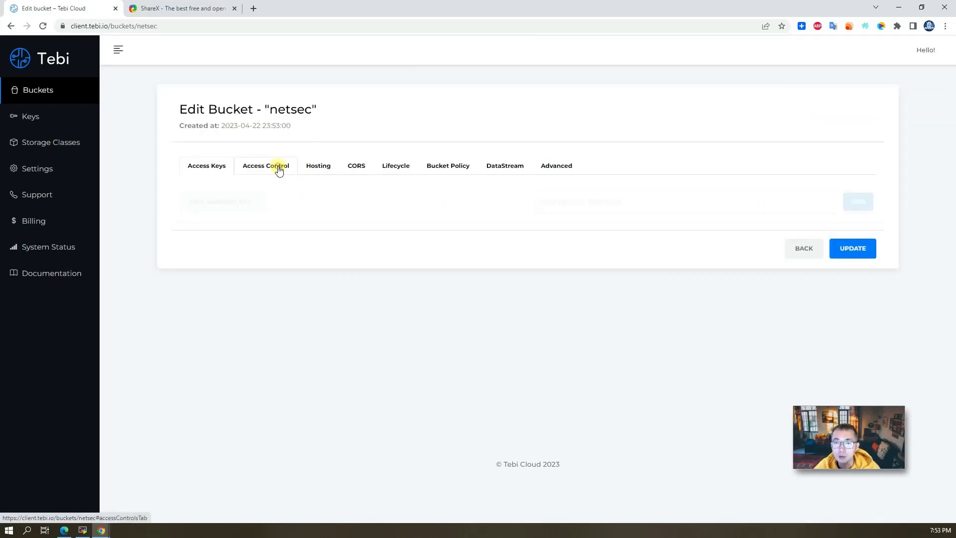
click(265, 165)
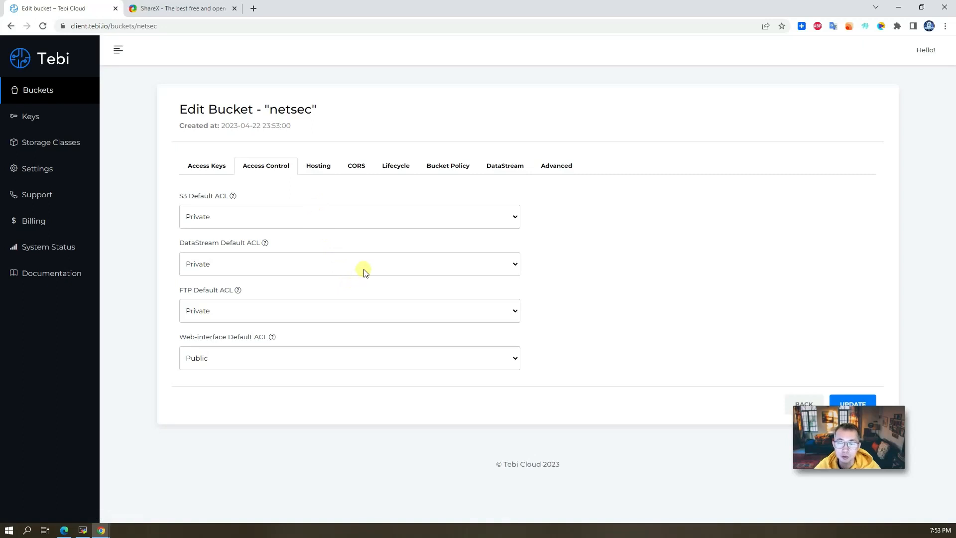
click(317, 166)
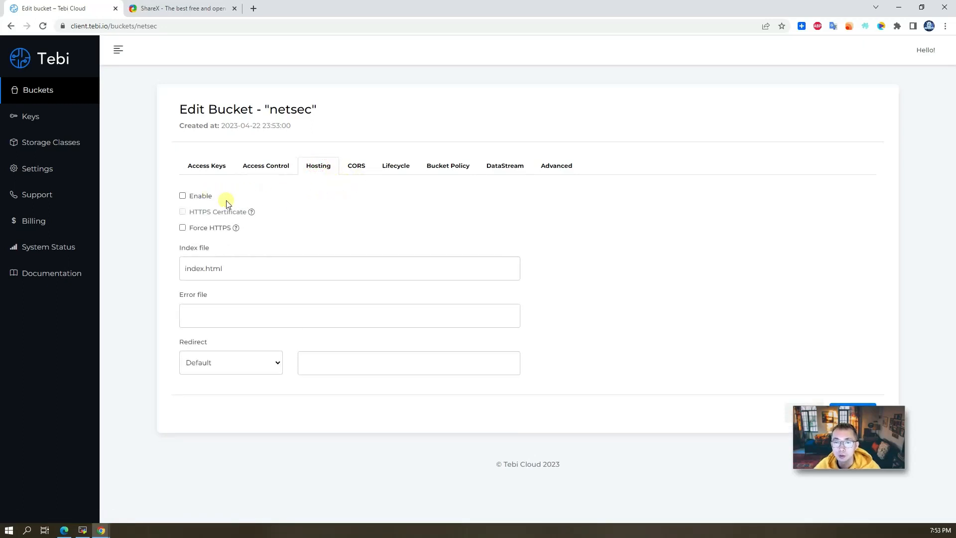
mouse_move(269, 195)
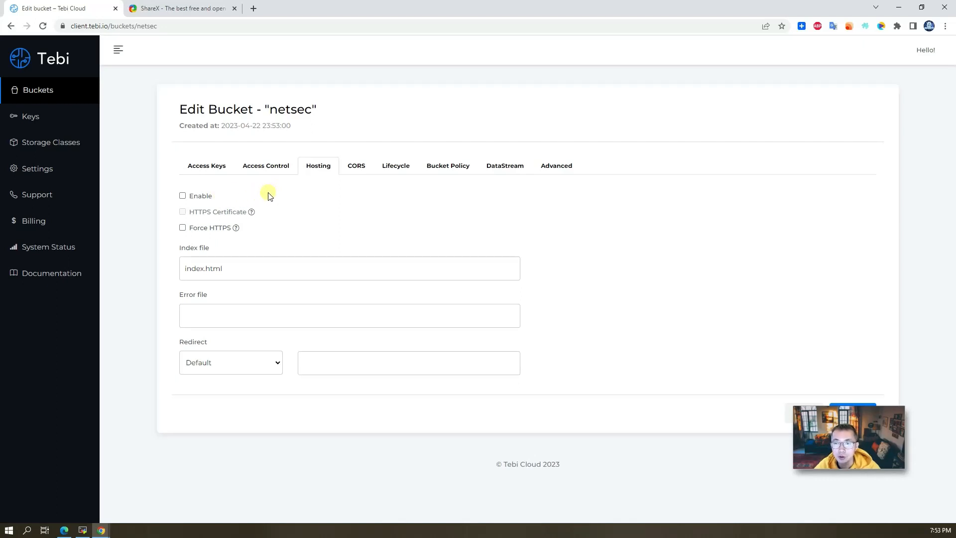
mouse_move(334, 187)
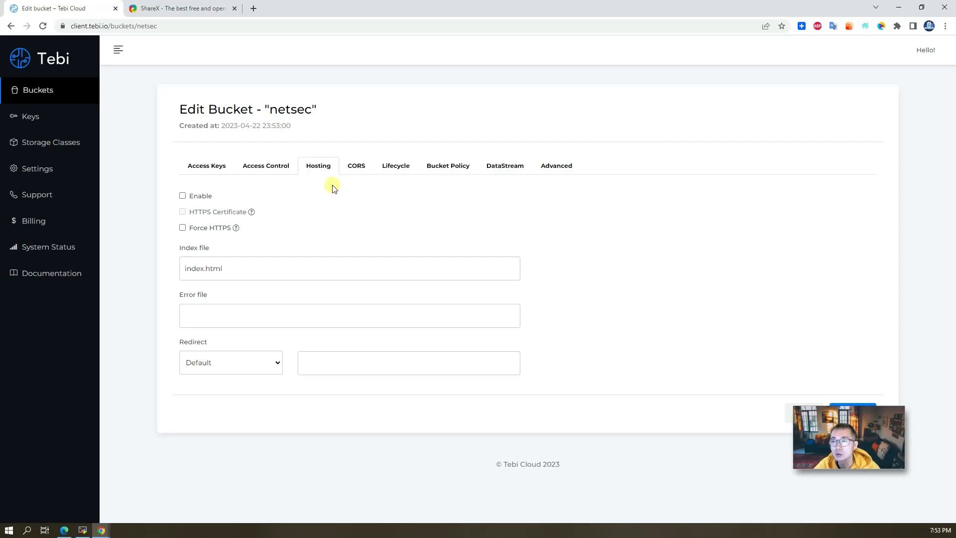
mouse_move(395, 166)
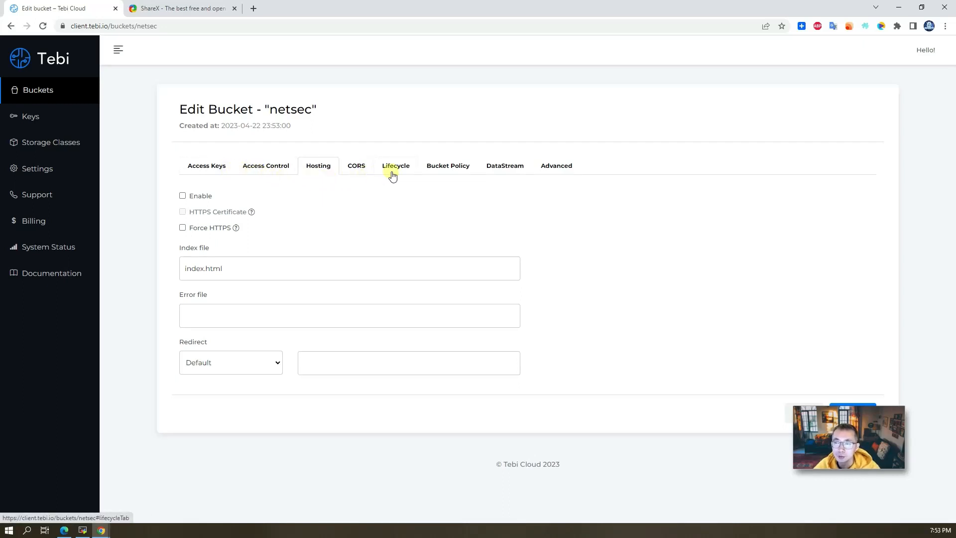
mouse_move(206, 165)
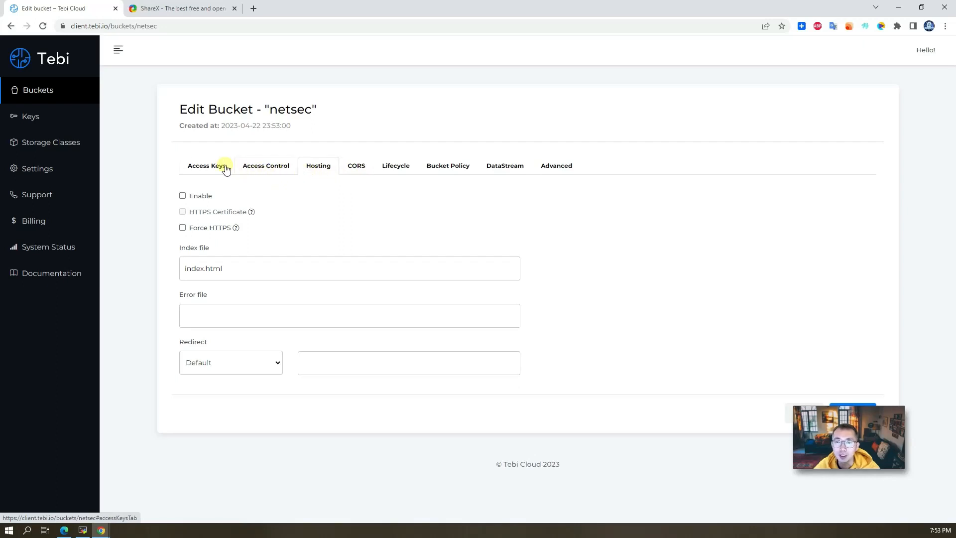
click(206, 165)
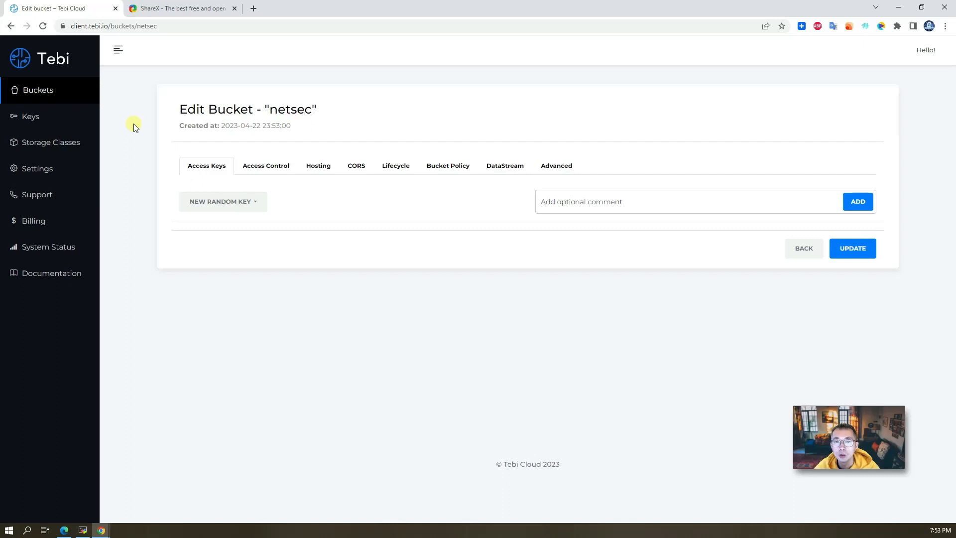
mouse_move(718, 179)
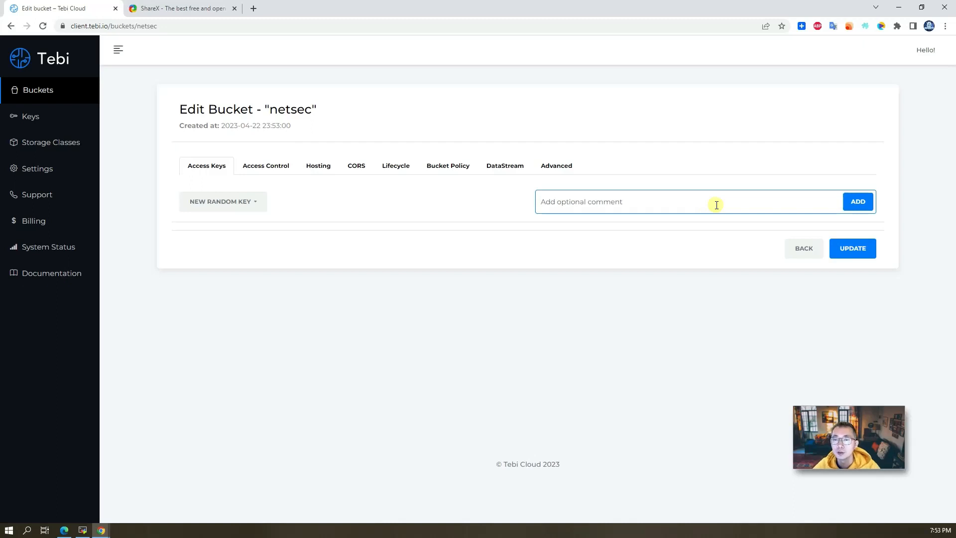
Step: Start a comment for a new access key on the netsec bucket
click(222, 201)
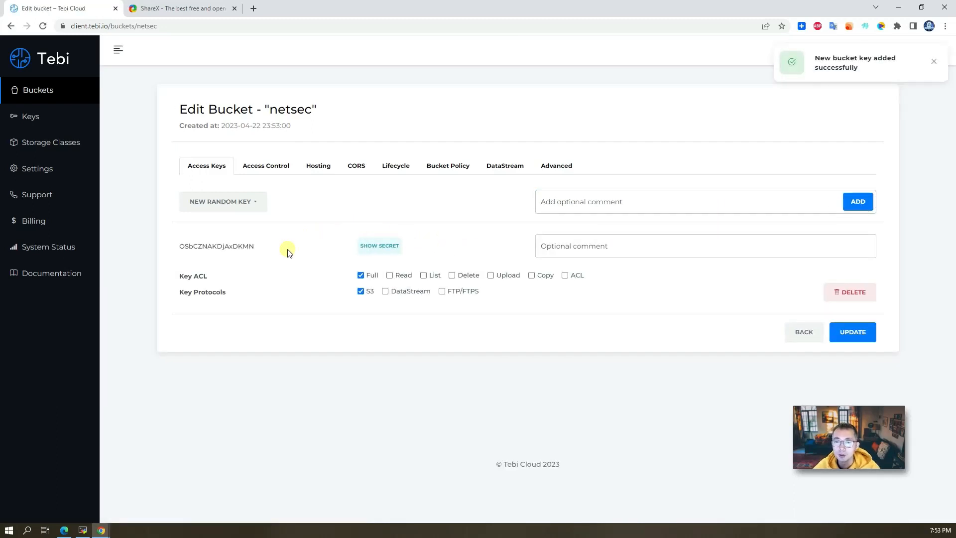
mouse_move(257, 254)
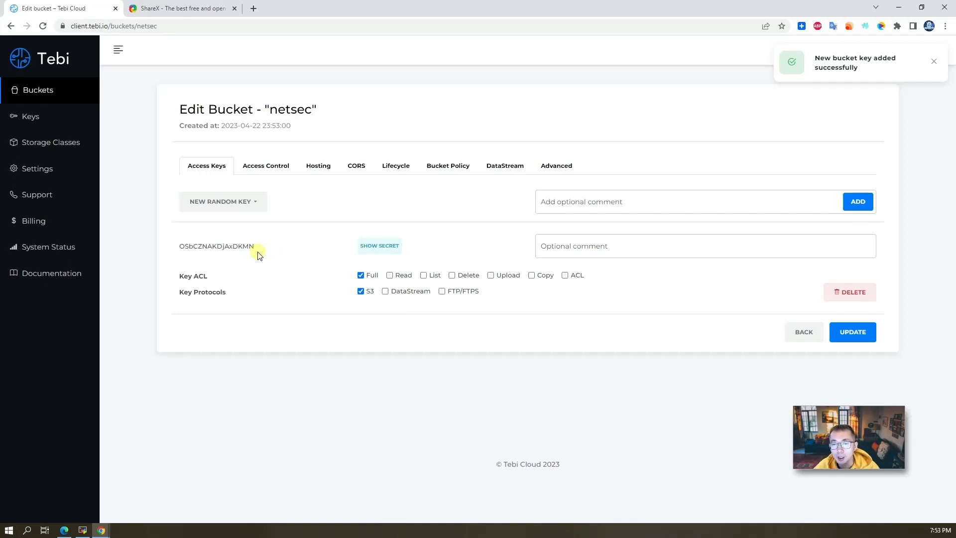
mouse_move(350, 287)
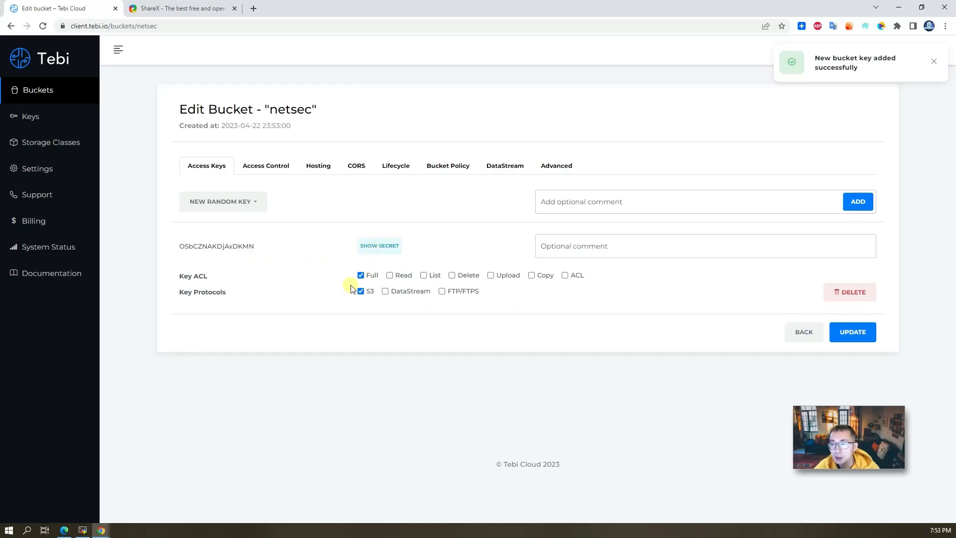
mouse_move(315, 277)
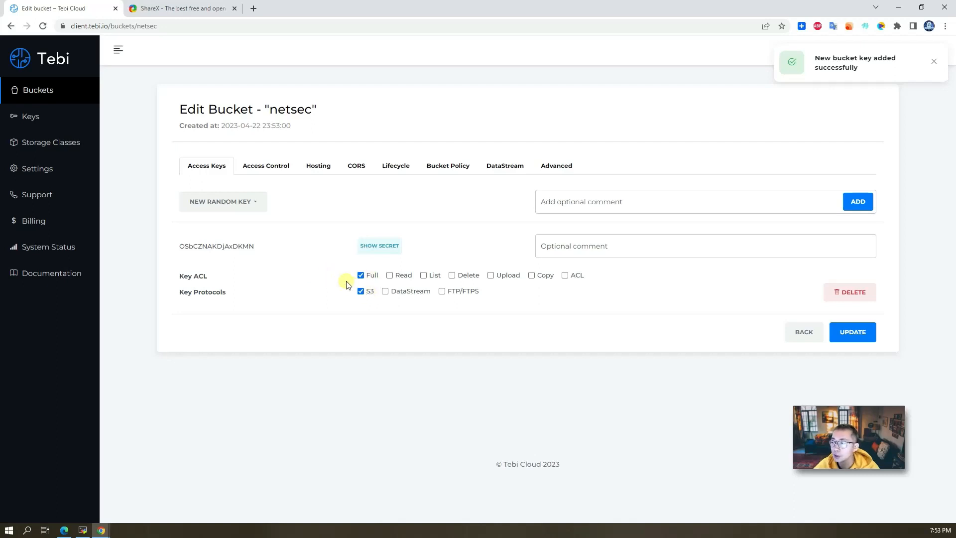
mouse_move(262, 249)
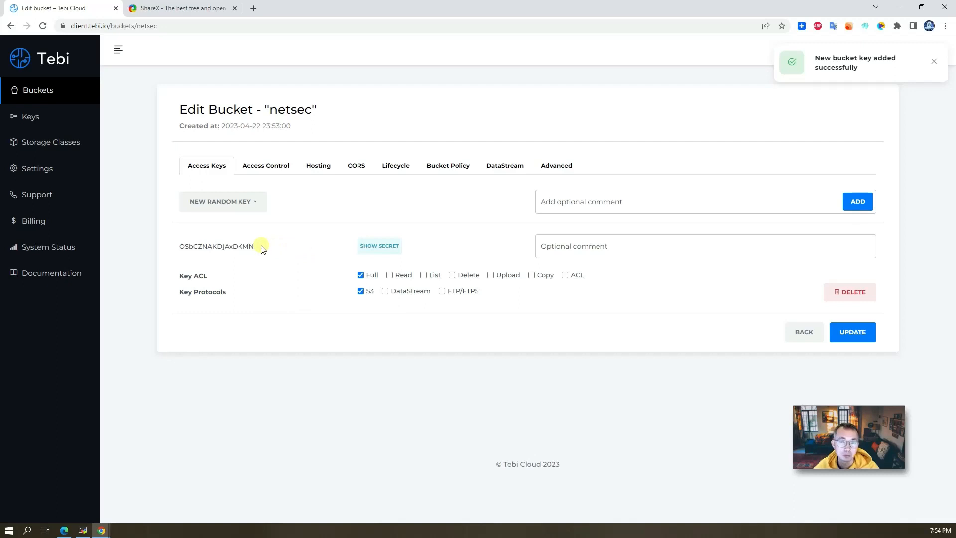
mouse_move(275, 252)
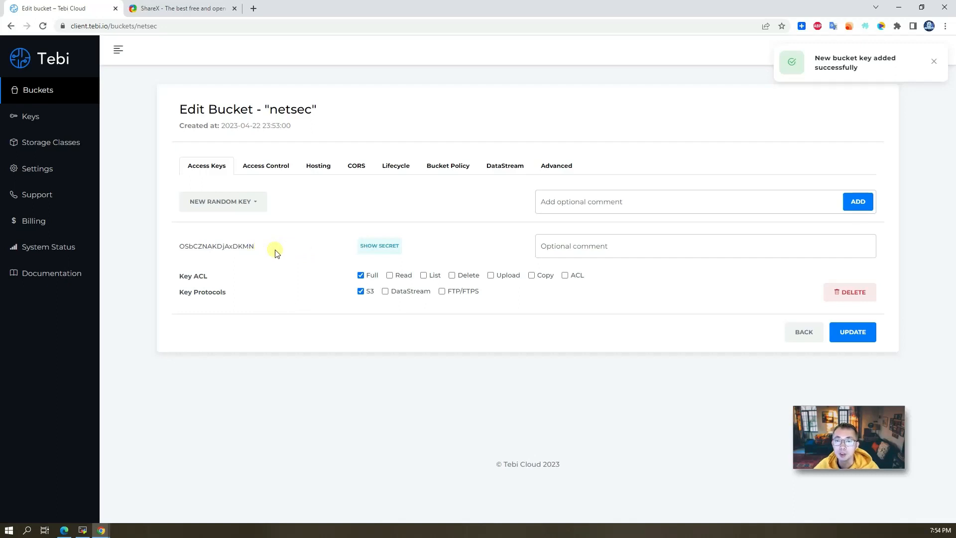
mouse_move(276, 252)
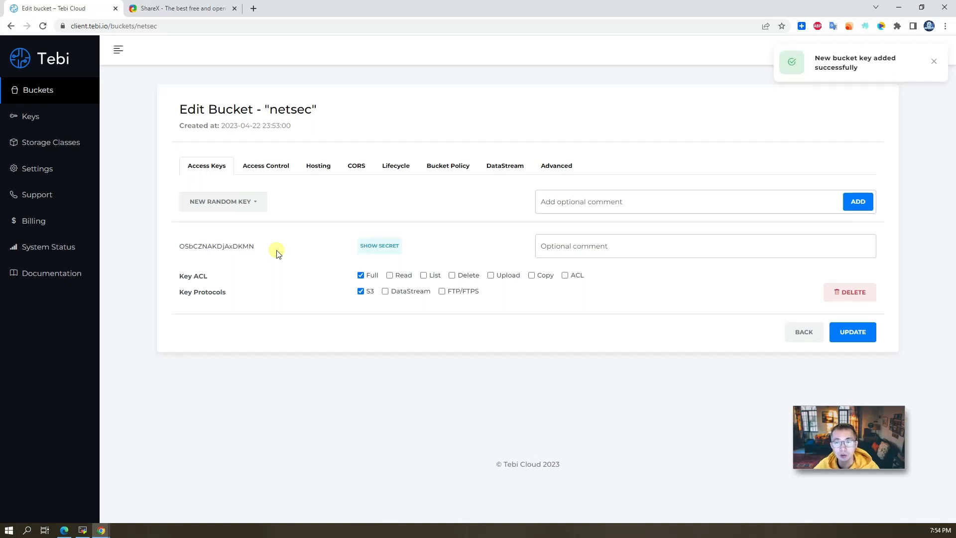
mouse_move(122, 141)
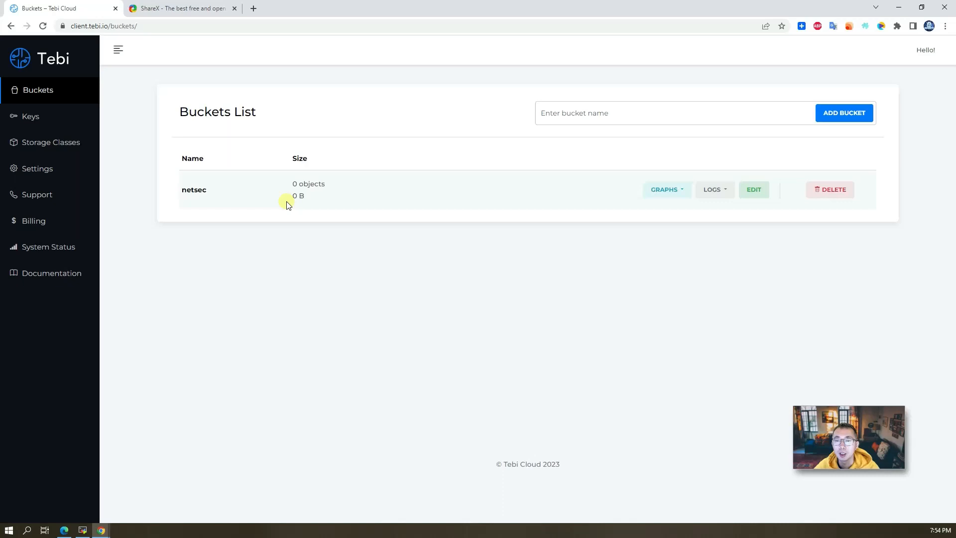
Step: Open the netsec bucket, view 1.png in a new tab, and select its URL
click(194, 189)
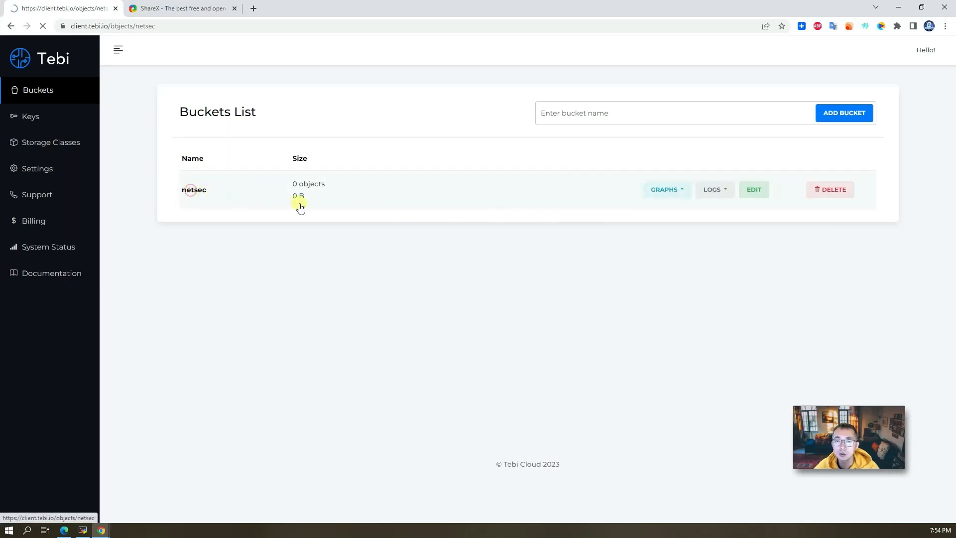
click(194, 189)
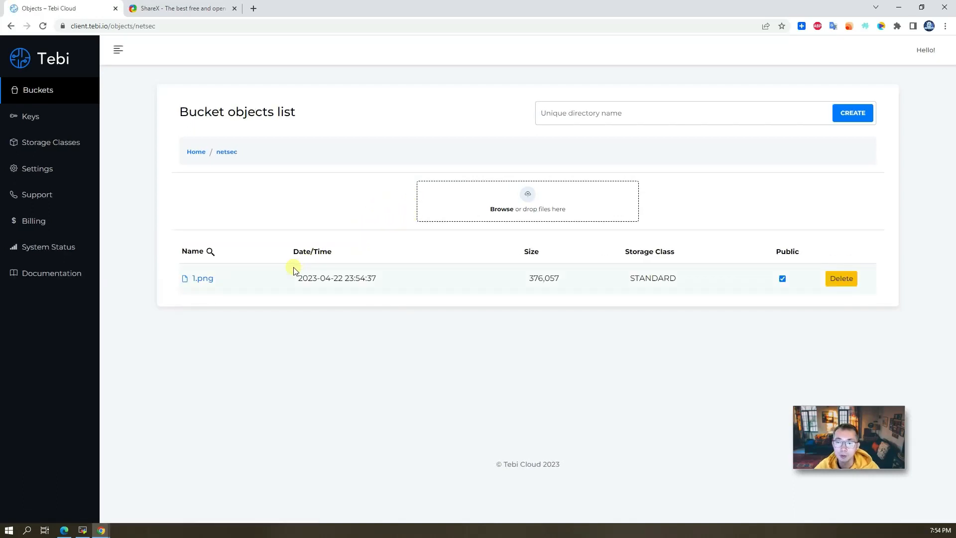
click(203, 278)
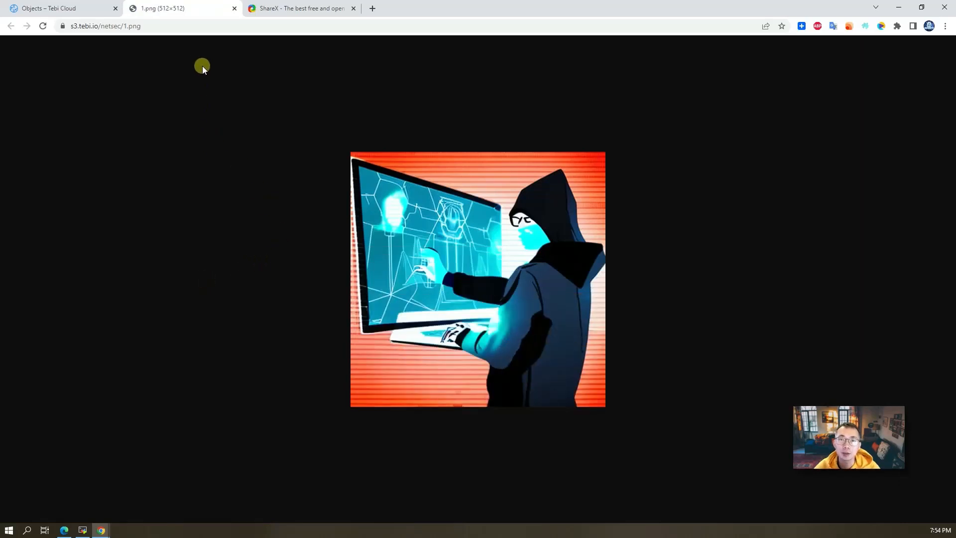
click(104, 26)
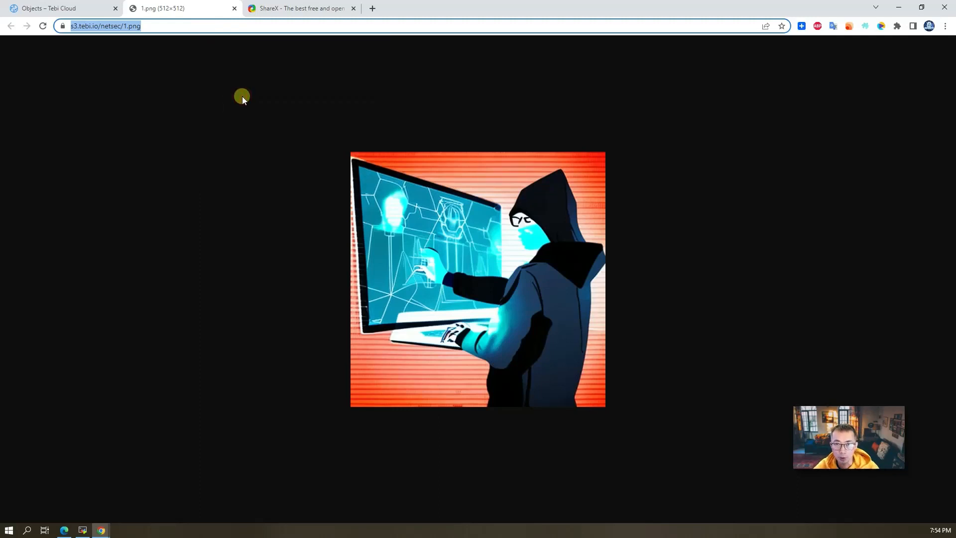
mouse_move(201, 83)
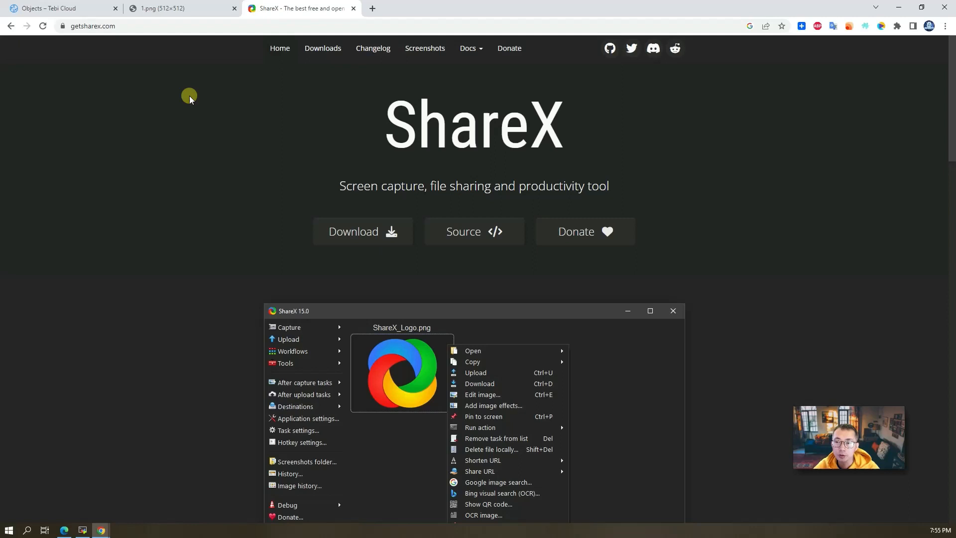
mouse_move(192, 98)
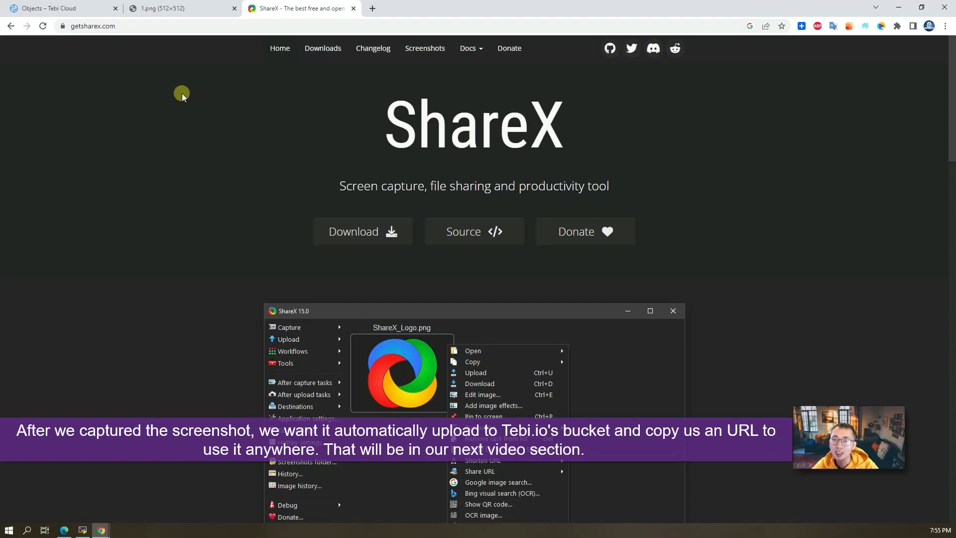
click(57, 8)
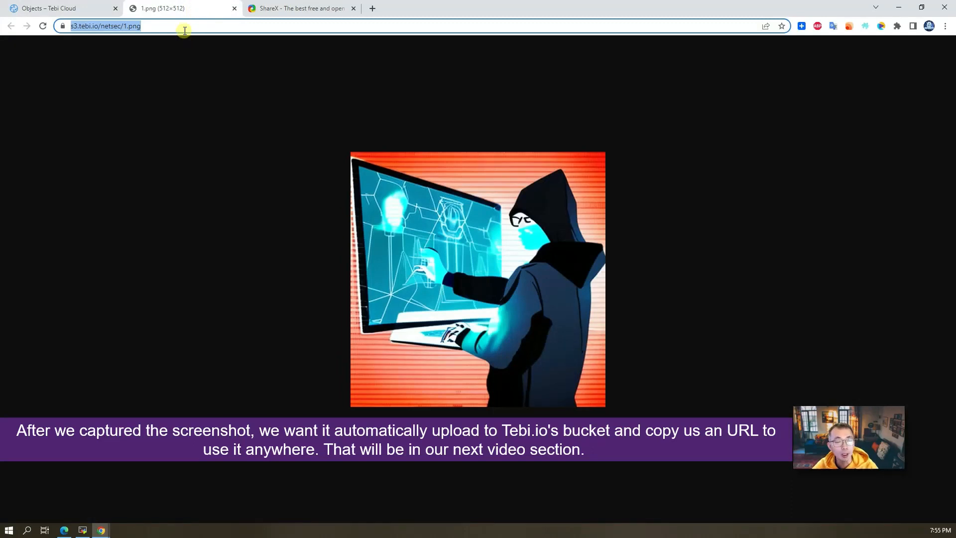
mouse_move(185, 37)
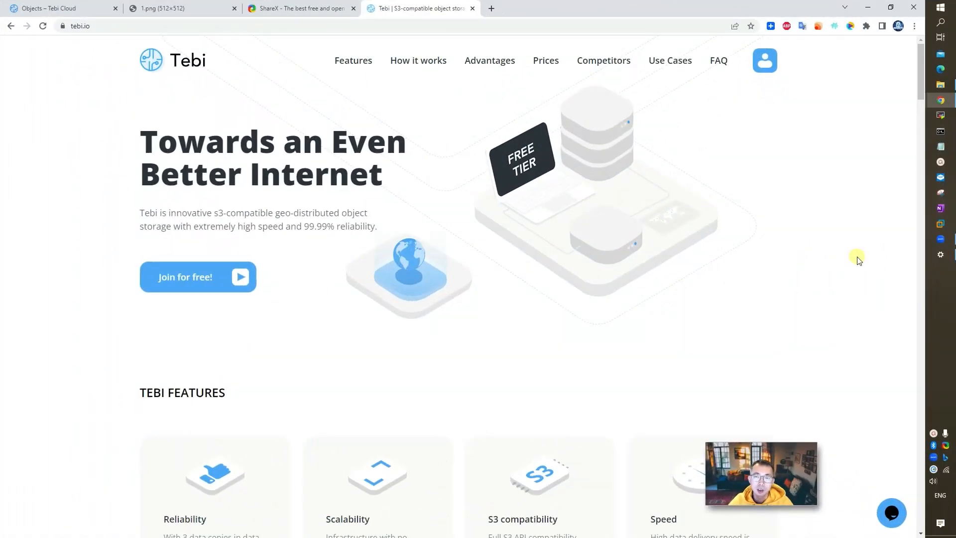
Step: Scroll tebi.io down to the FTP support feature card and return to the Tebi tab
scroll(down, 3)
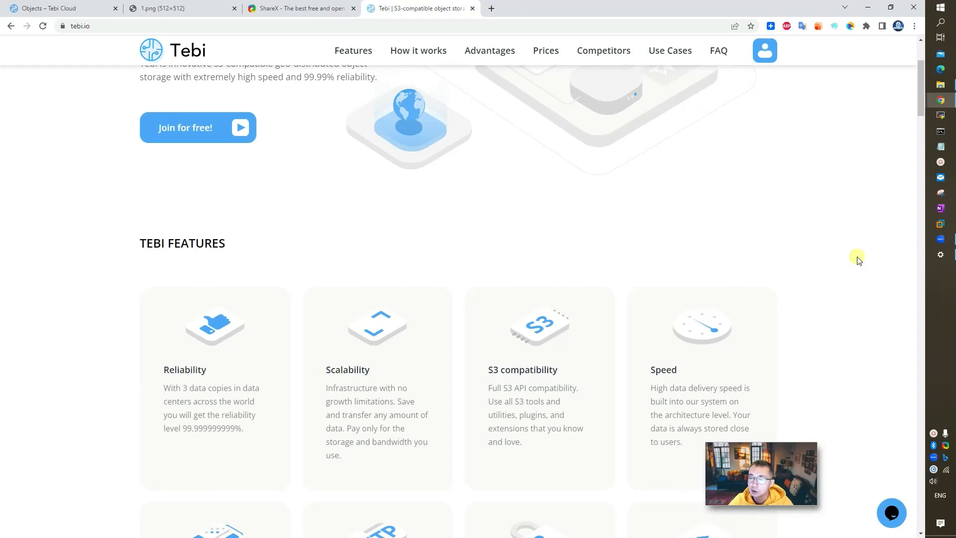
scroll(down, 3)
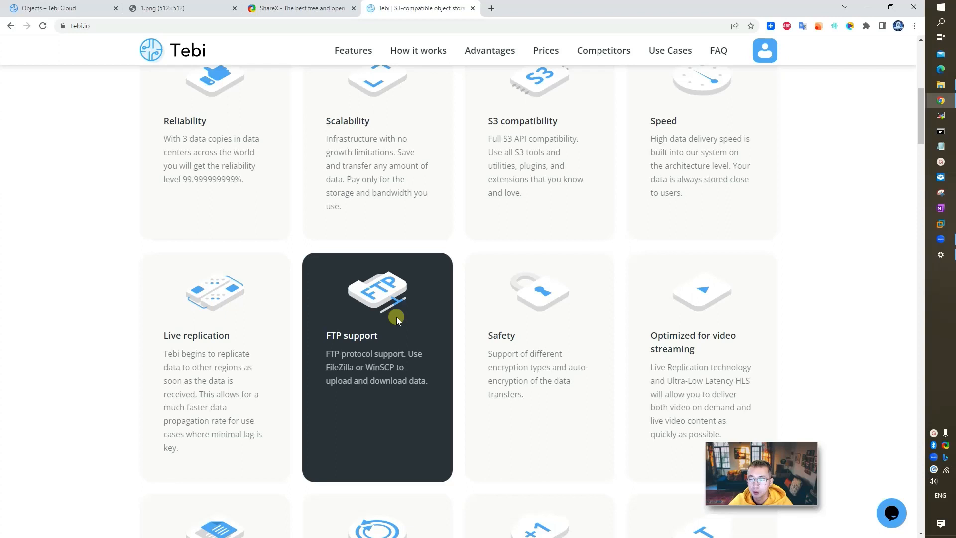
mouse_move(405, 324)
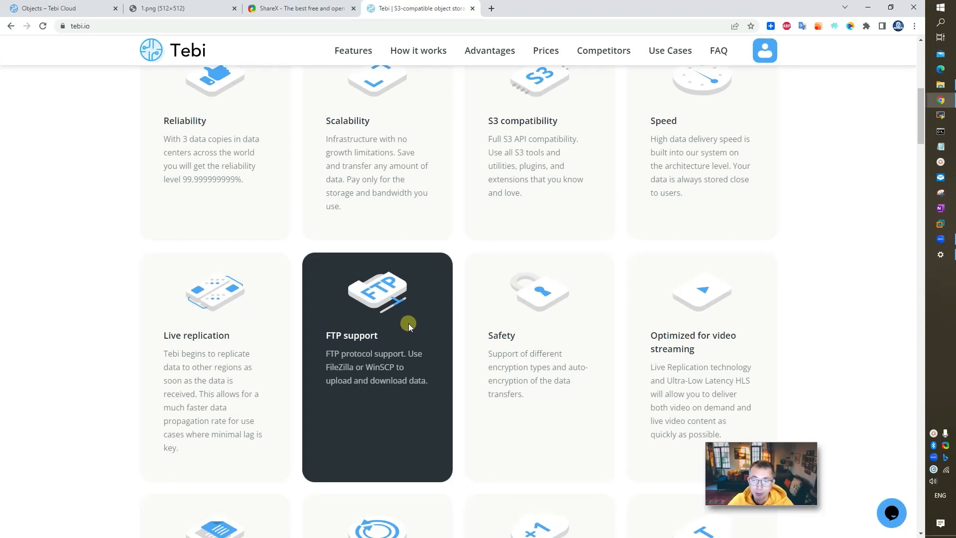
mouse_move(404, 325)
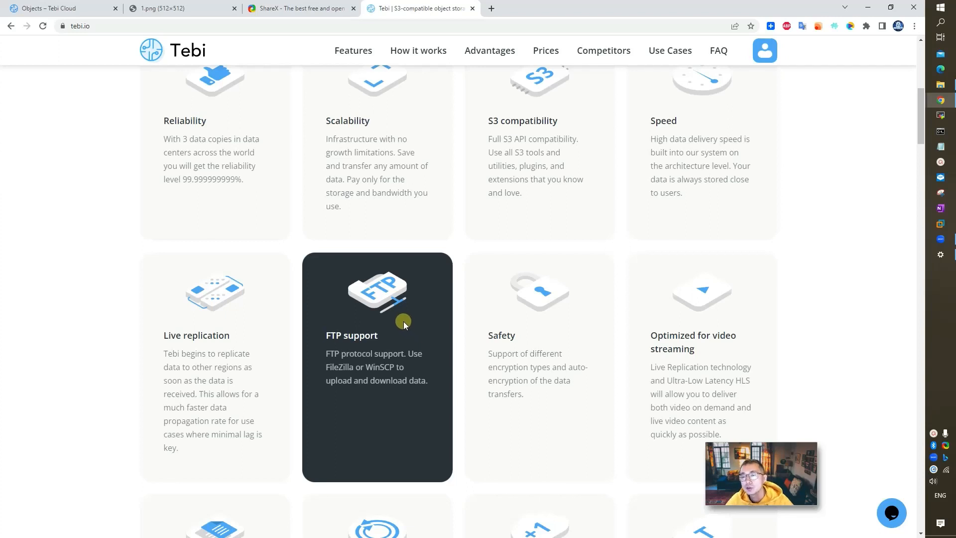
mouse_move(298, 160)
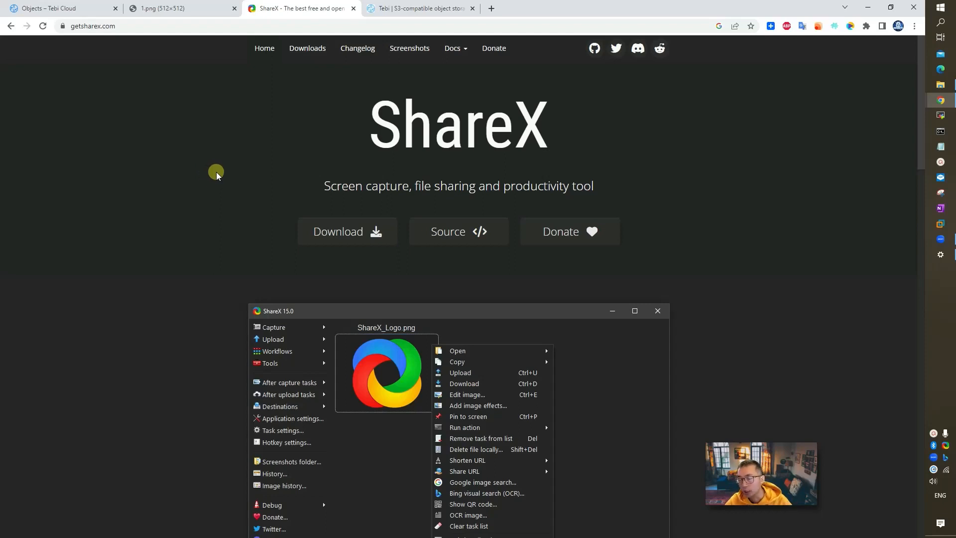
mouse_move(219, 173)
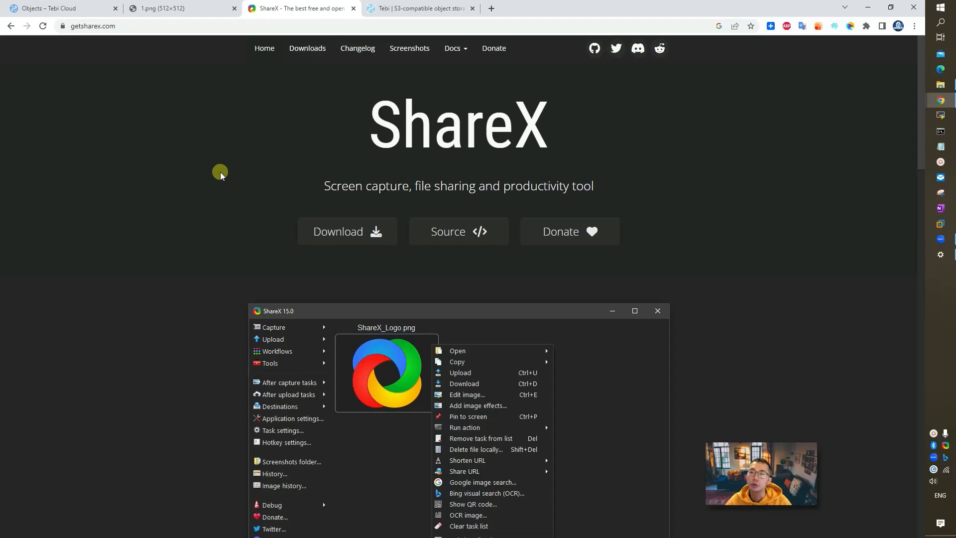
click(419, 8)
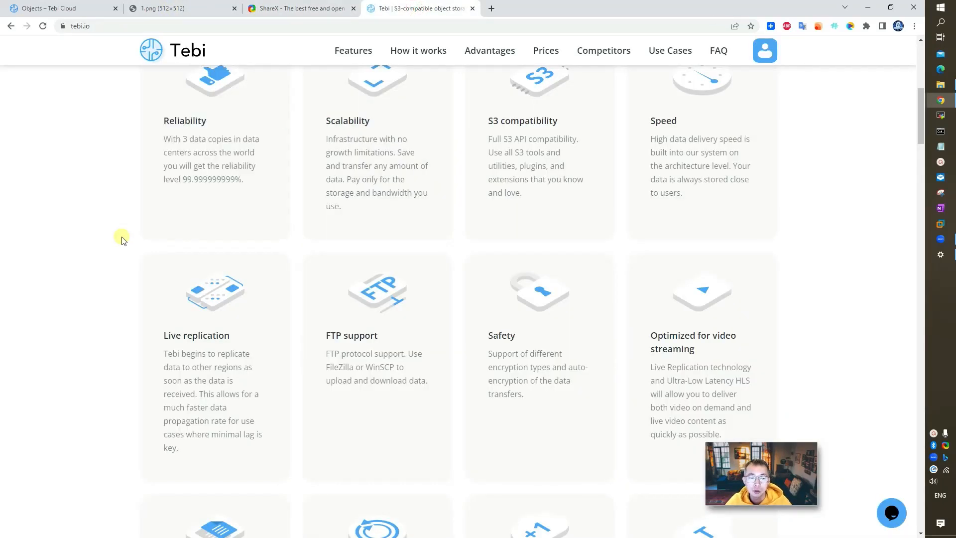
mouse_move(125, 239)
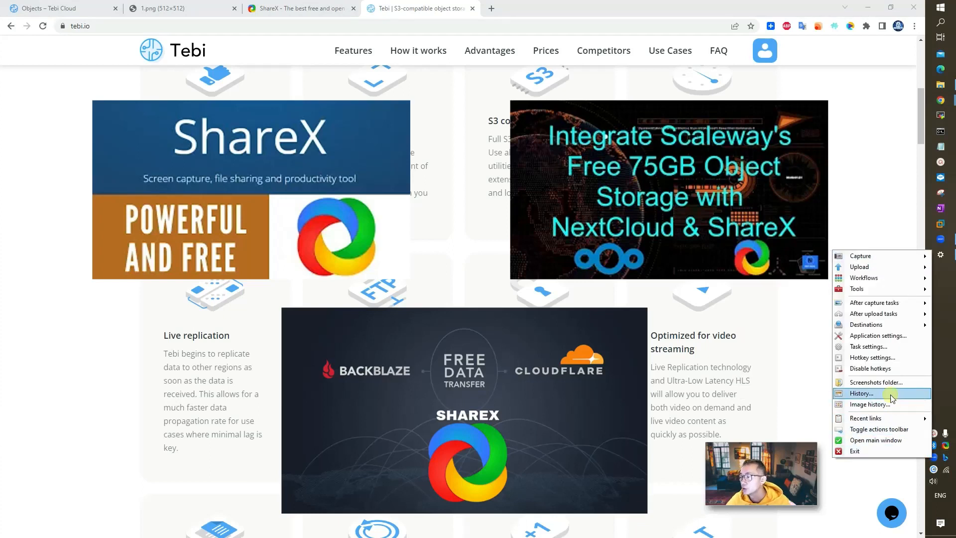
mouse_move(869, 347)
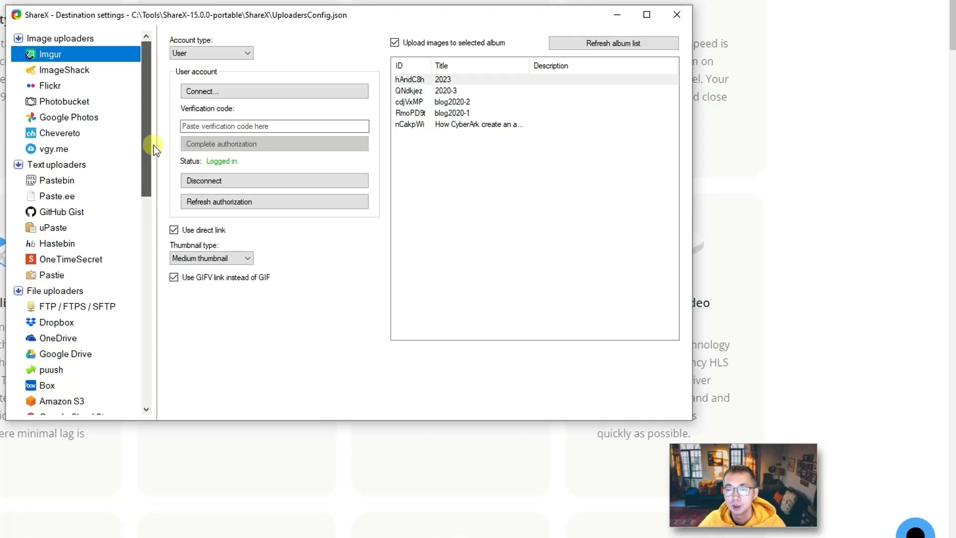
scroll(down, 3)
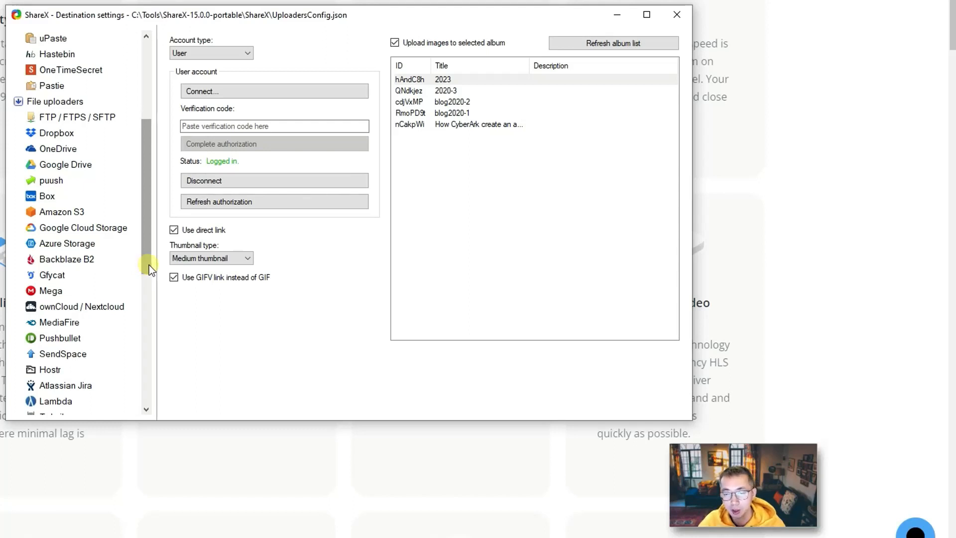
scroll(down, 3)
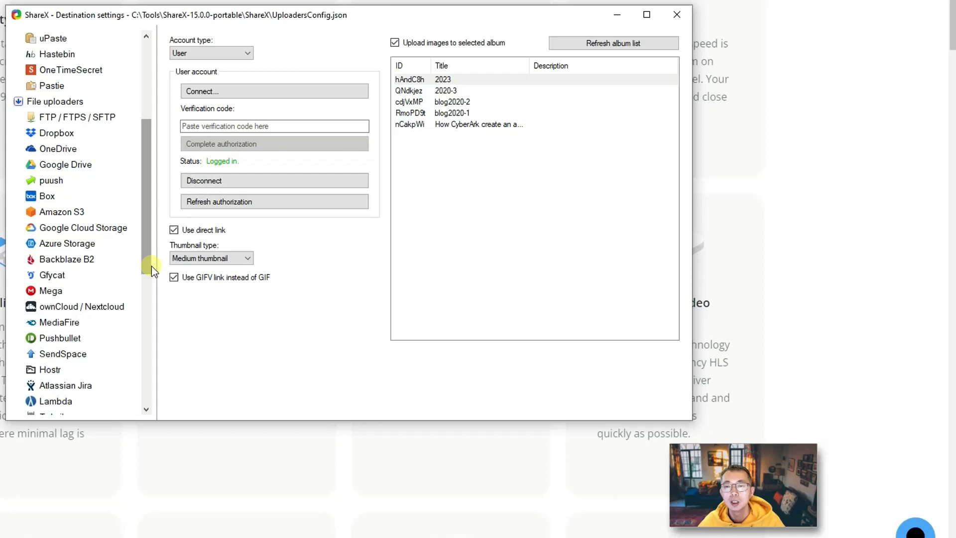
scroll(down, 3)
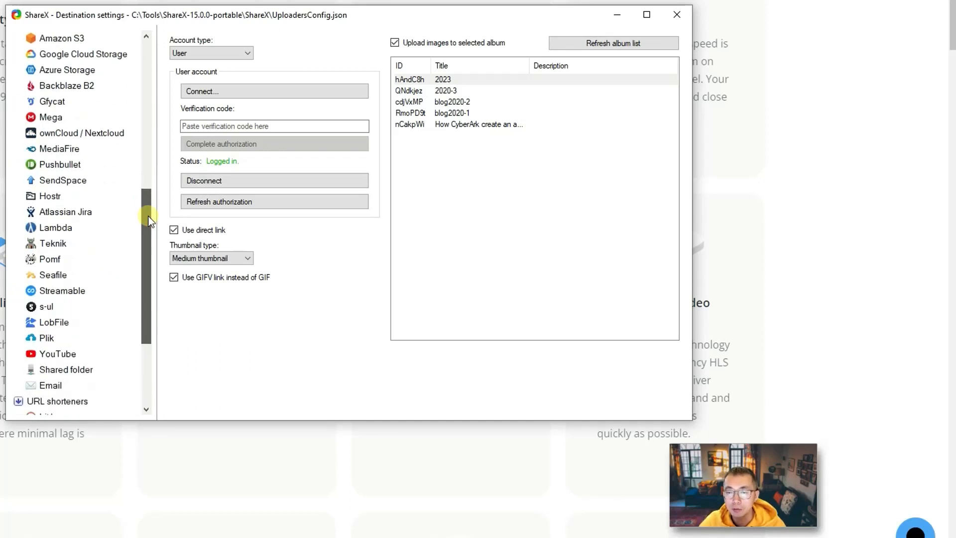
scroll(down, 3)
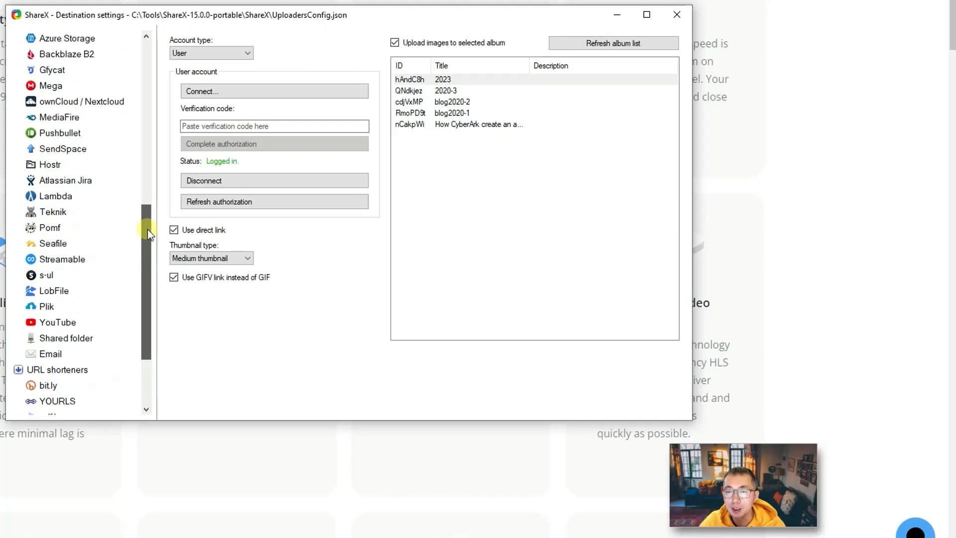
Step: Add an FTP account named 'tebi' and begin the host 'ftp.te…'
click(76, 306)
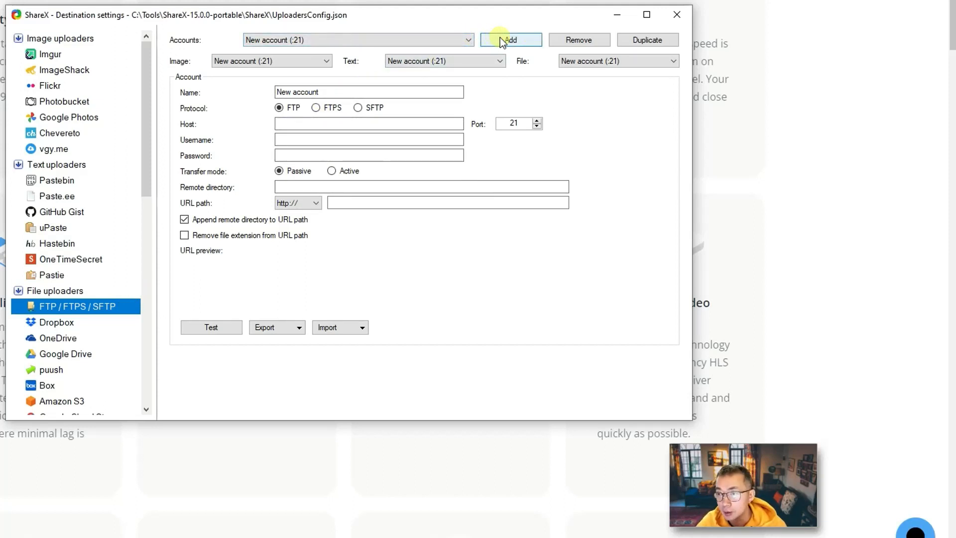
mouse_move(463, 46)
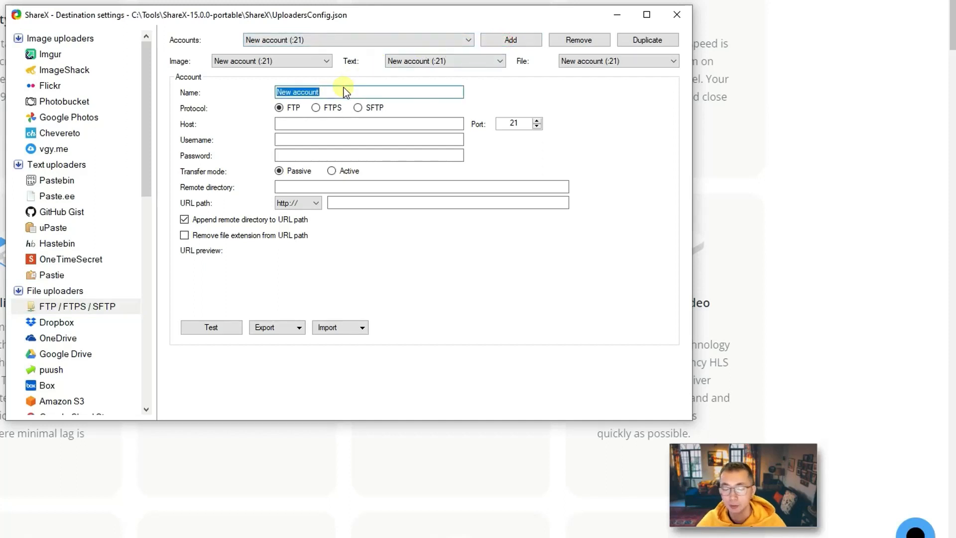
text(te)
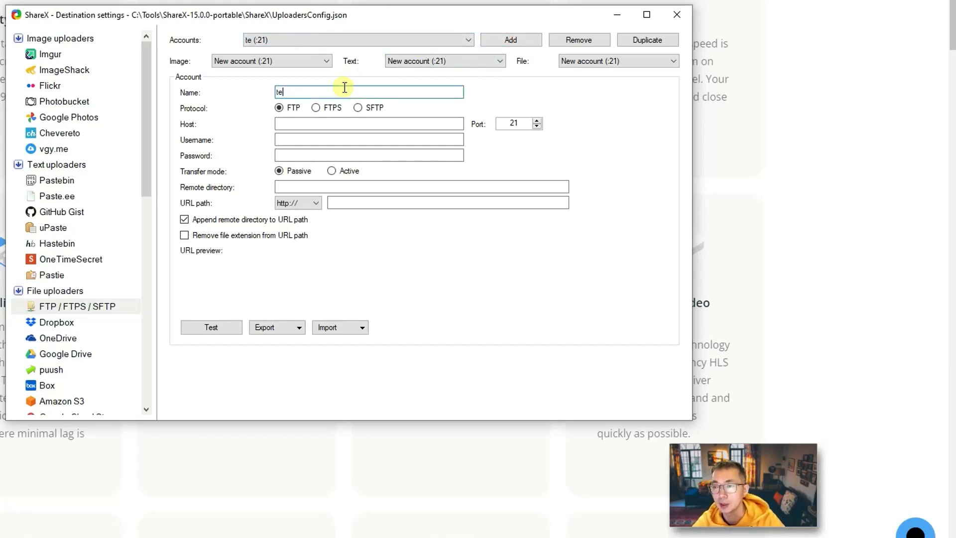
text(bi)
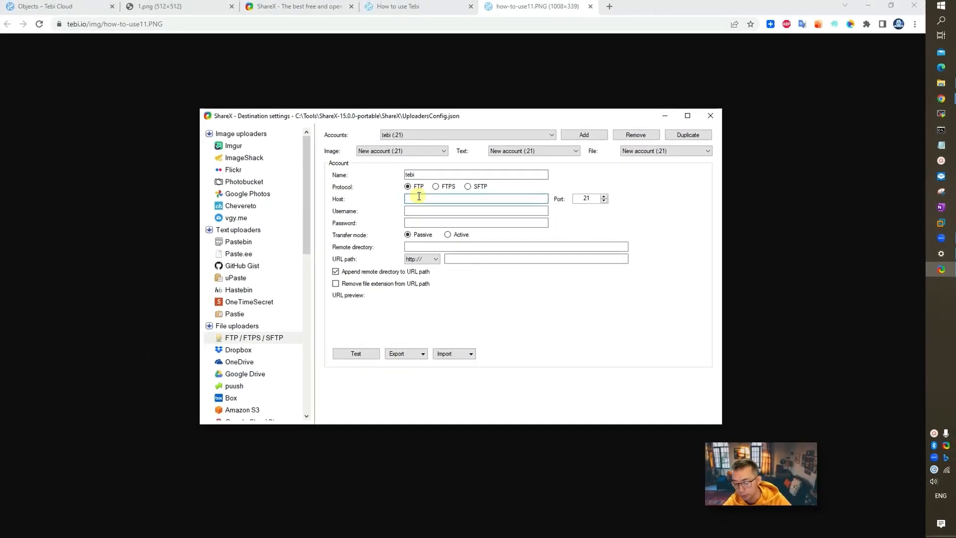
text(ftp.te)
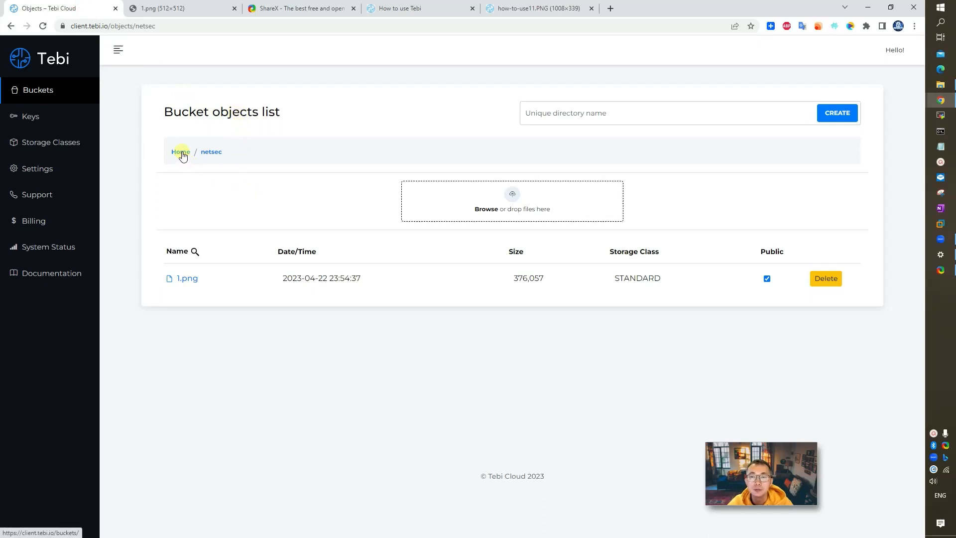
Step: Limit netsec's access key to FTP/FTPS with Upload permission, dropping Full and S3, then copy its key ID
click(180, 151)
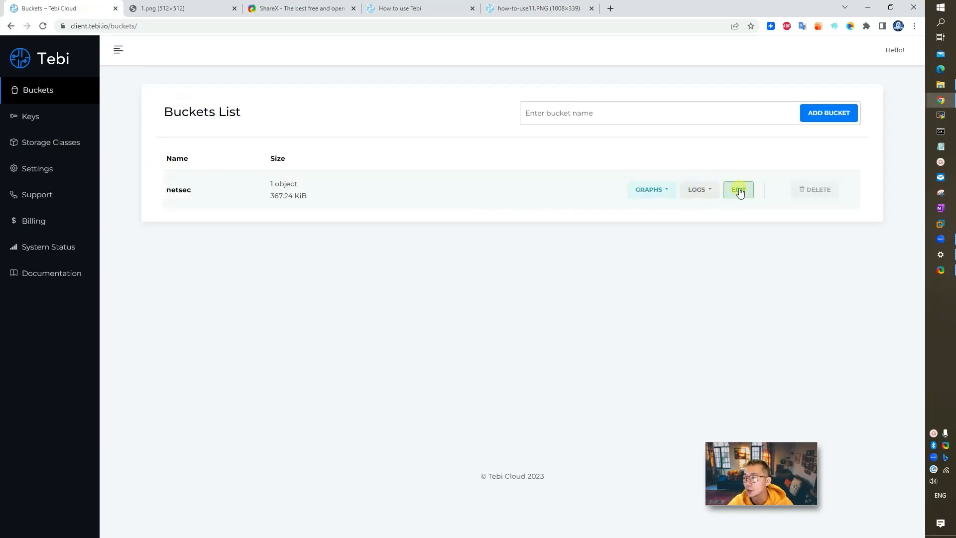
click(738, 190)
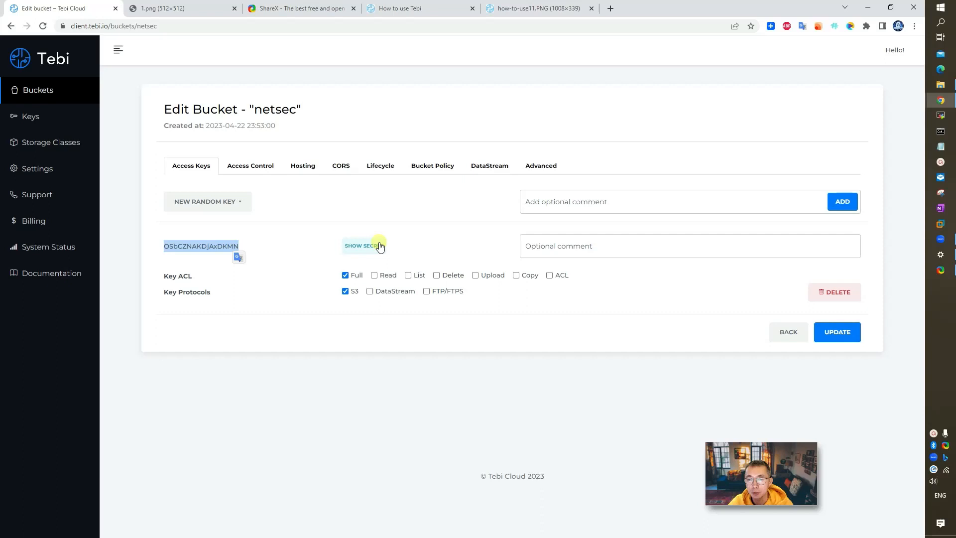
mouse_move(305, 244)
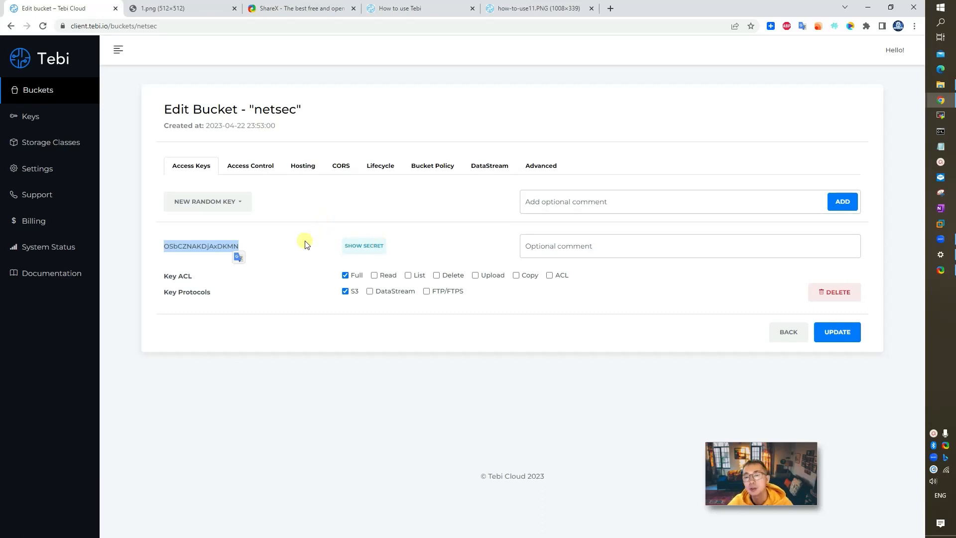
mouse_move(298, 218)
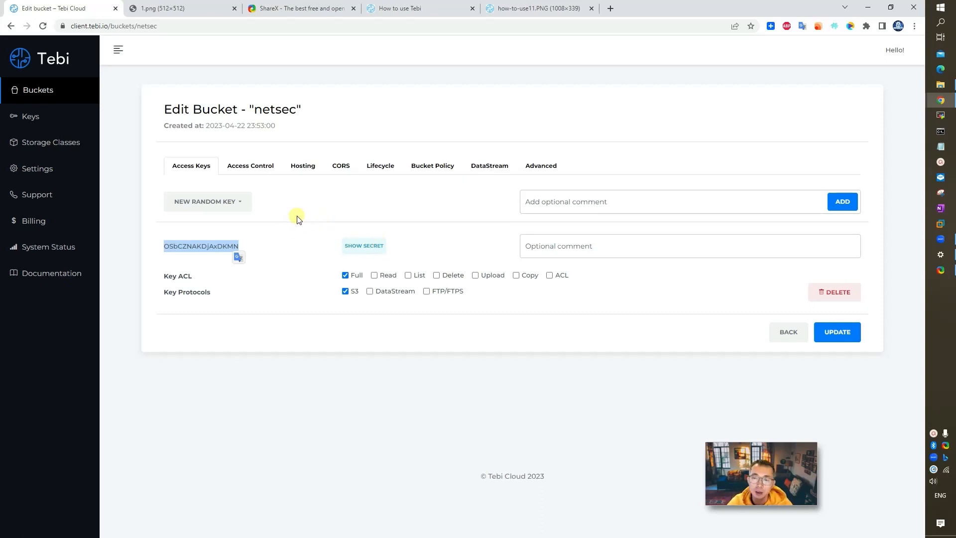
mouse_move(298, 218)
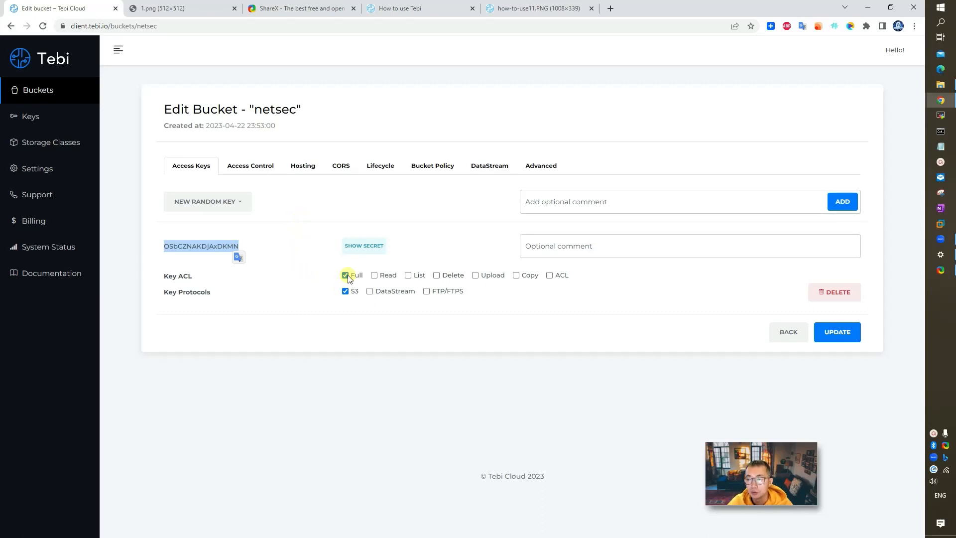
click(345, 274)
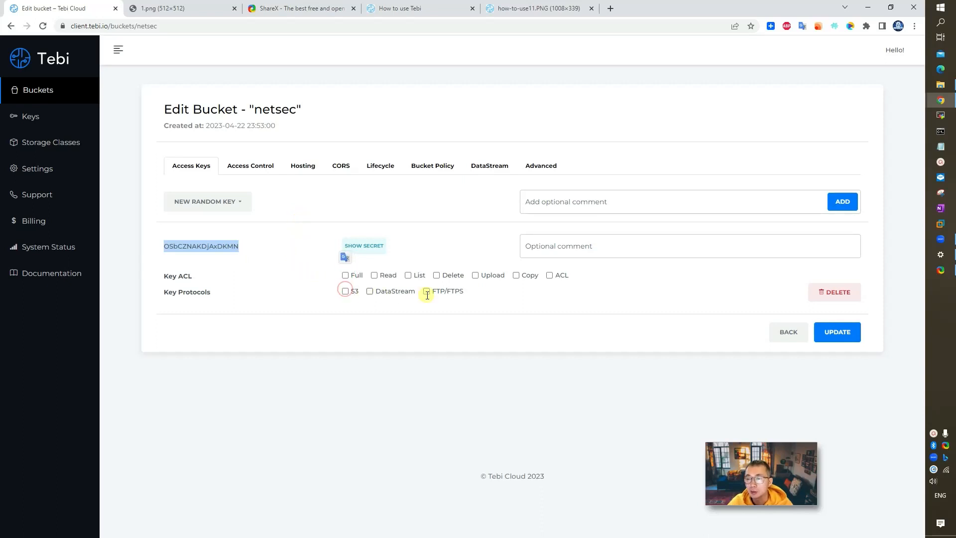
click(426, 291)
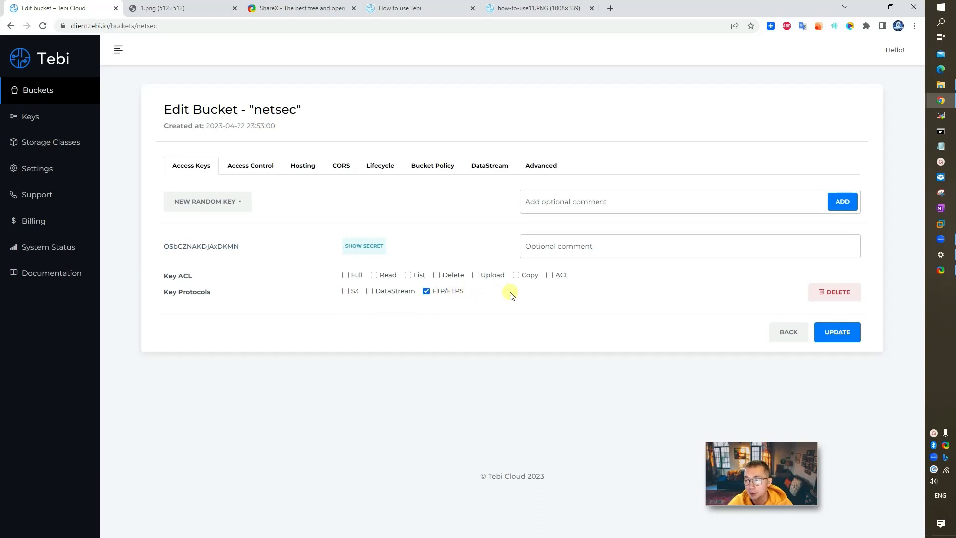
click(475, 275)
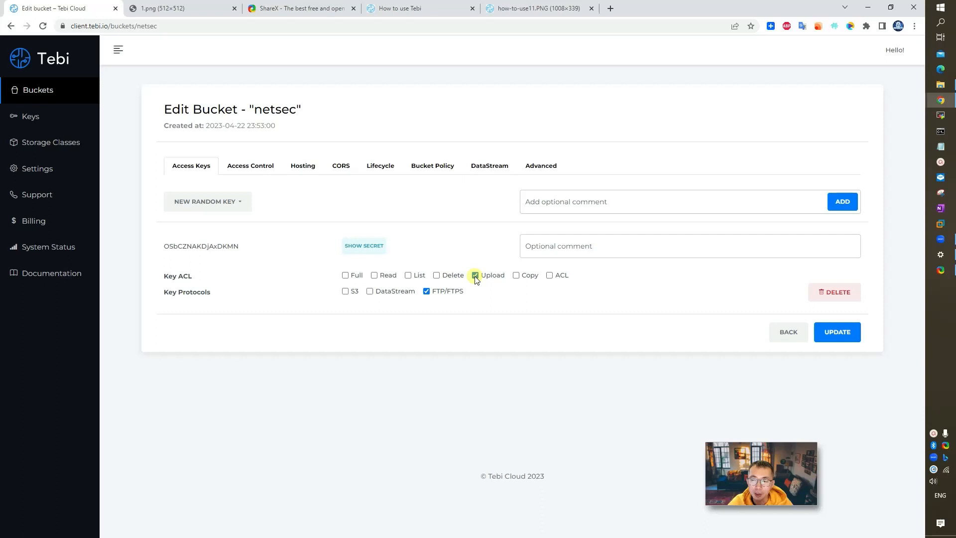
click(475, 275)
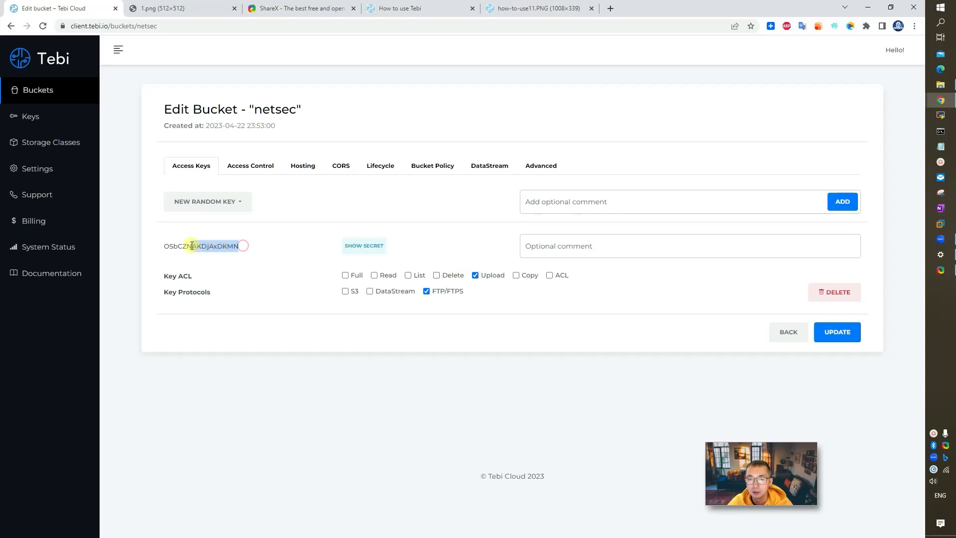
double_click(202, 245)
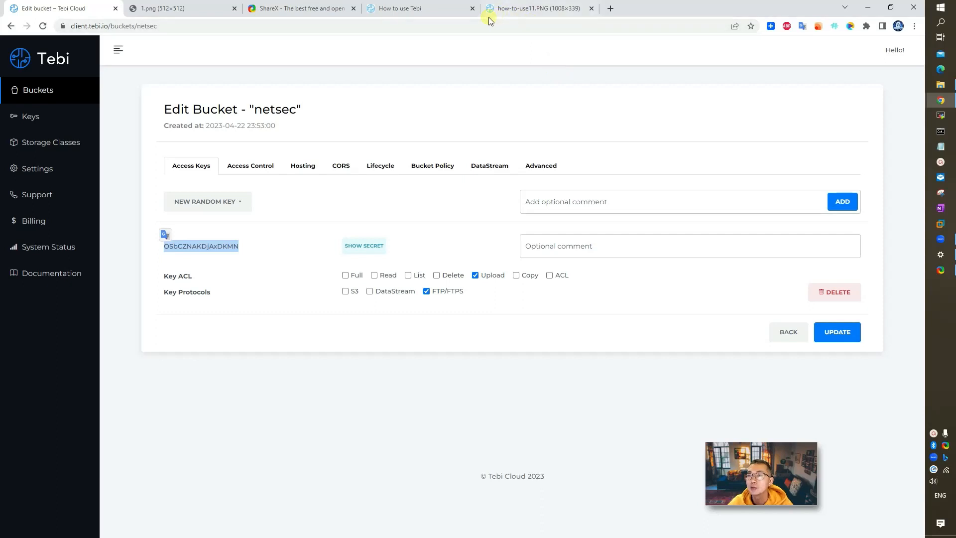
click(299, 8)
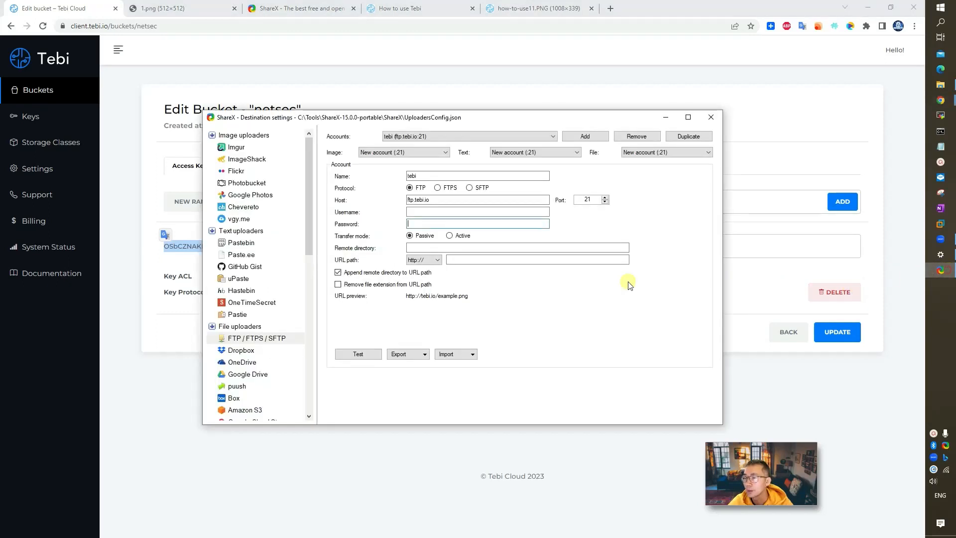
text(OSbCZNAKDjAxDKMN)
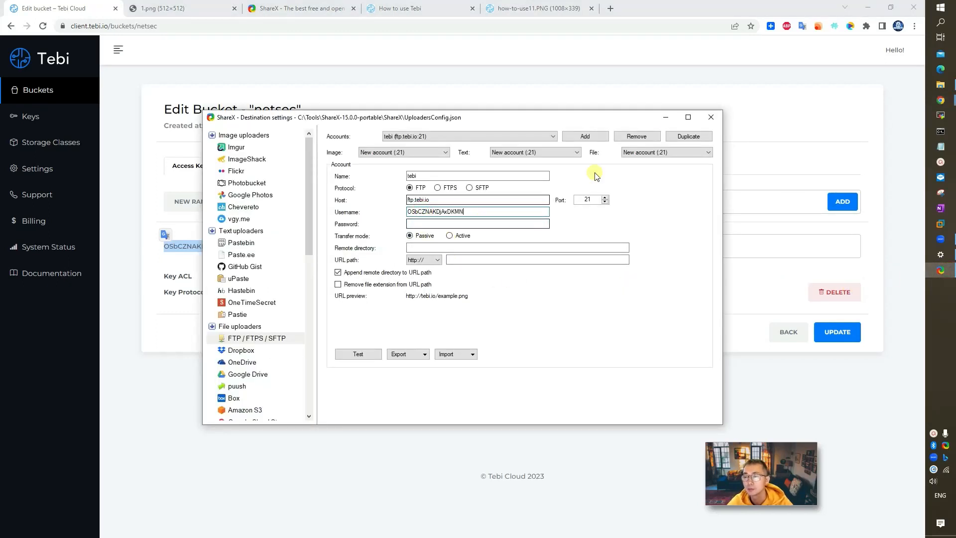
click(711, 116)
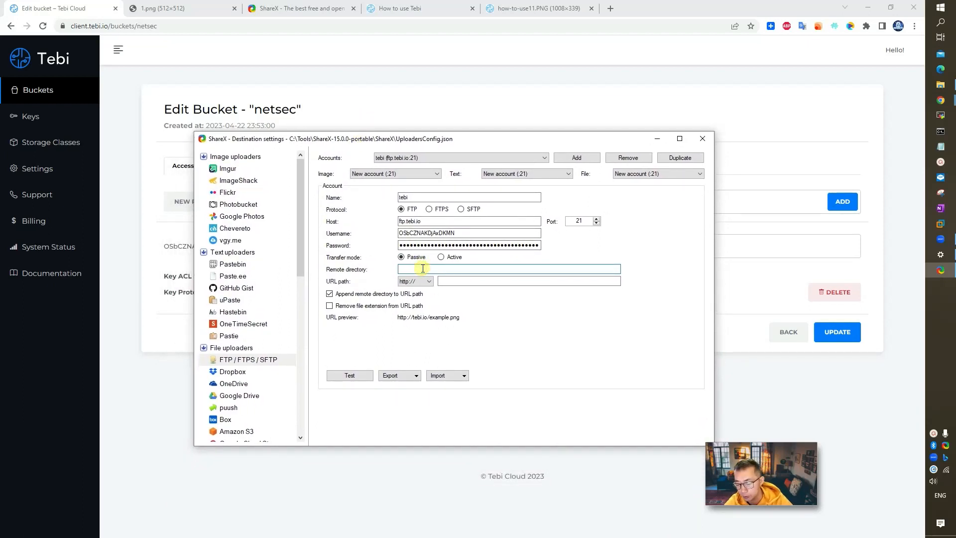
text(netsec)
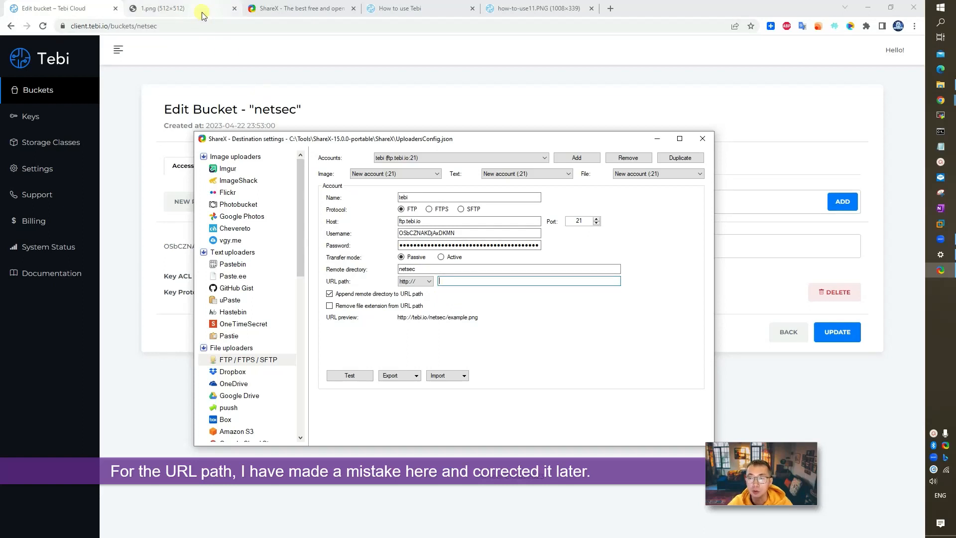
click(161, 8)
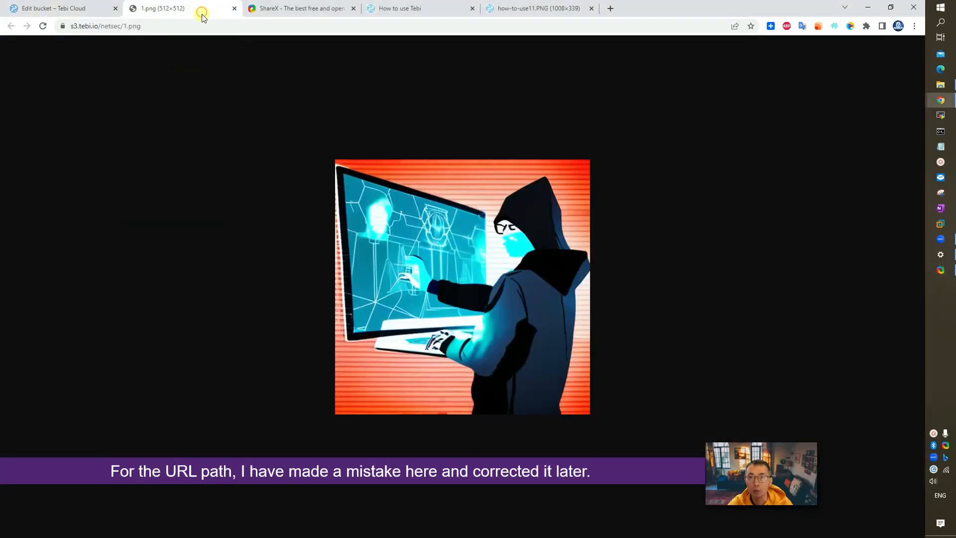
click(116, 26)
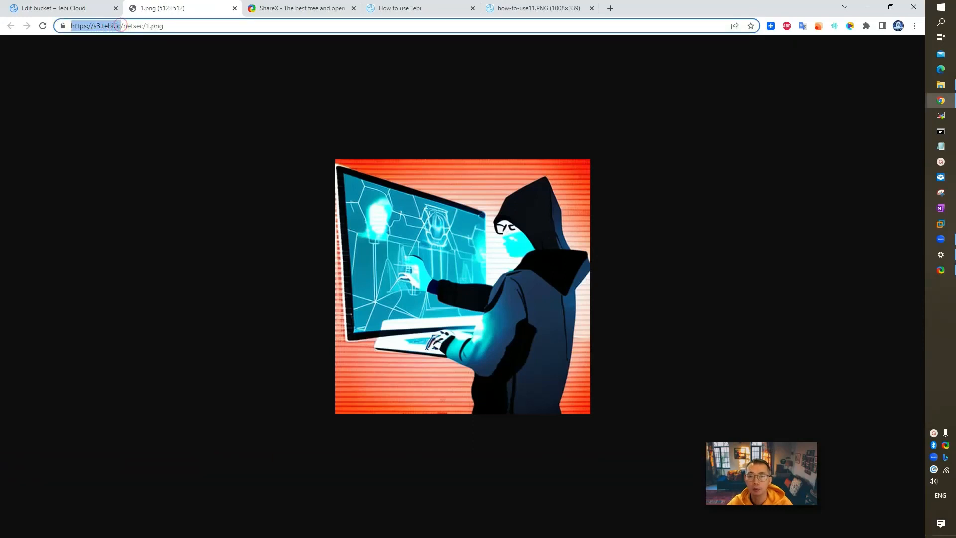
click(58, 8)
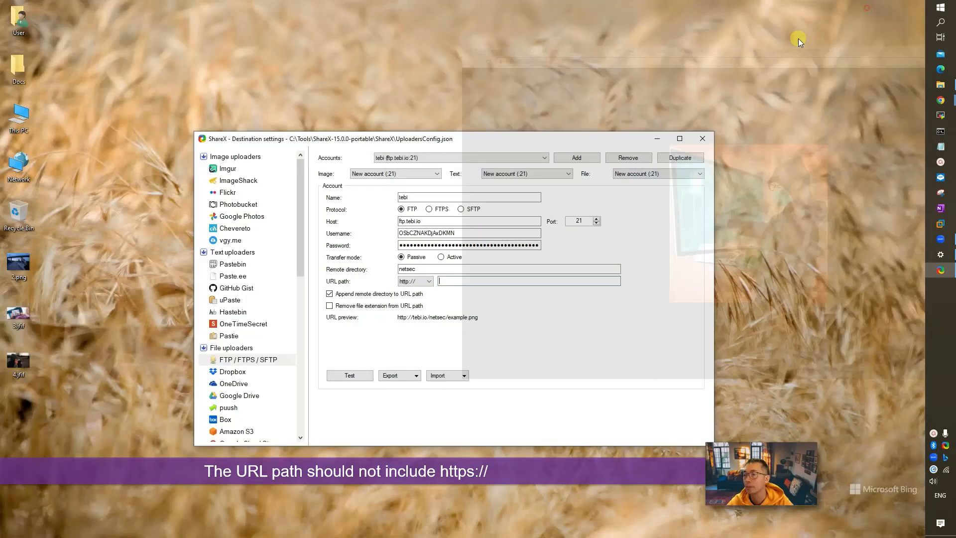
text(https://s3.tebi.io/)
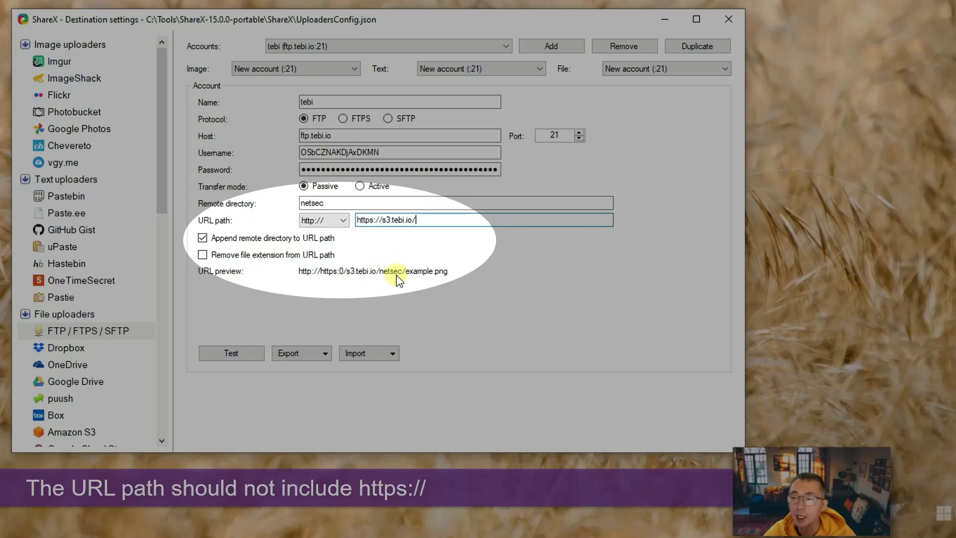
mouse_move(304, 279)
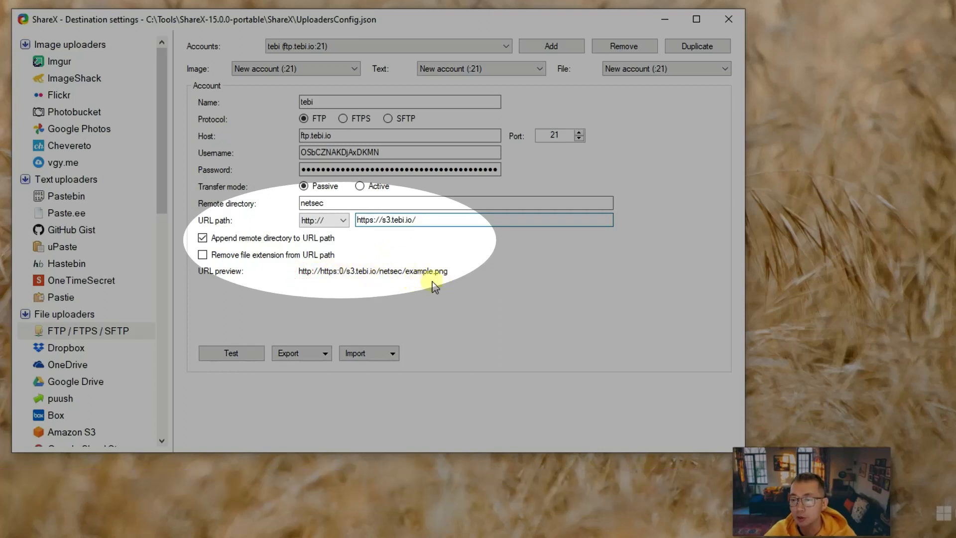
Step: Test the tebi FTP account and dismiss the 'Code: 530 Authentication failed' error
click(231, 353)
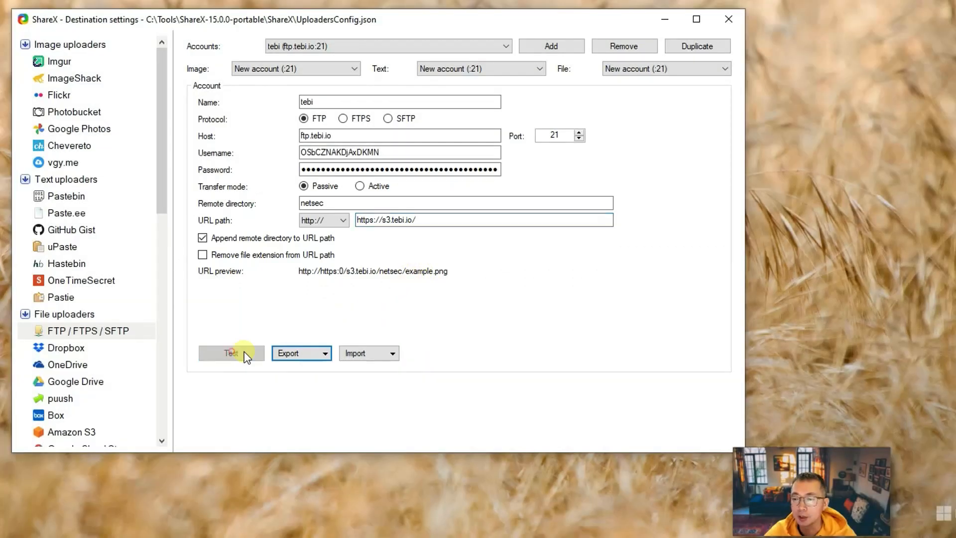
mouse_move(424, 308)
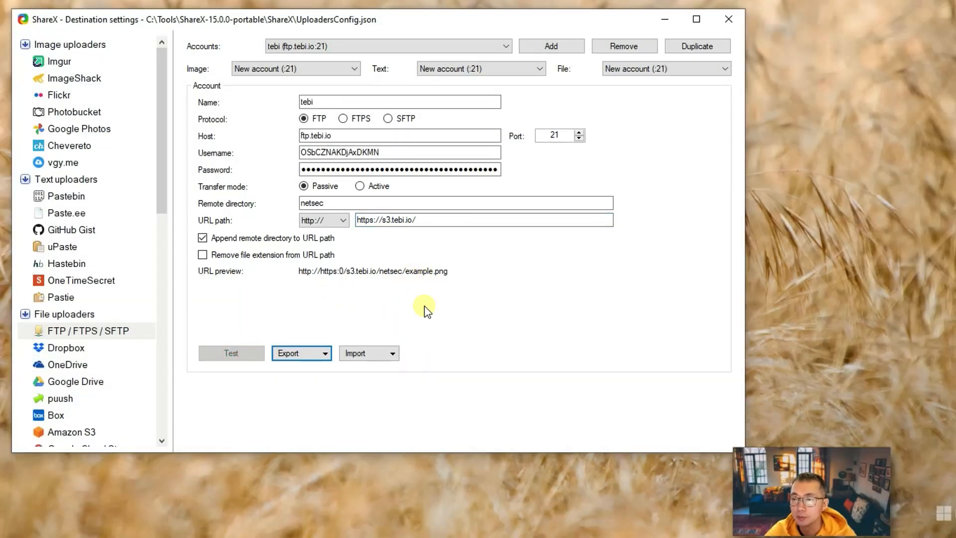
click(231, 353)
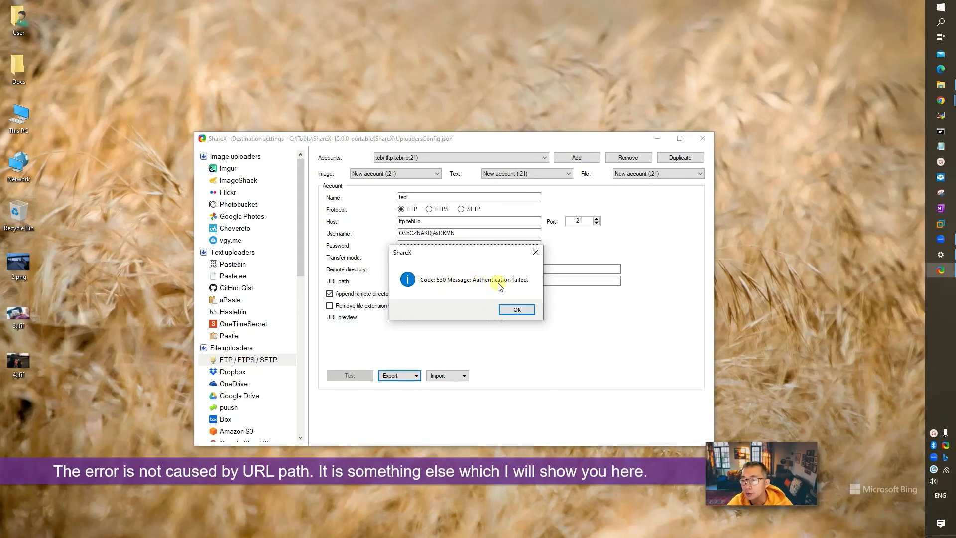
click(516, 310)
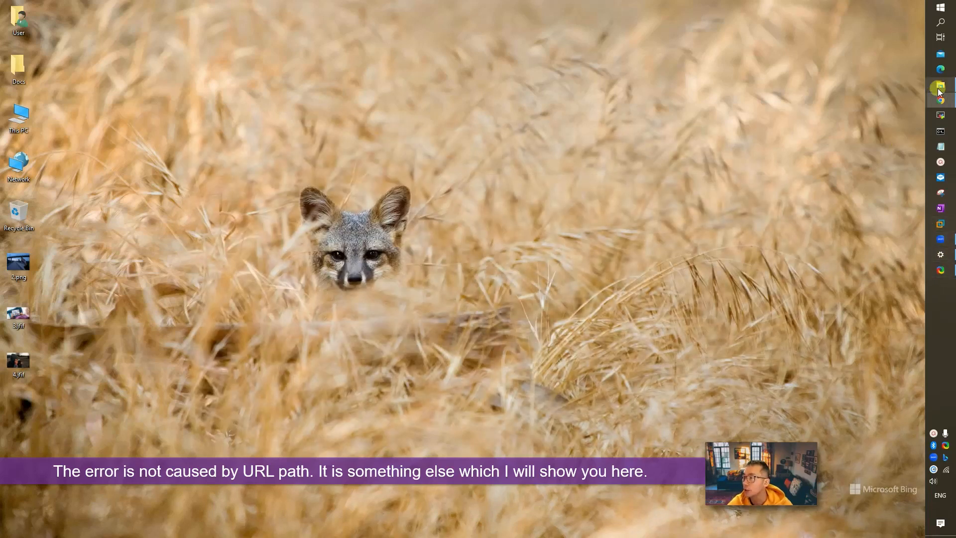
mouse_move(940, 100)
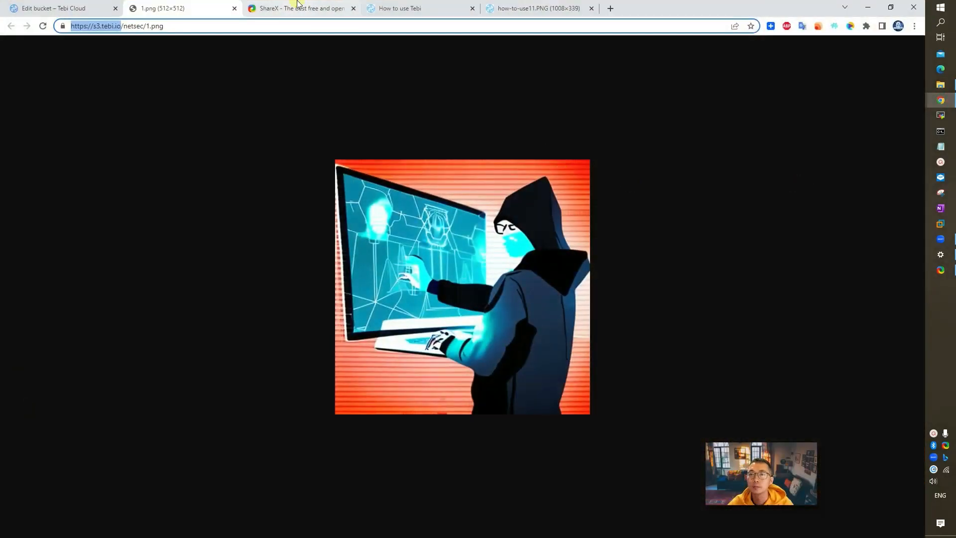
Step: Set netsec's FTP Default ACL to Public and save the bucket with UPDATE
click(57, 8)
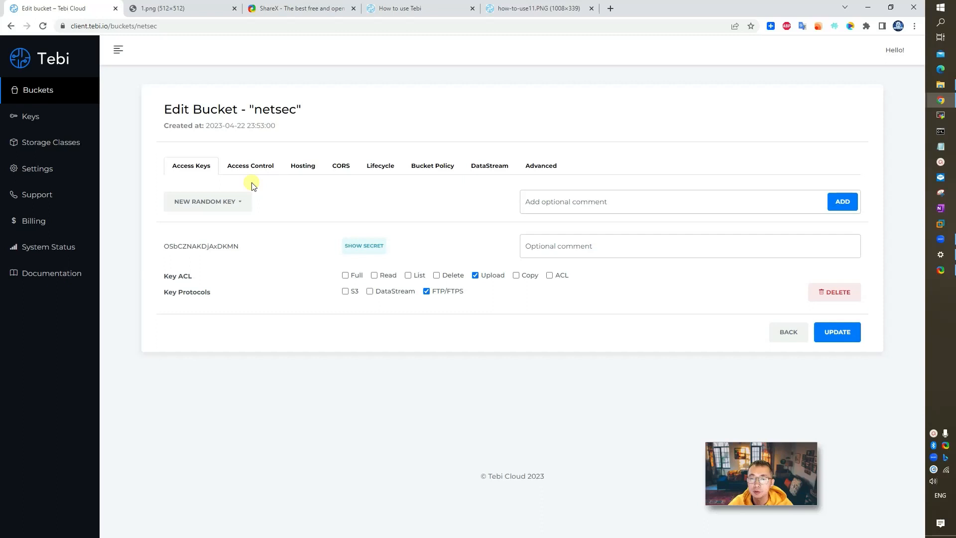
click(250, 166)
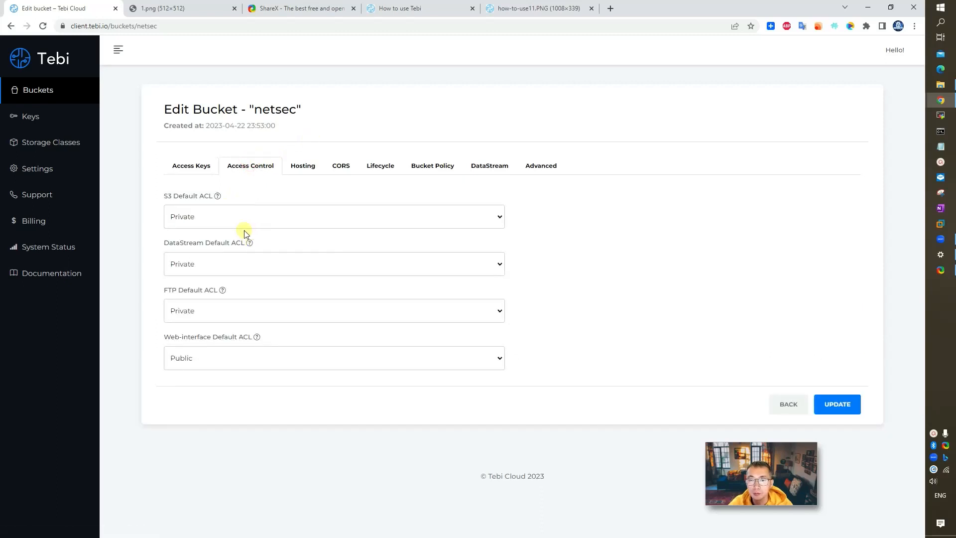
click(334, 311)
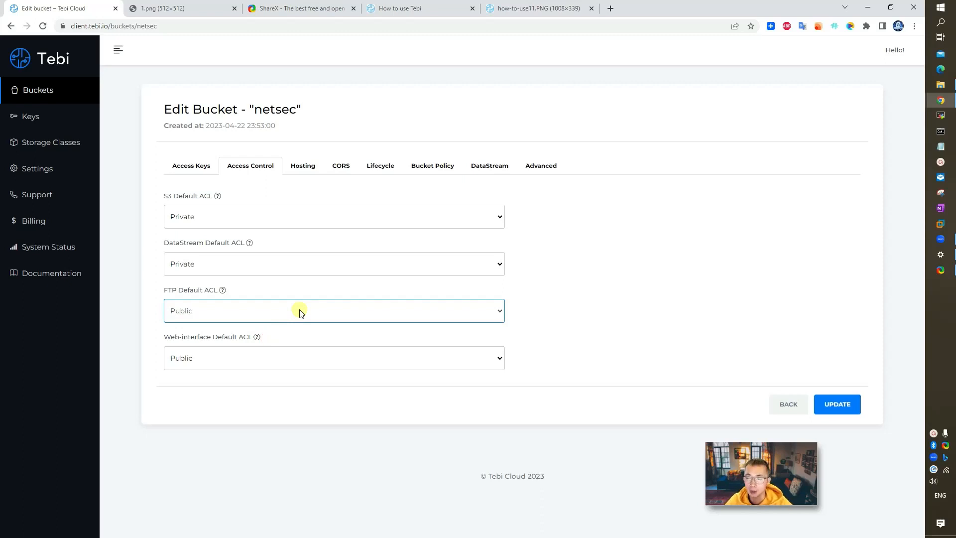
click(191, 166)
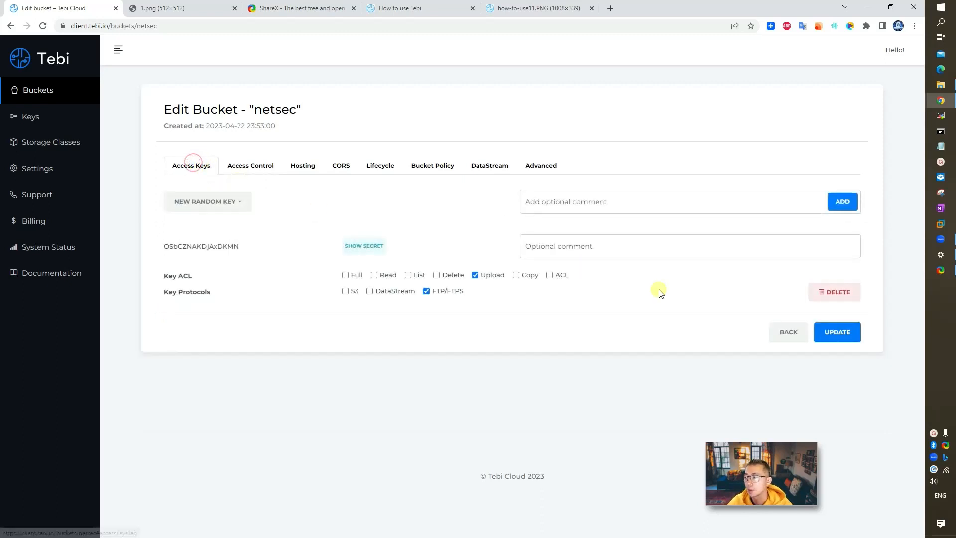
click(836, 331)
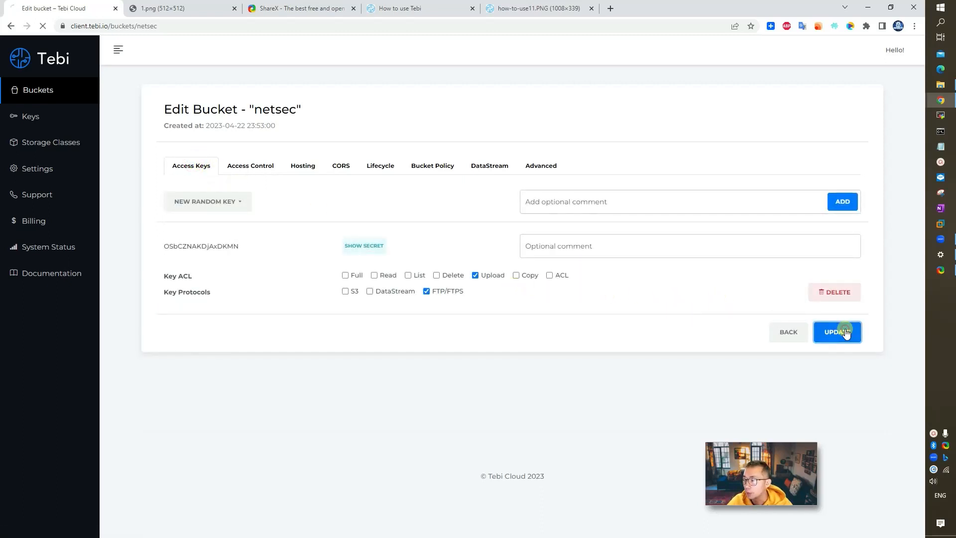
click(837, 332)
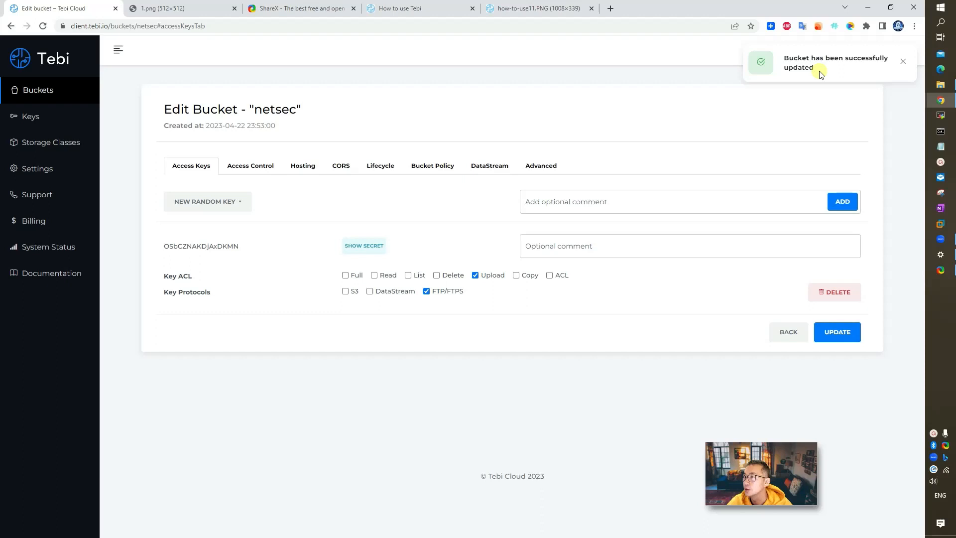
mouse_move(638, 194)
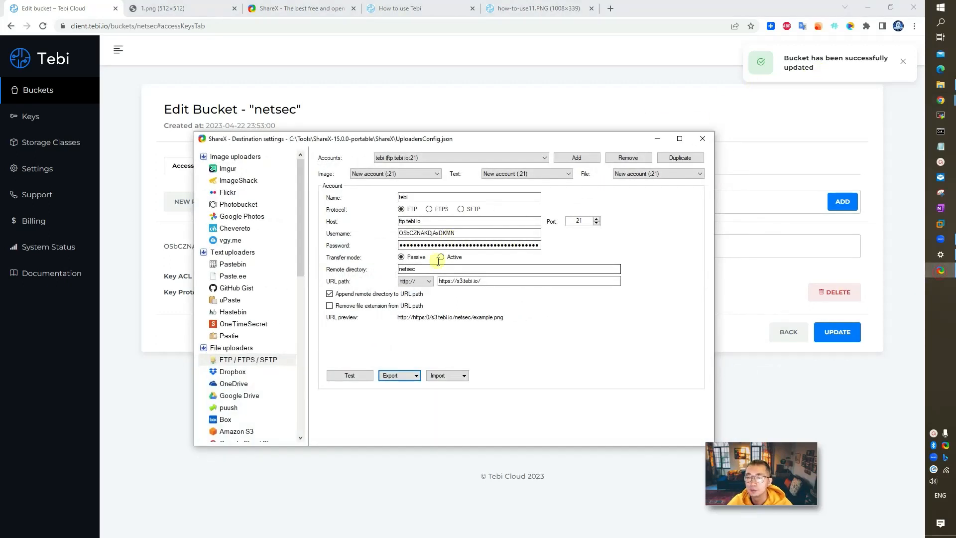
Step: Retest the tebi FTP account and dismiss the Connected success message
click(349, 375)
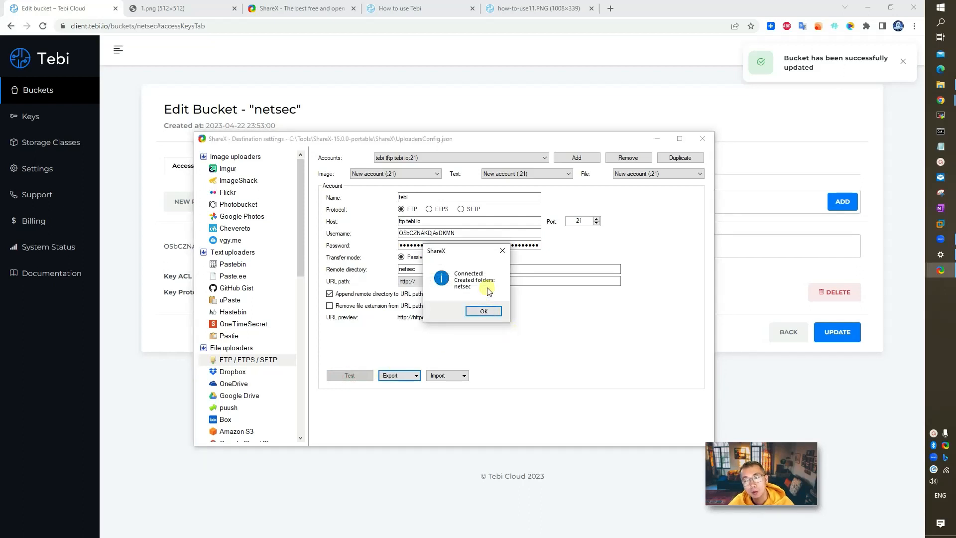
click(483, 311)
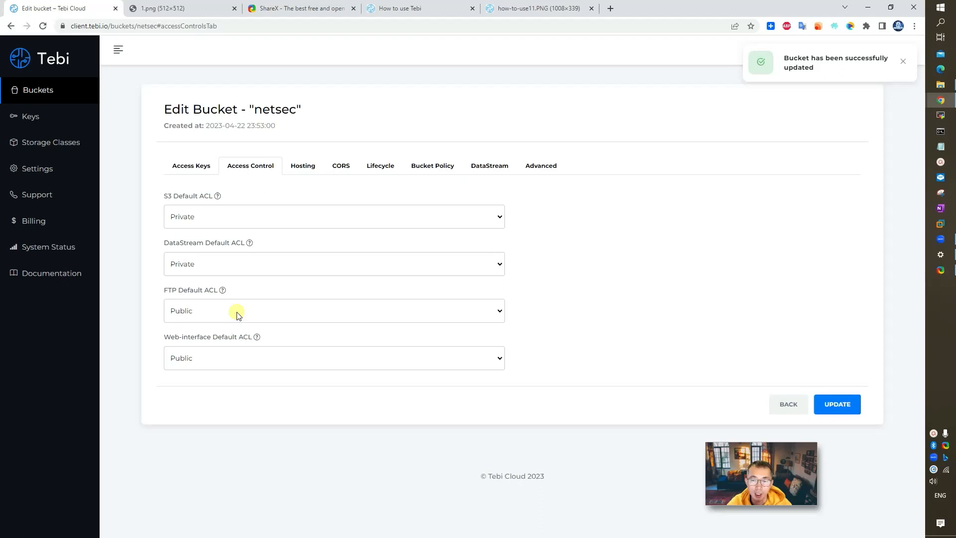
mouse_move(245, 287)
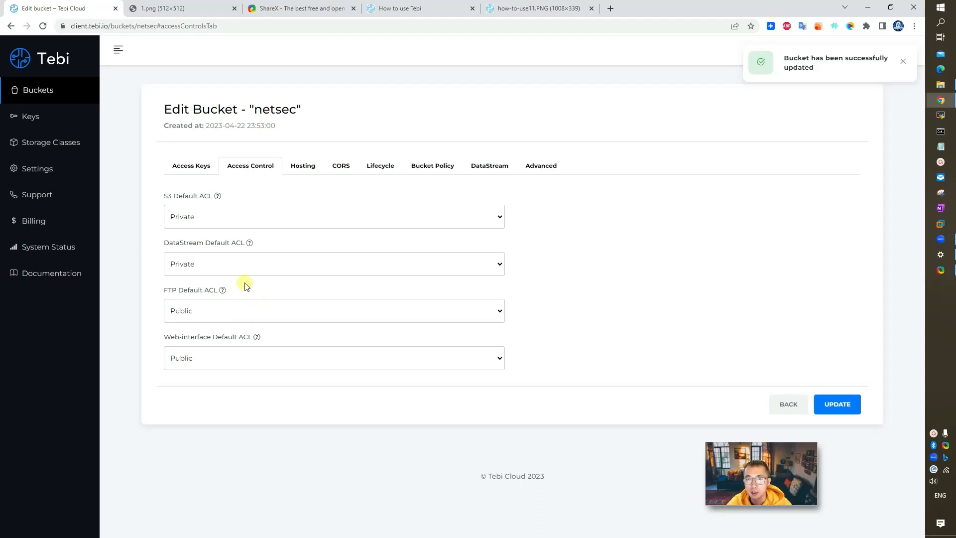
mouse_move(693, 159)
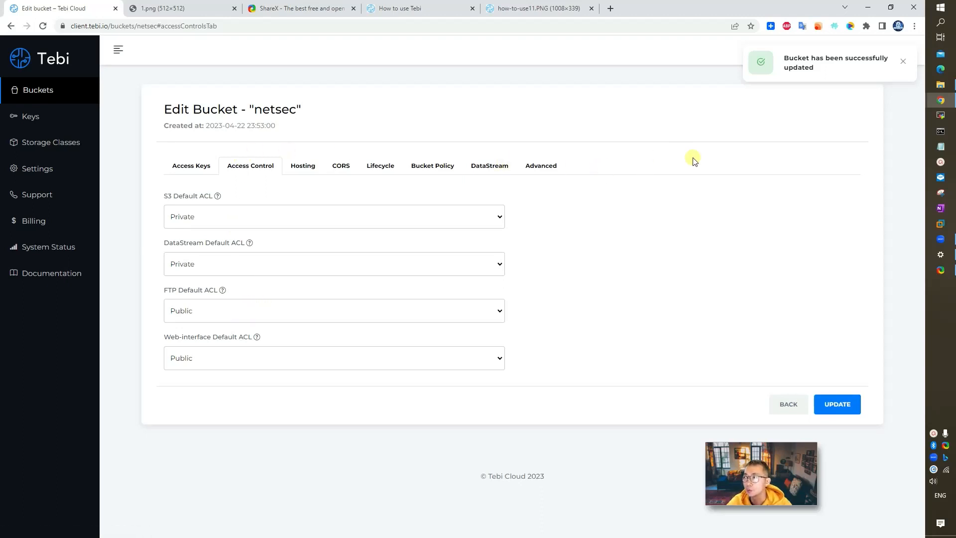
mouse_move(816, 91)
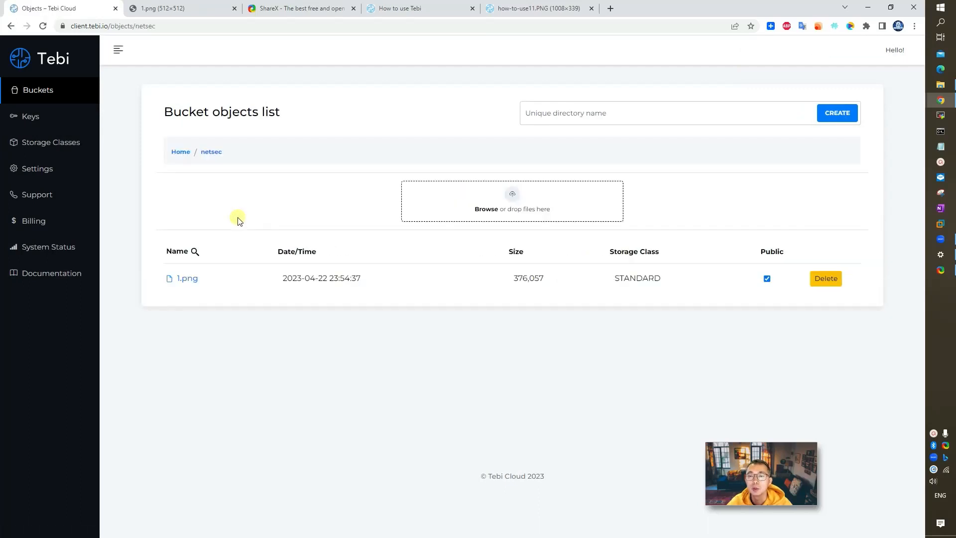
mouse_move(682, 43)
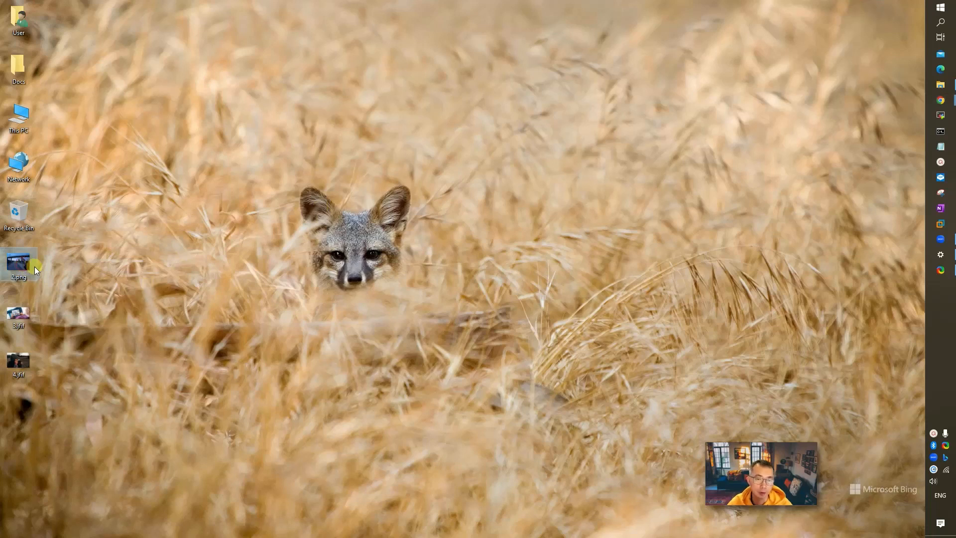
Step: Right-click the 2.png icon on the desktop to show its options
right_click(19, 263)
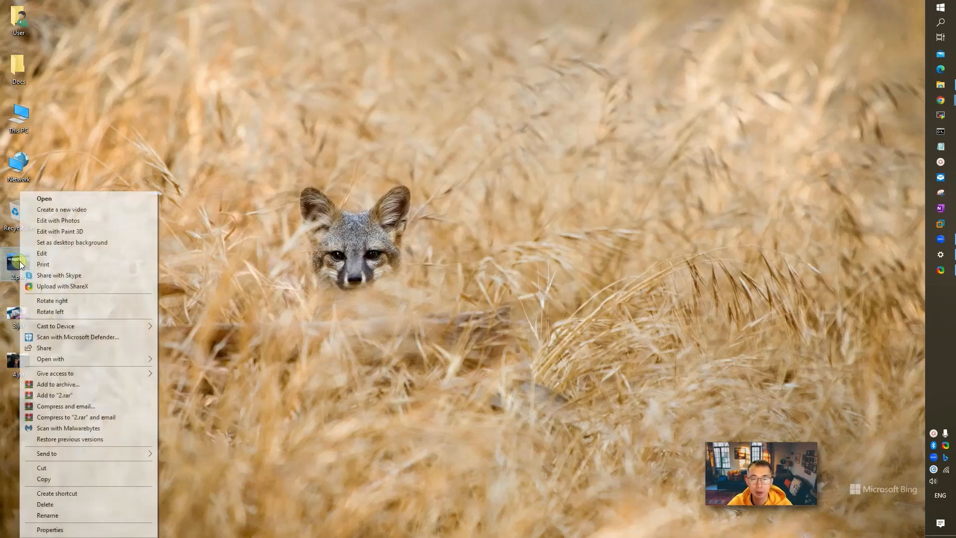
Step: Dismiss and reopen the 2.png context menu, close it, and bring up ShareX's tray menu
click(19, 263)
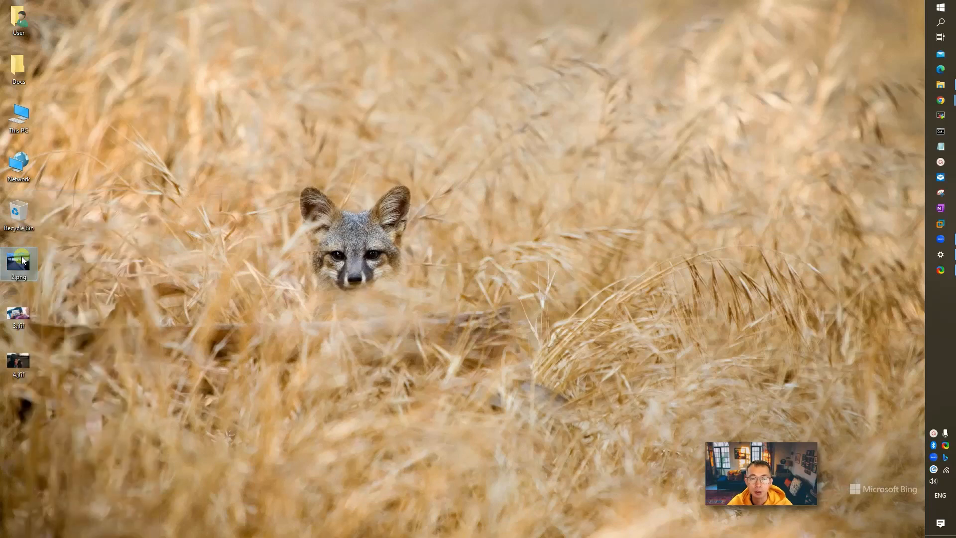
right_click(19, 263)
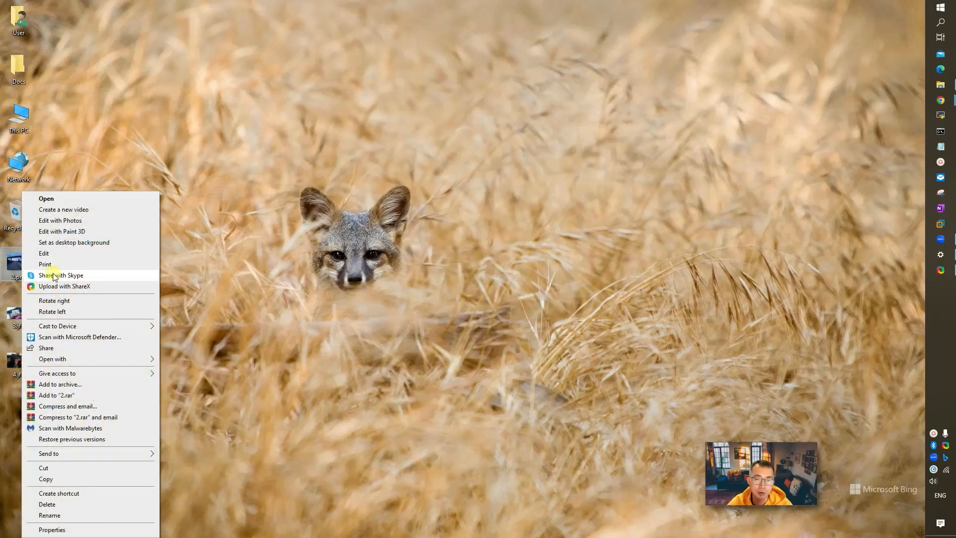
mouse_move(85, 290)
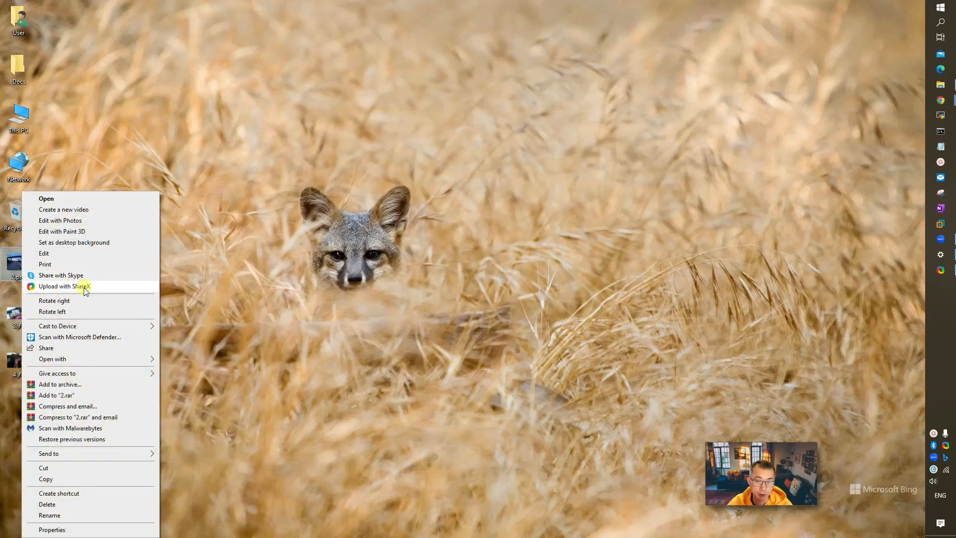
mouse_move(250, 277)
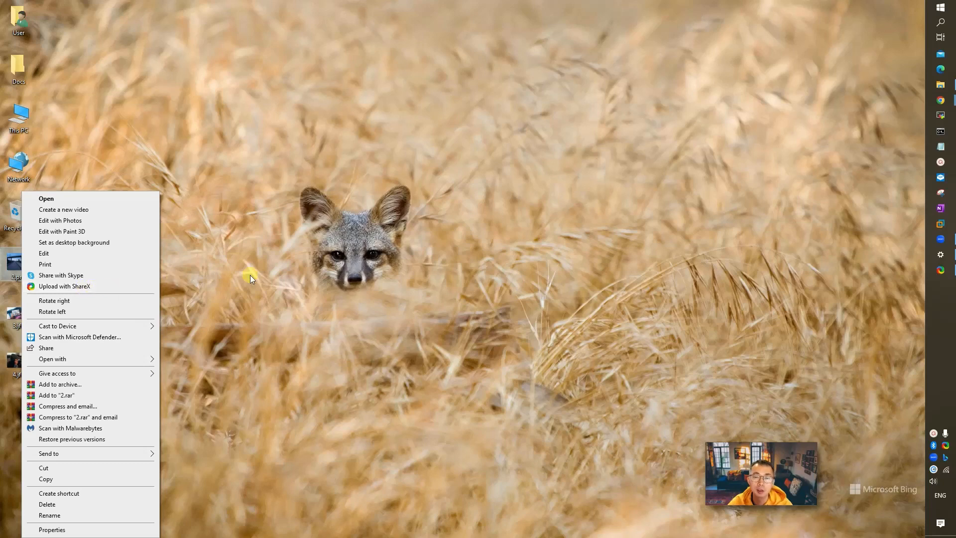
click(481, 290)
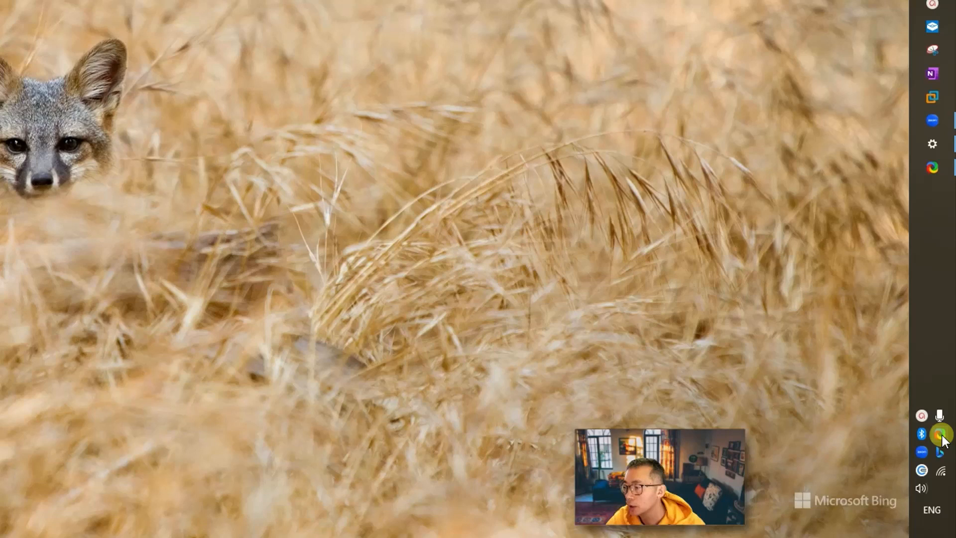
click(941, 434)
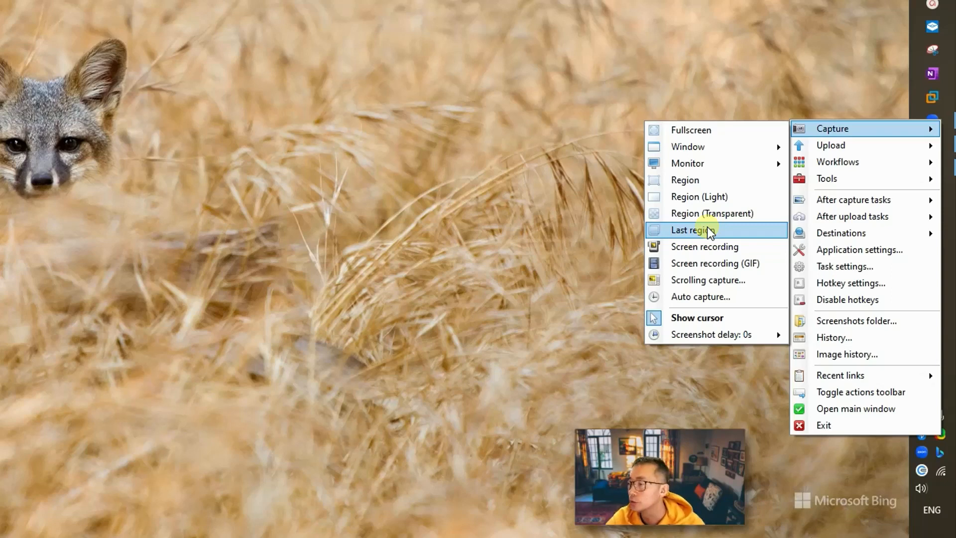
mouse_move(854, 233)
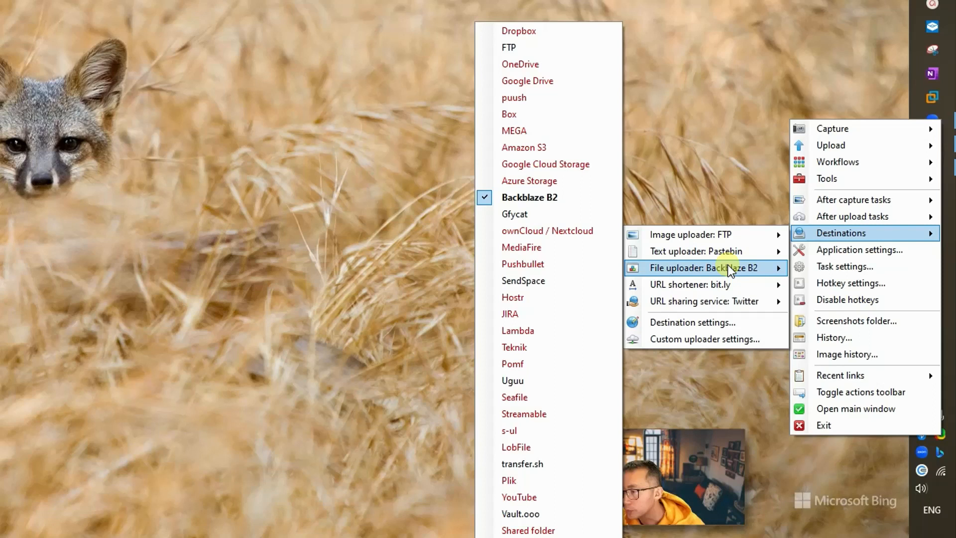
mouse_move(535, 141)
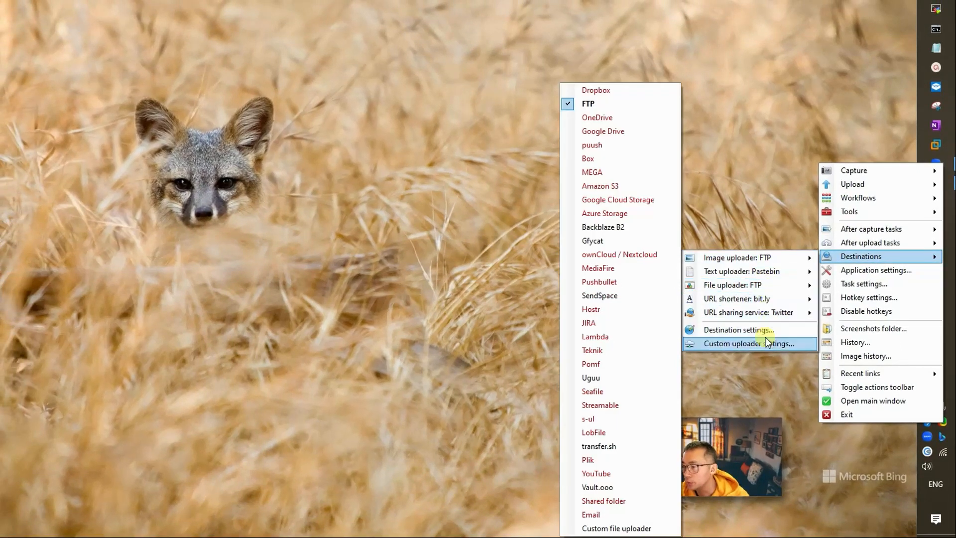
Step: Open ShareX's Destination settings window from the tray menu
click(738, 330)
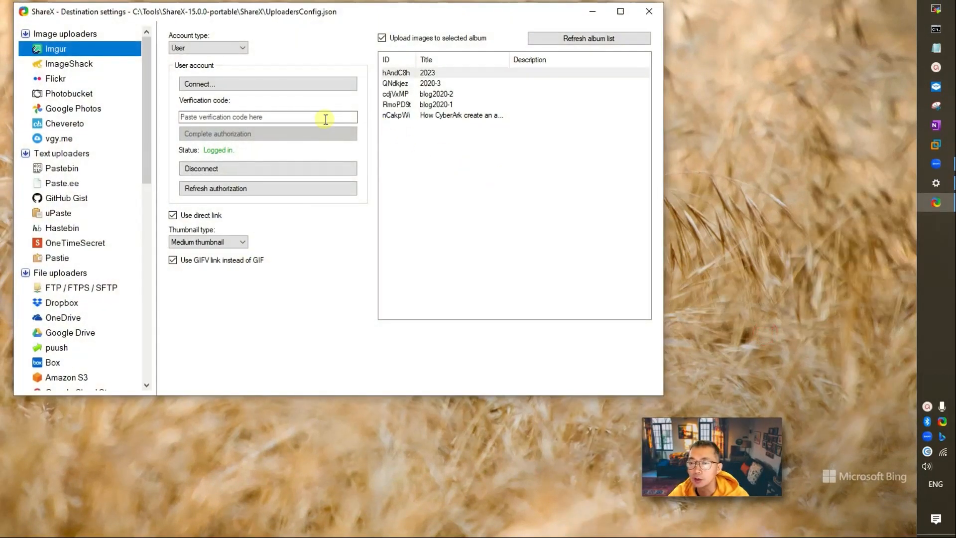
Step: Confirm the tebi FTP account serves image, text and file uploads, close settings, and right-click 2.png
click(82, 288)
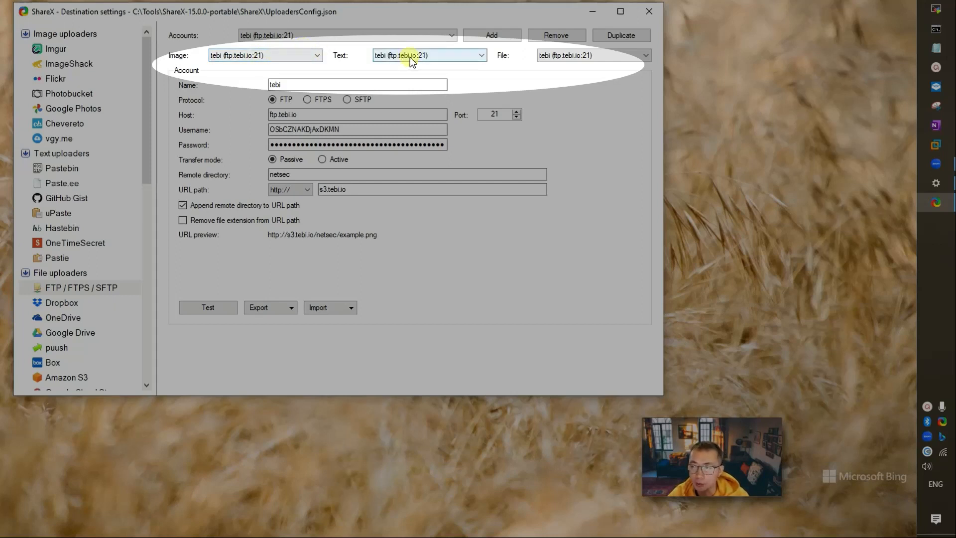
click(481, 55)
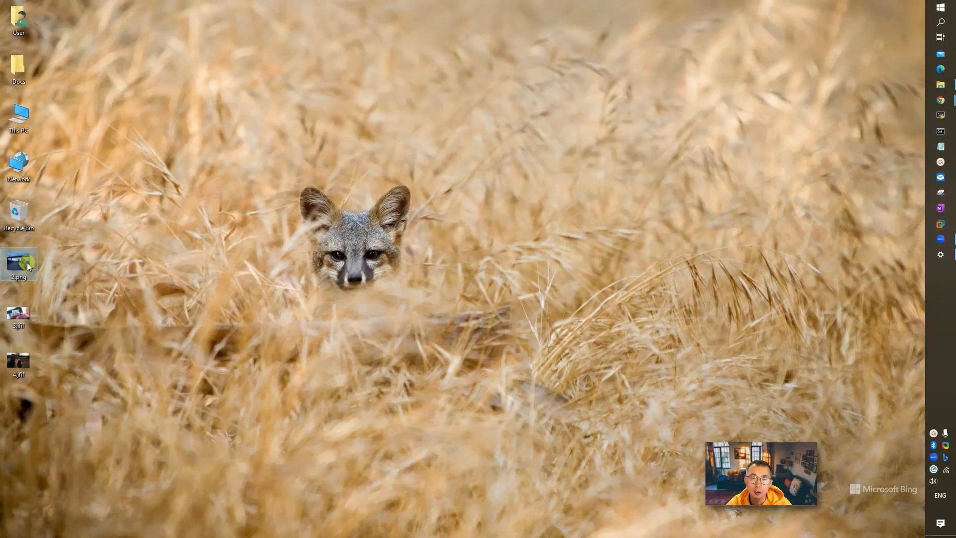
right_click(18, 263)
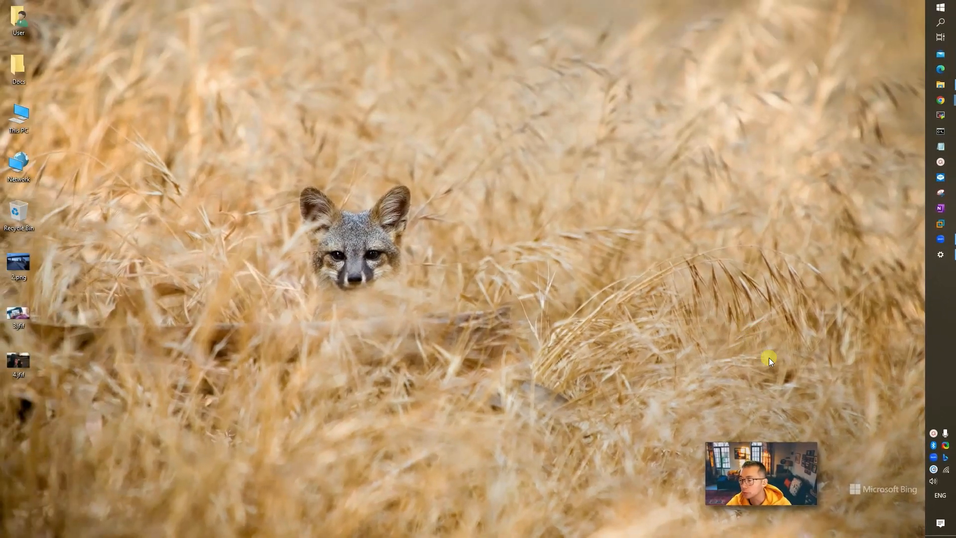
mouse_move(893, 273)
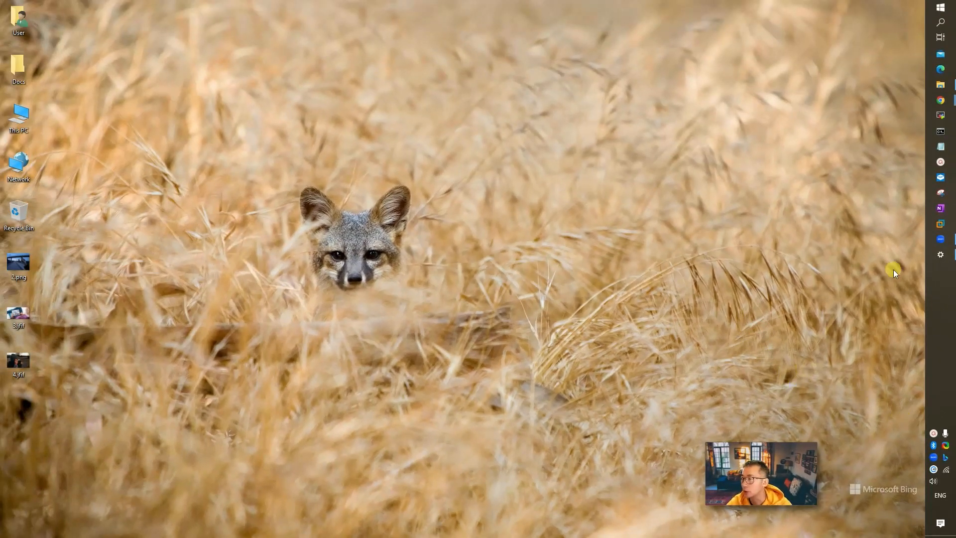
mouse_move(882, 219)
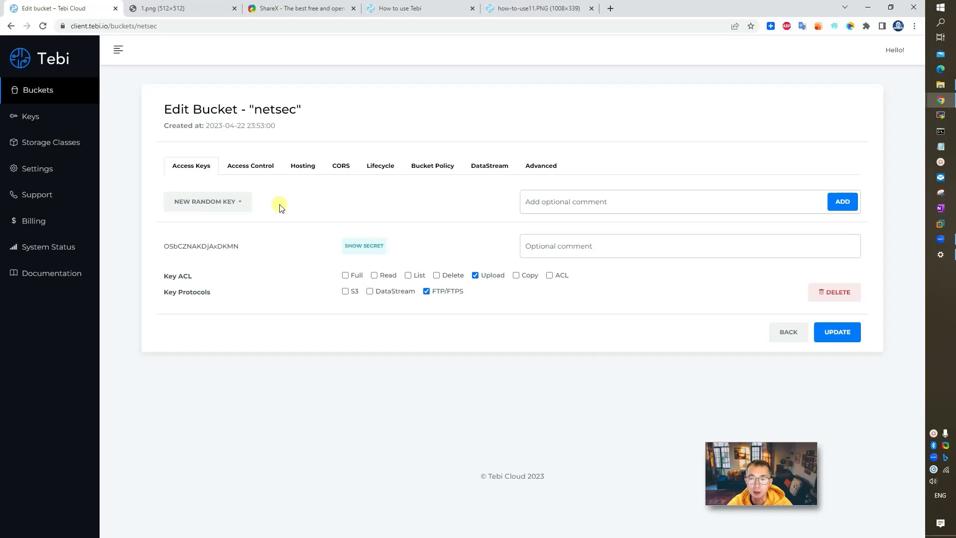
mouse_move(71, 95)
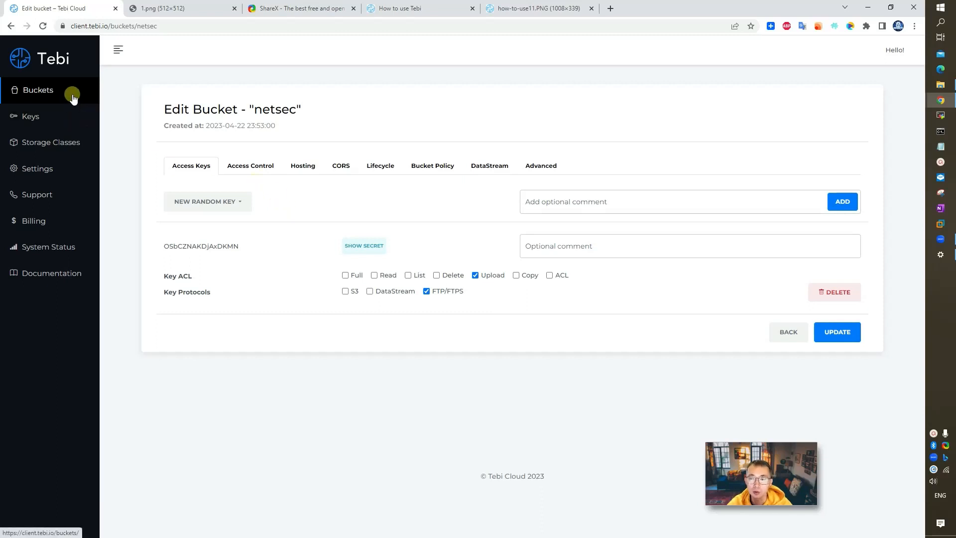
Step: Go to Buckets and open netsec, which now lists 2.png alongside 1.png
click(38, 90)
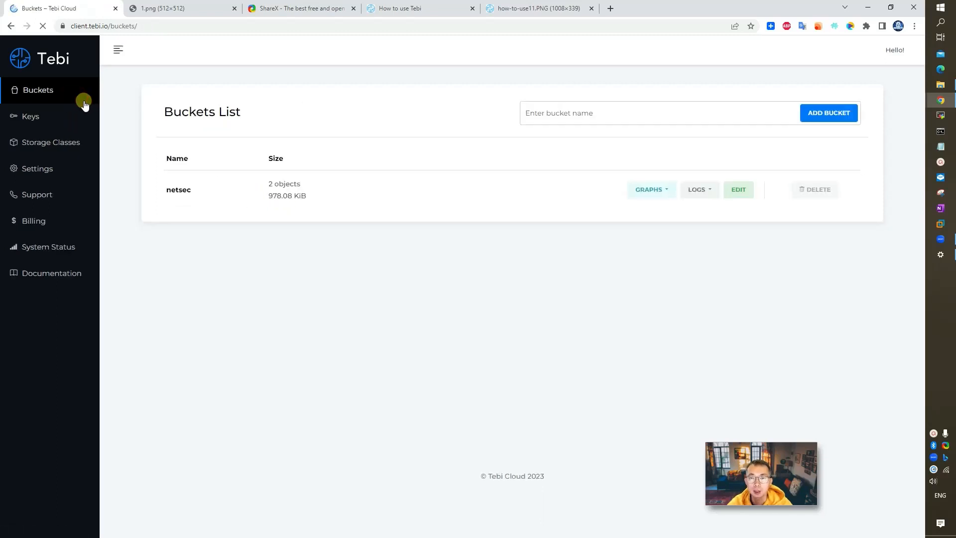
click(179, 190)
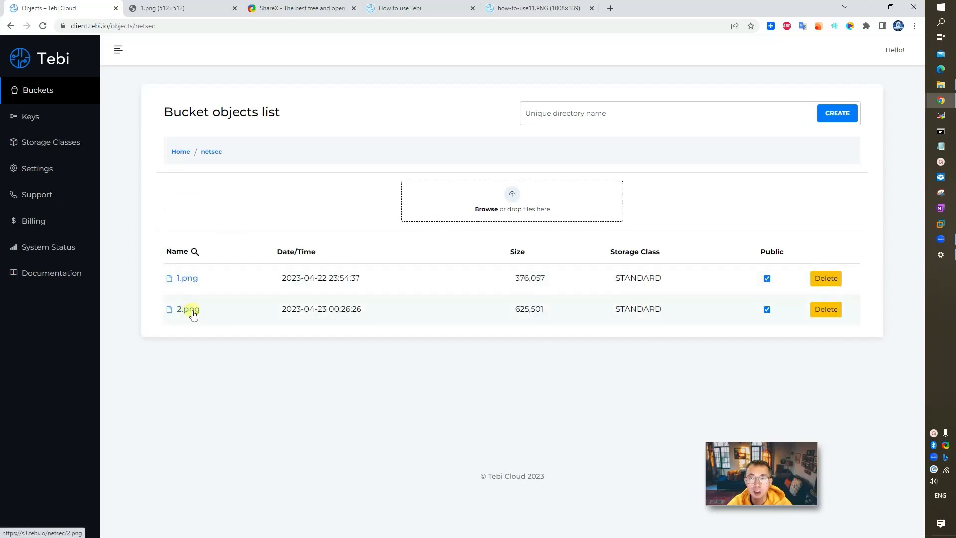
mouse_move(256, 180)
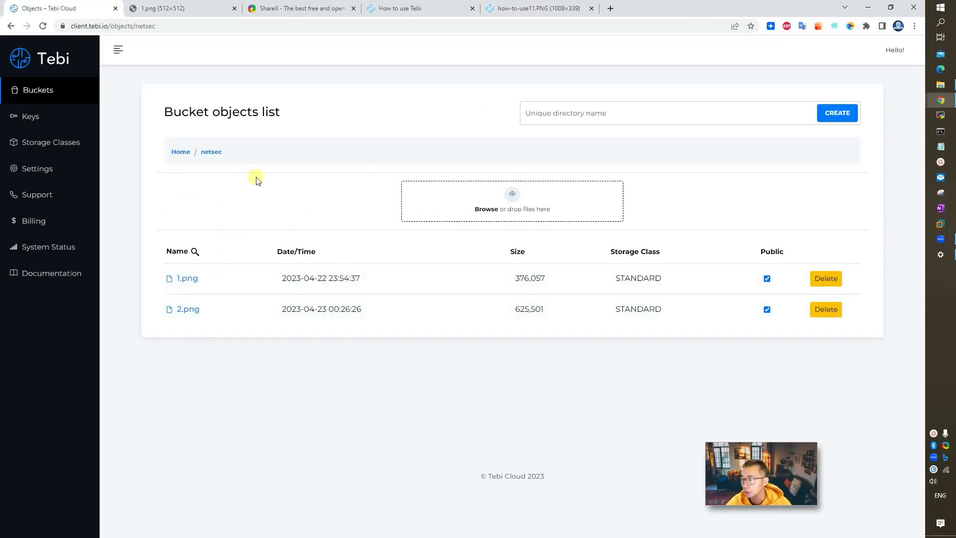
mouse_move(250, 197)
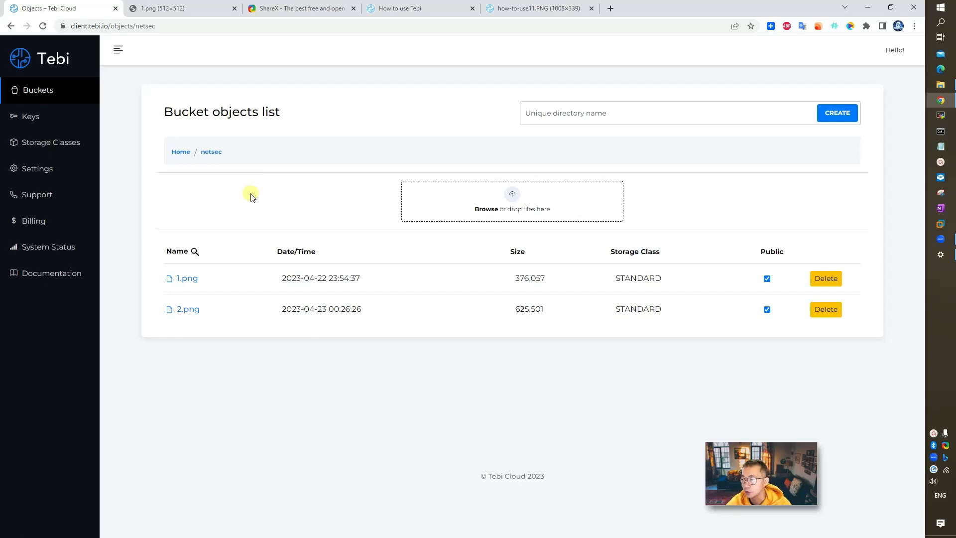
mouse_move(945, 447)
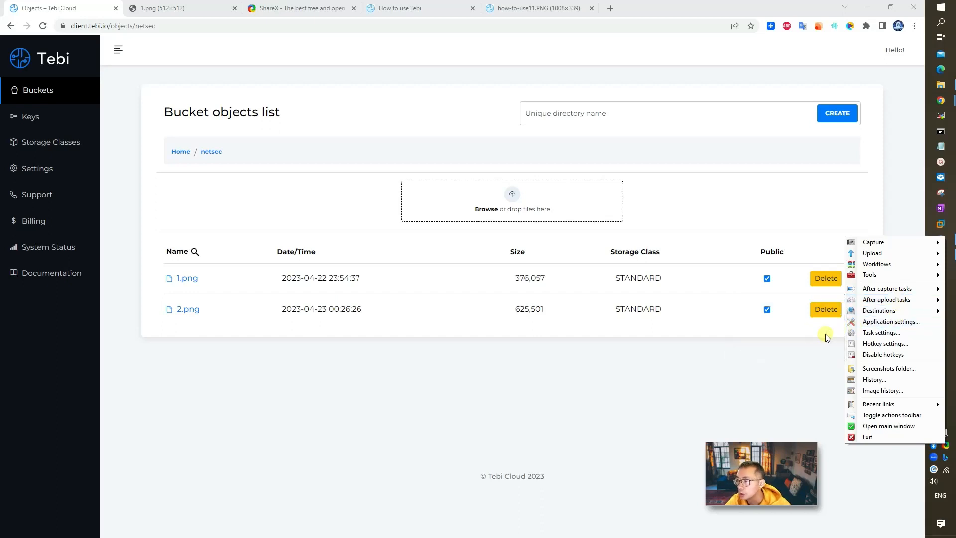
mouse_move(887, 299)
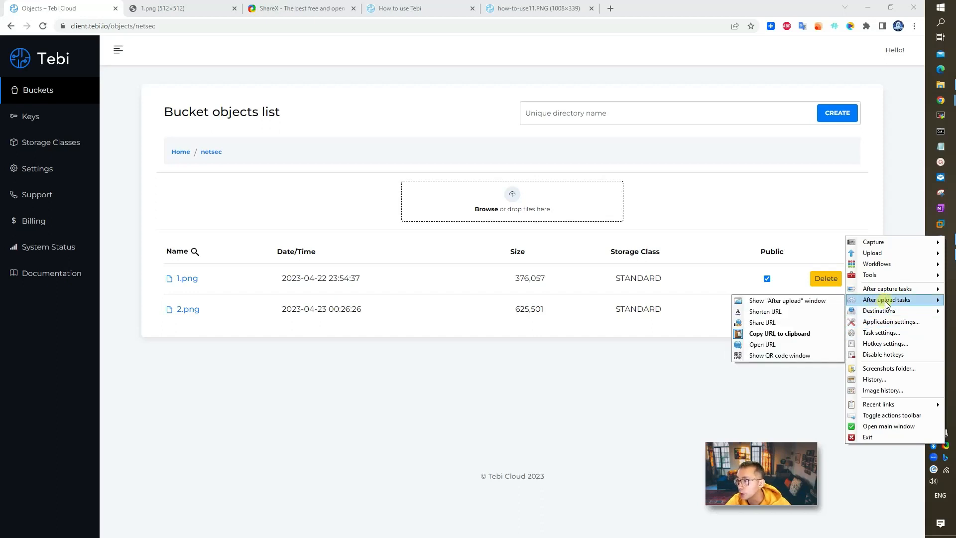
mouse_move(780, 333)
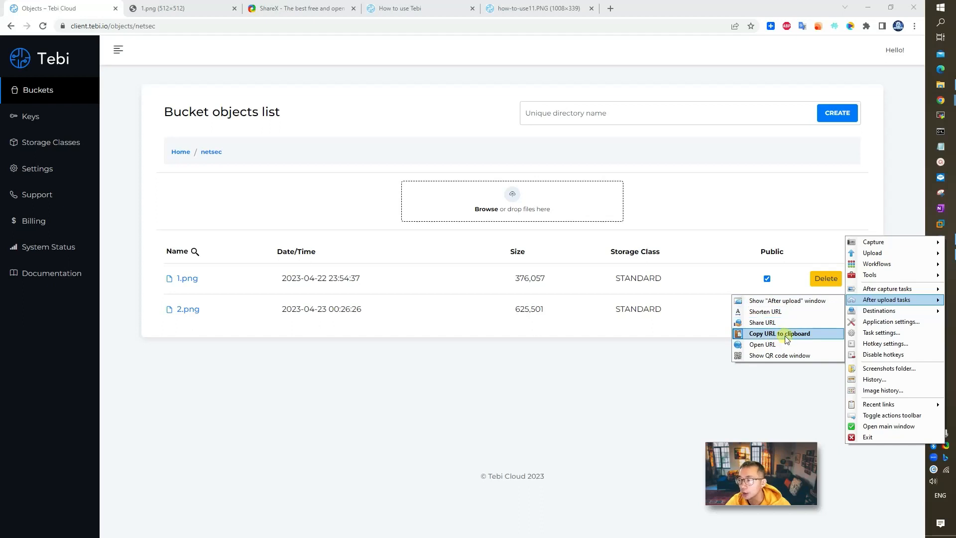
mouse_move(681, 323)
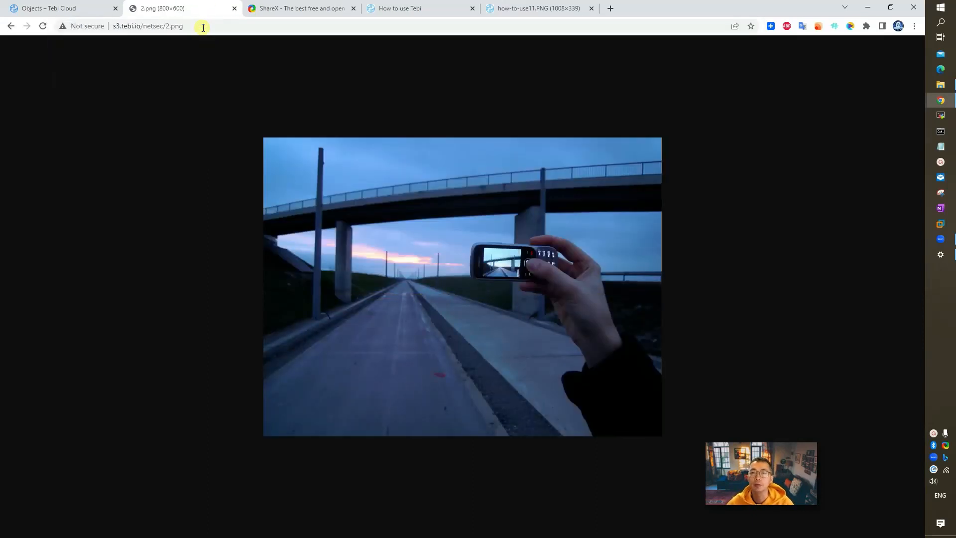
mouse_move(558, 308)
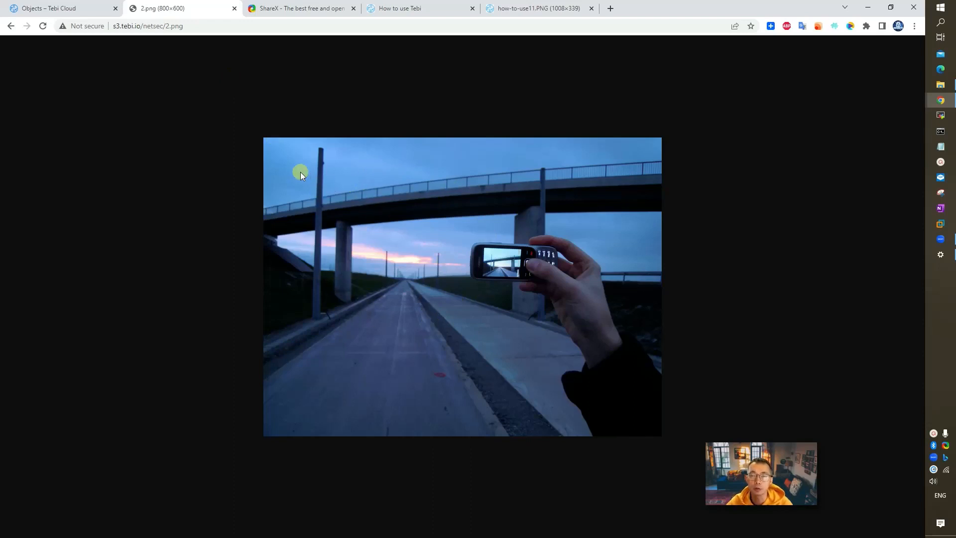
mouse_move(341, 189)
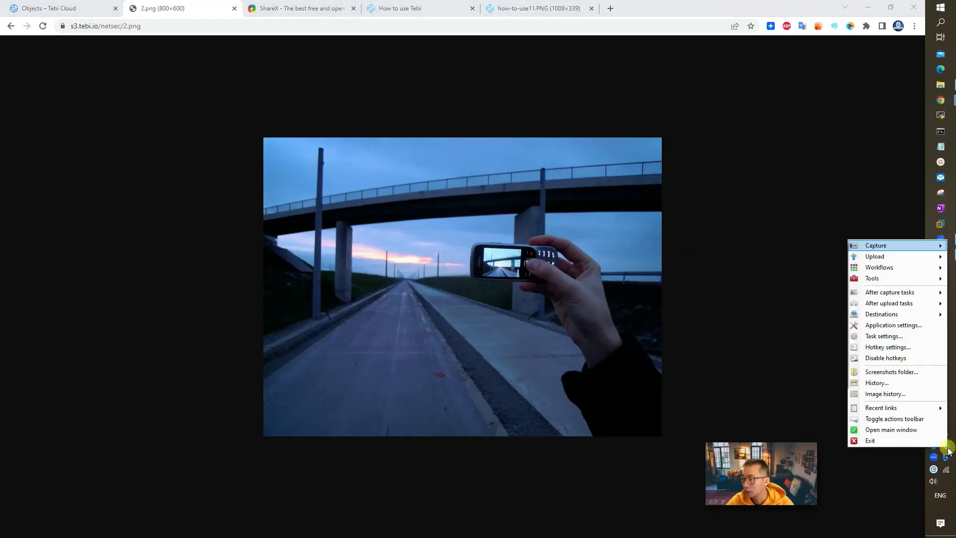
mouse_move(885, 358)
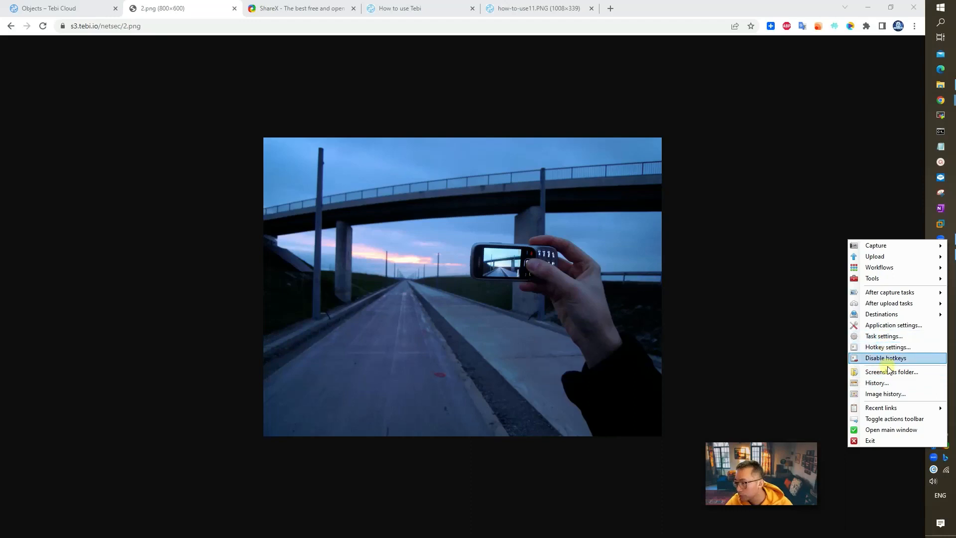
mouse_move(881, 313)
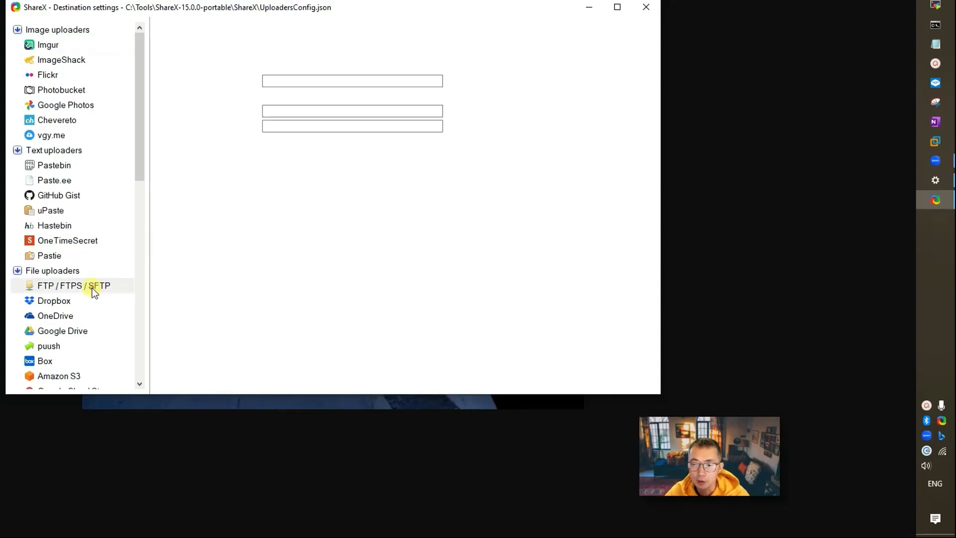
click(302, 187)
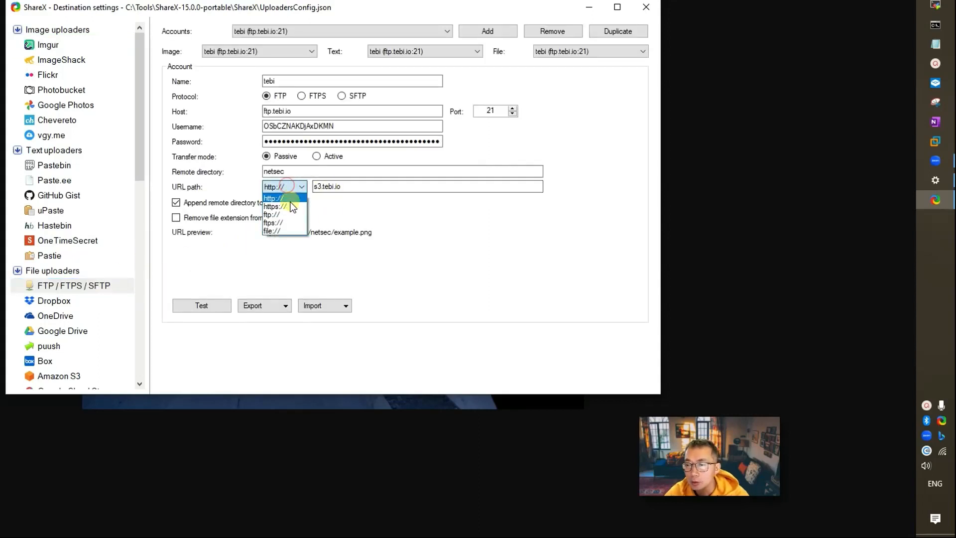
click(274, 206)
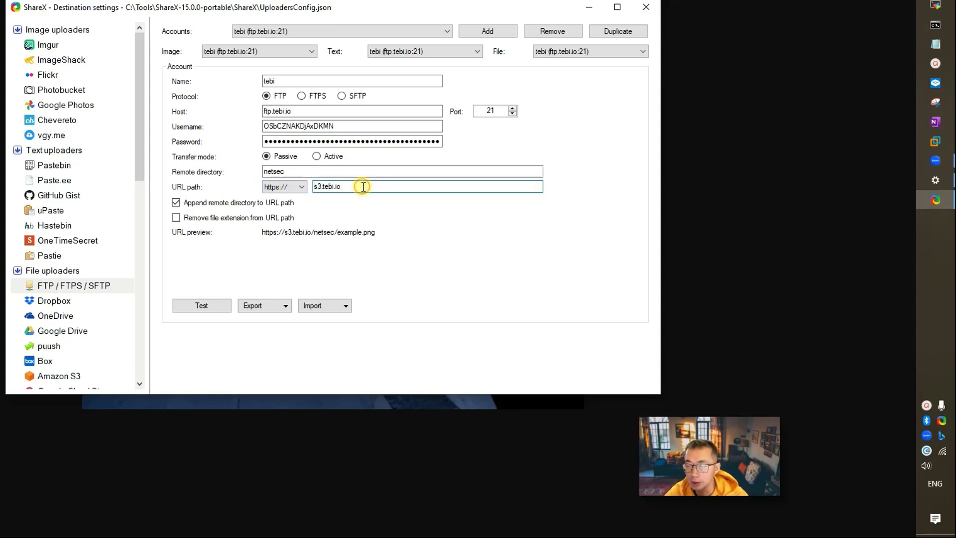
click(201, 306)
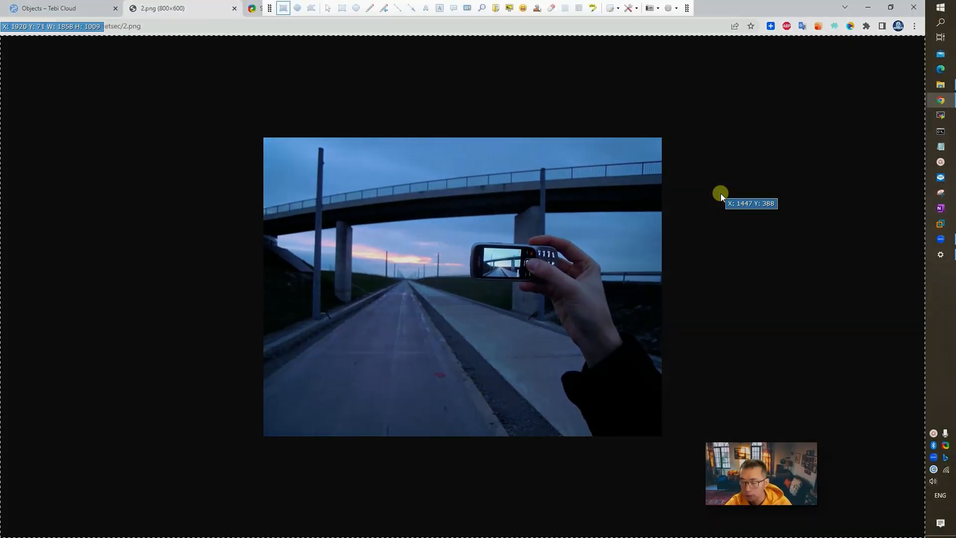
mouse_move(236, 90)
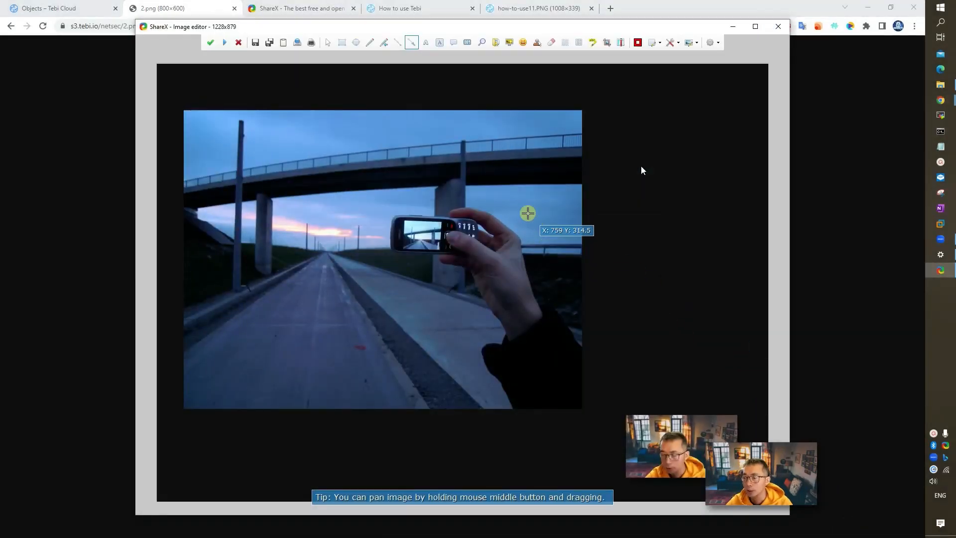
mouse_move(210, 41)
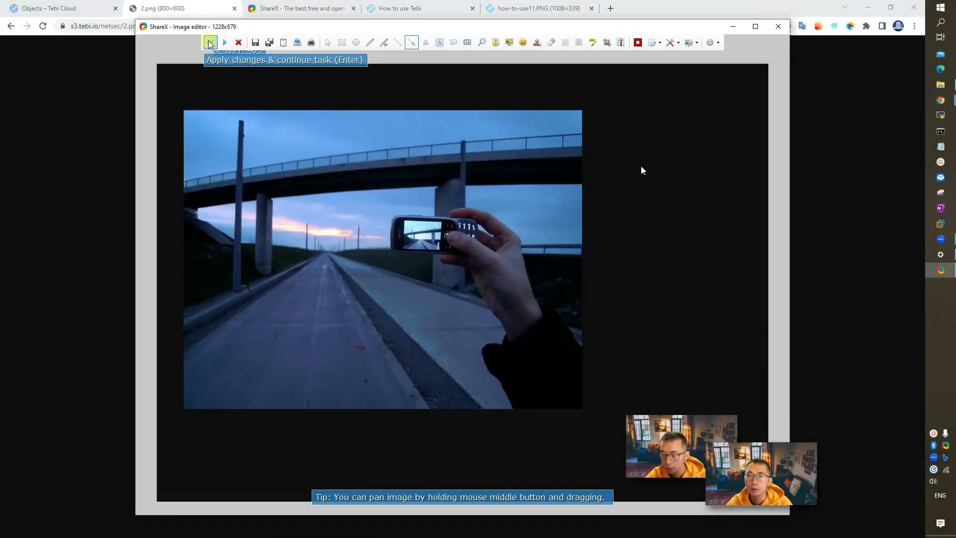
Step: Apply the Chrome capture in ShareX's image editor so it continues to upload
click(210, 43)
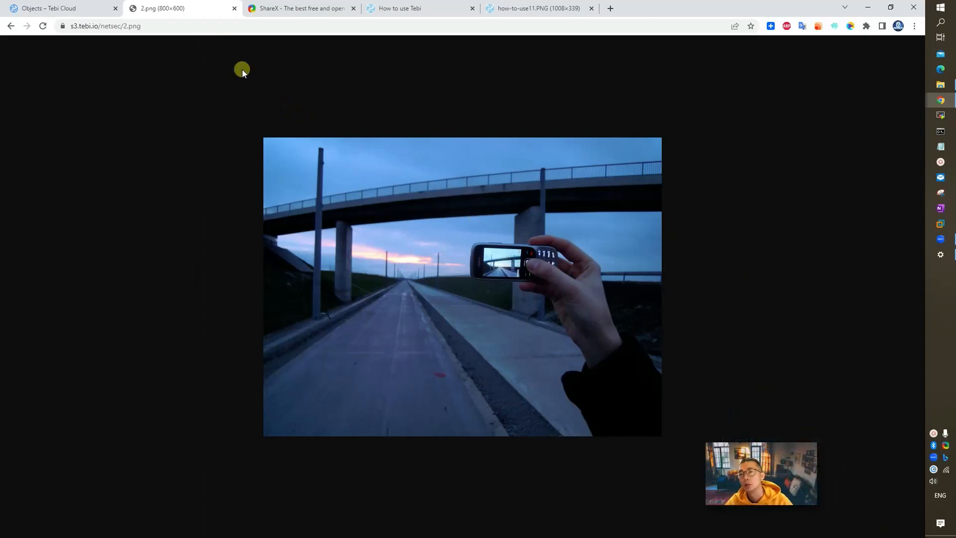
Step: Refresh Tebi's netsec object list for chrome_QnrRV1kQeu.png, then view it via its public link
click(49, 8)
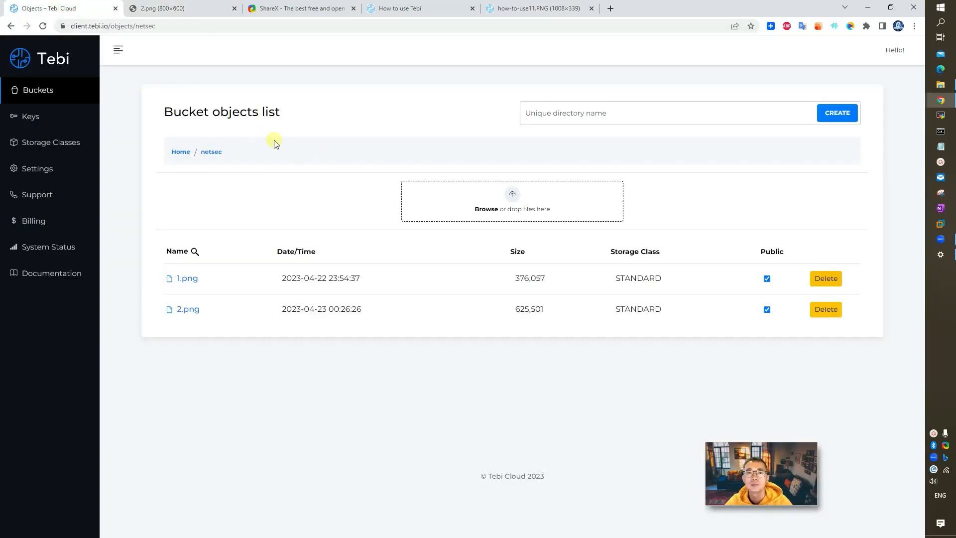
mouse_move(156, 115)
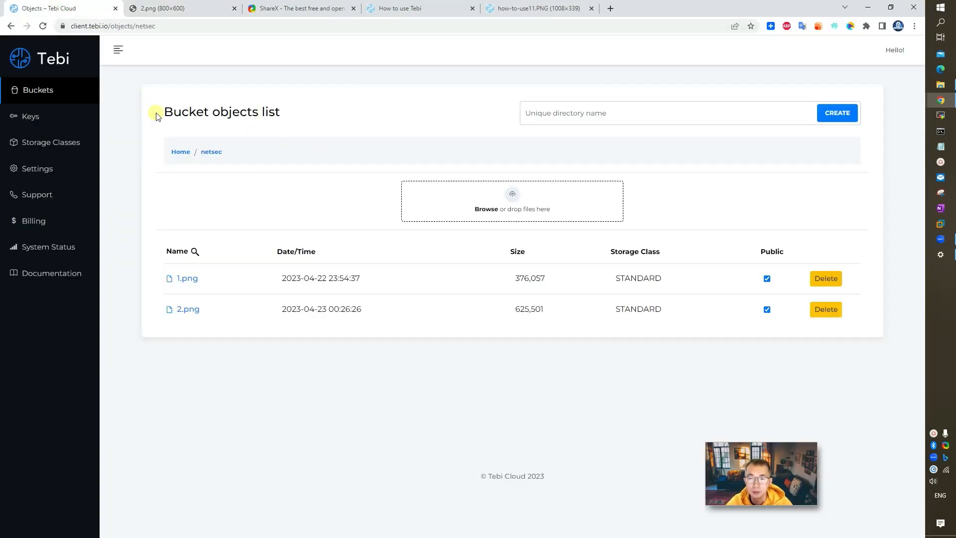
click(43, 25)
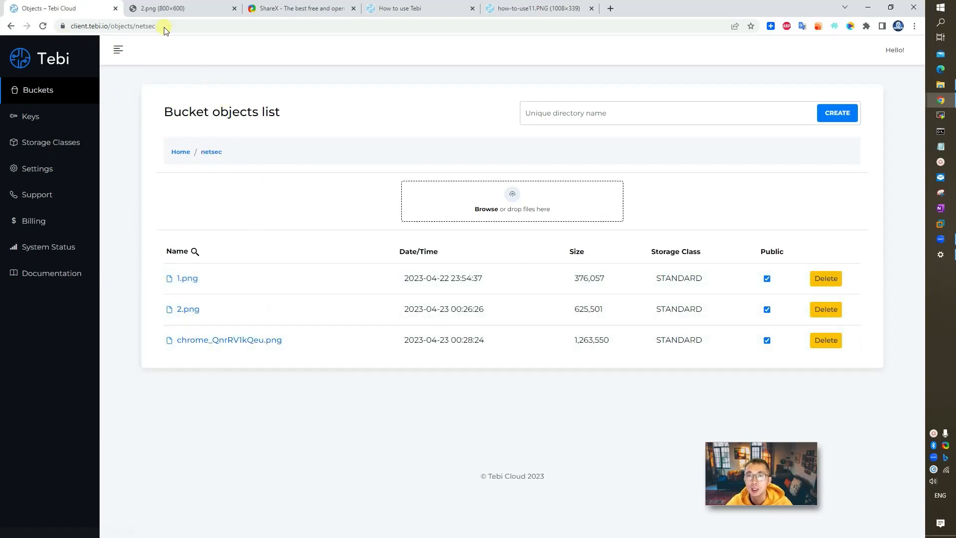
click(177, 8)
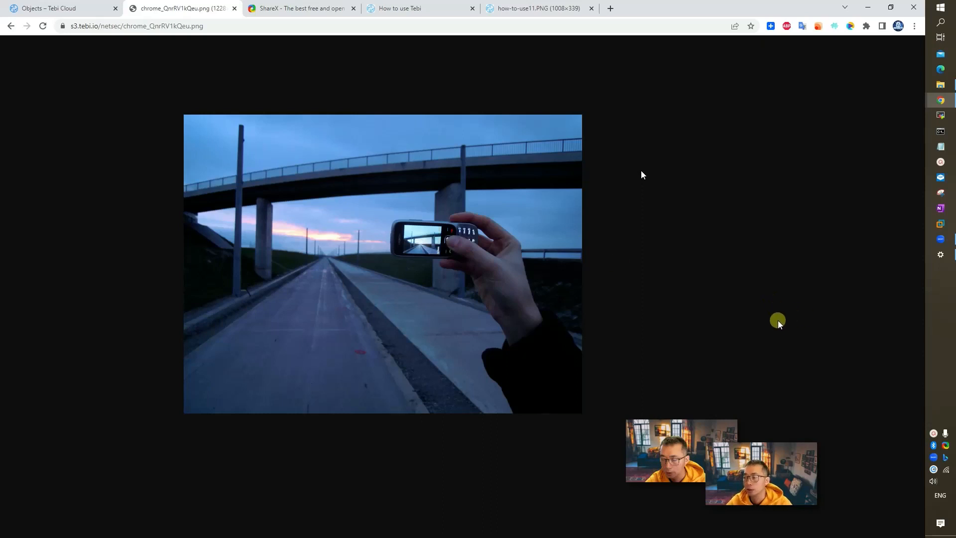
click(945, 446)
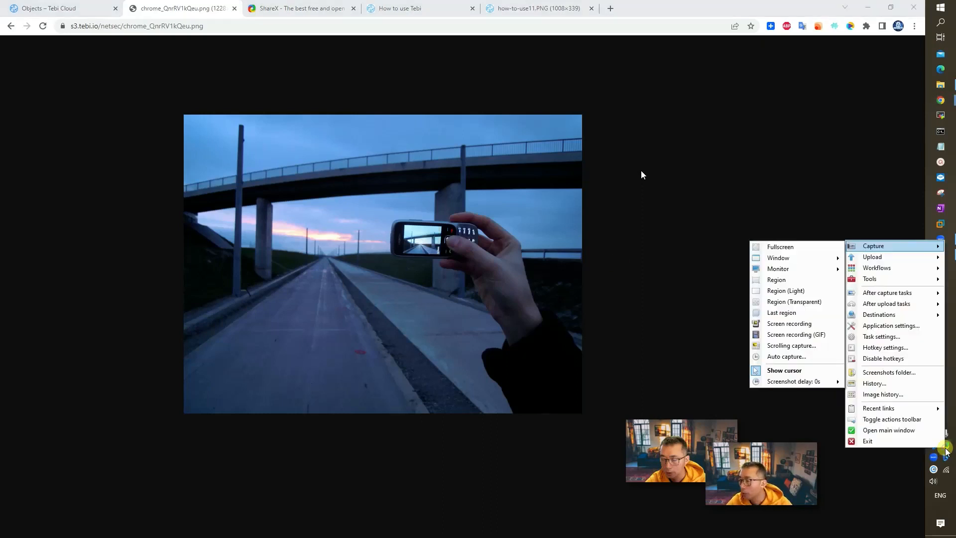
mouse_move(802, 290)
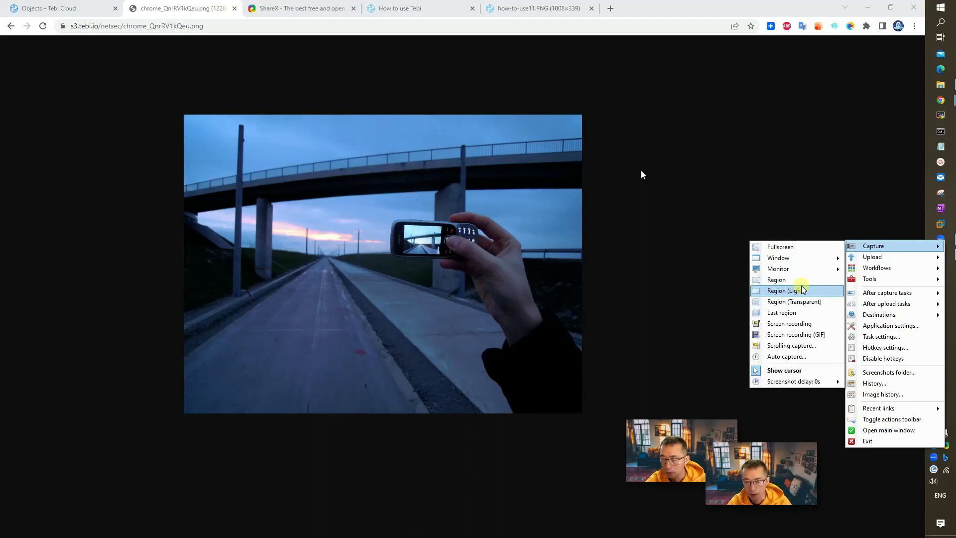
click(790, 297)
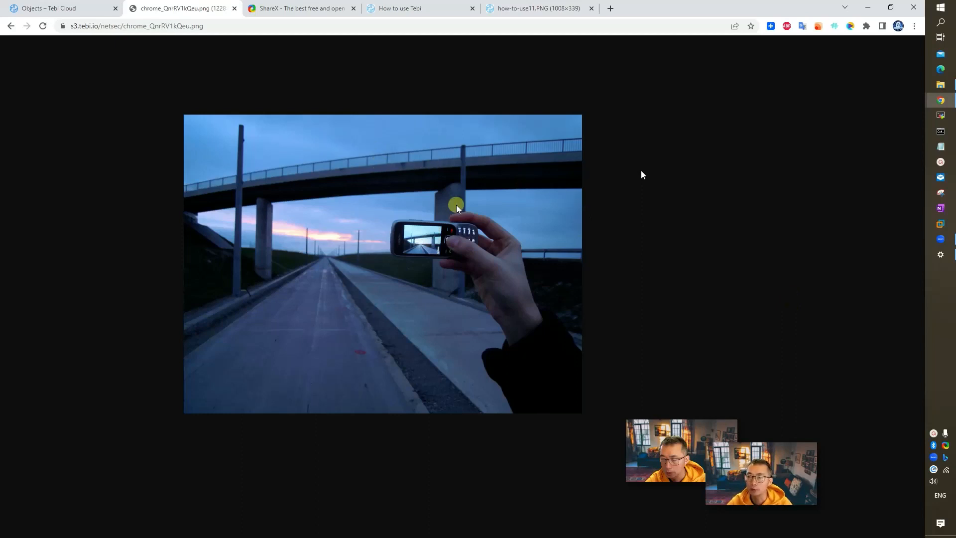
mouse_move(639, 271)
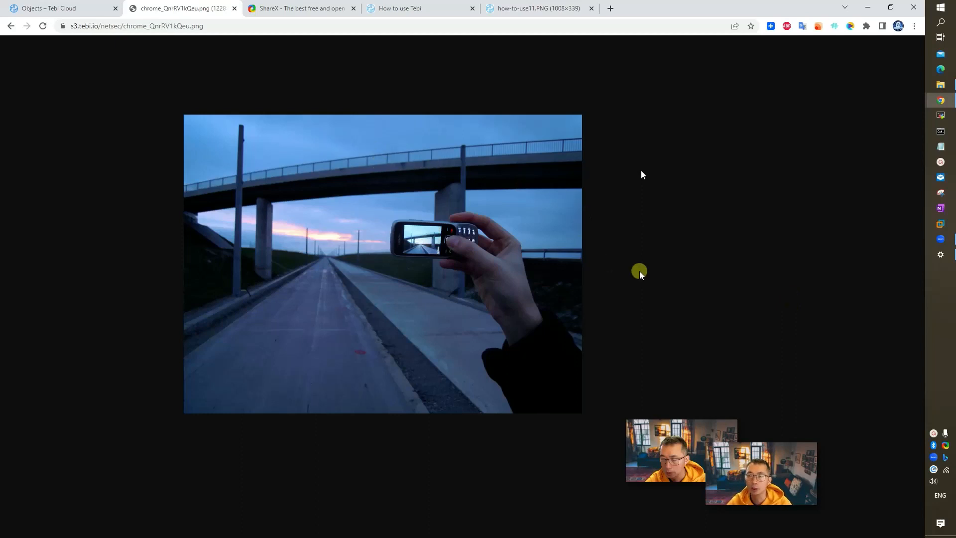